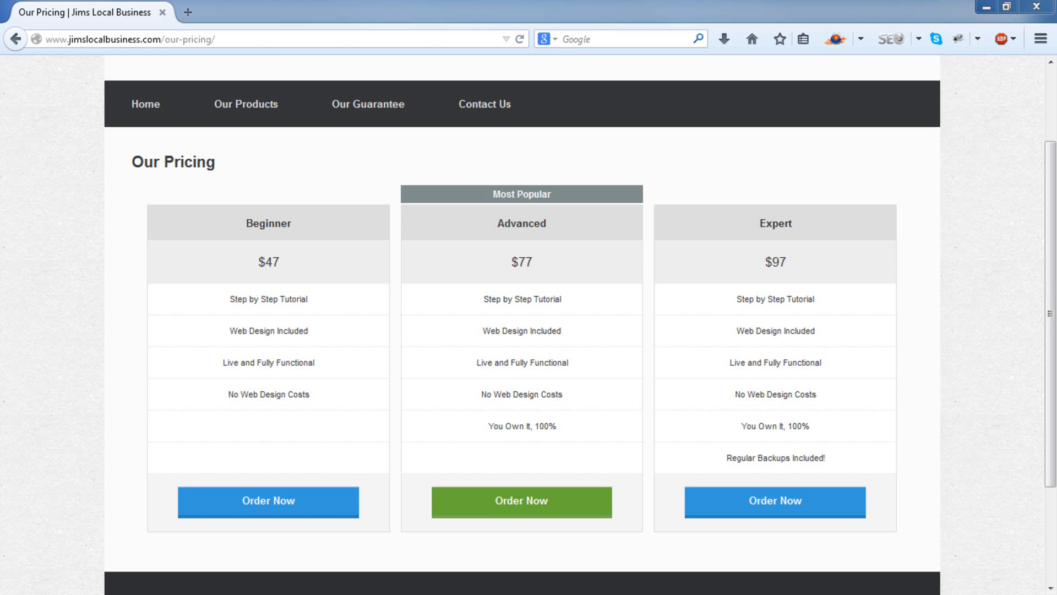
mouse_move(730, 447)
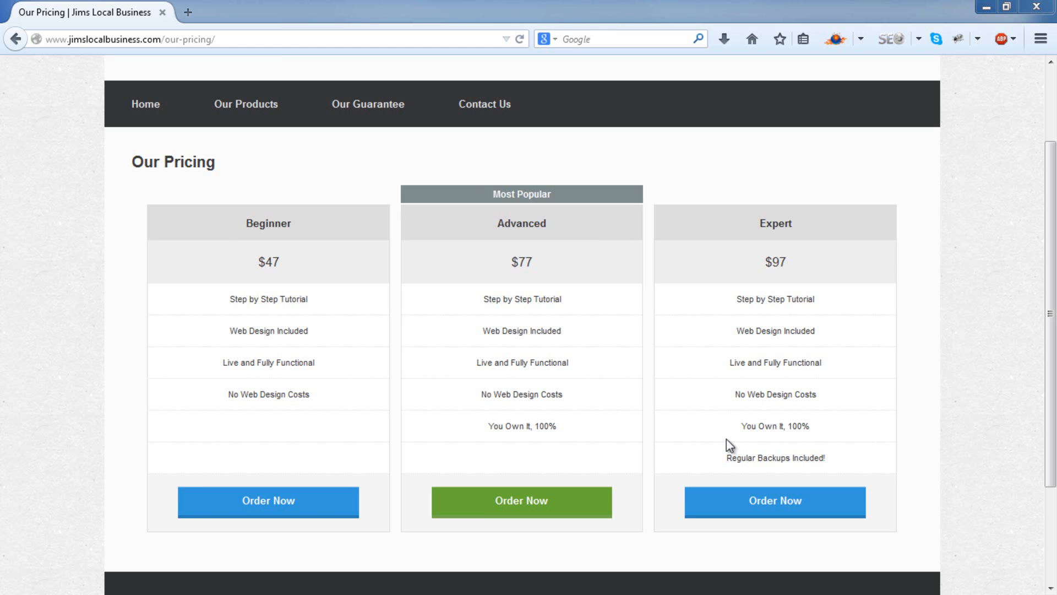
mouse_move(120, 490)
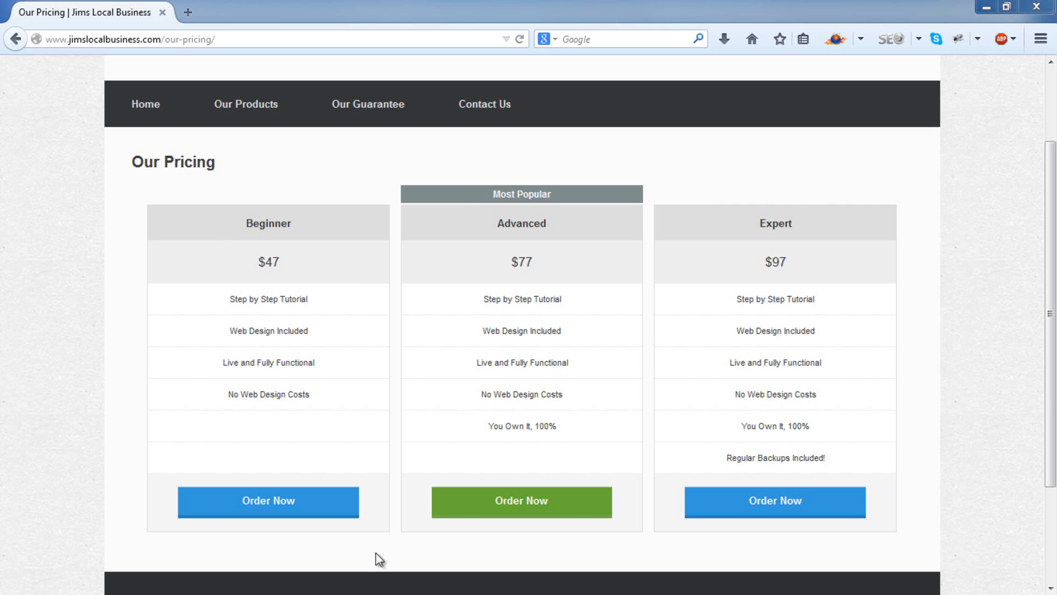
mouse_move(184, 257)
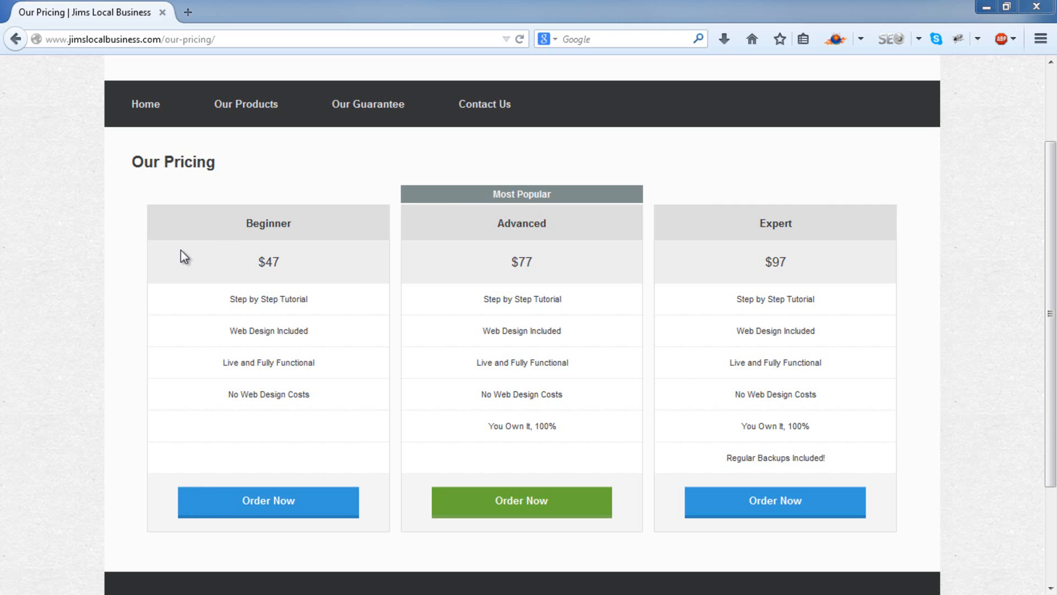
mouse_move(186, 271)
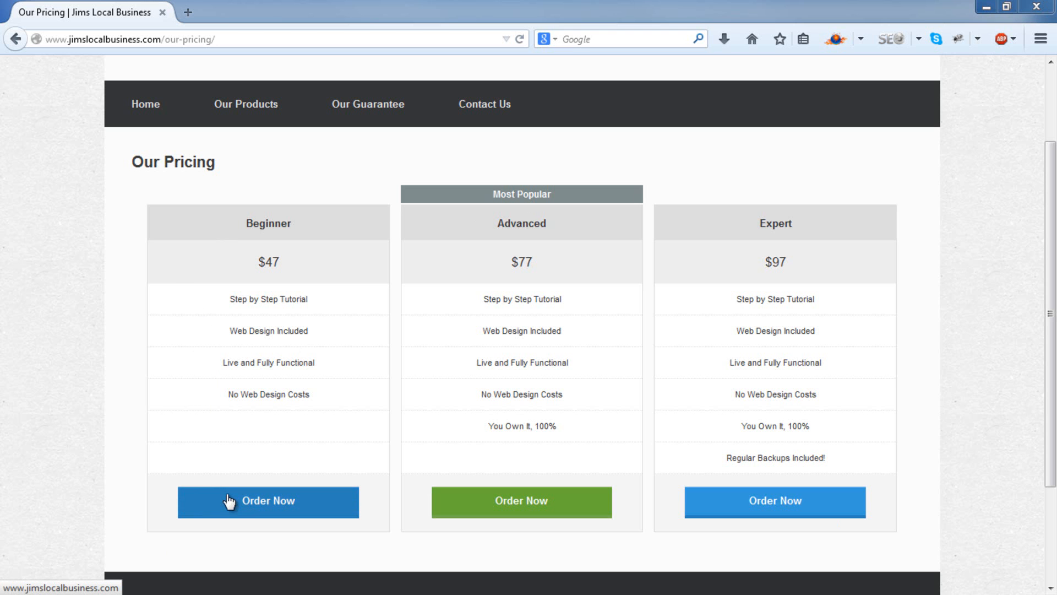
mouse_move(226, 481)
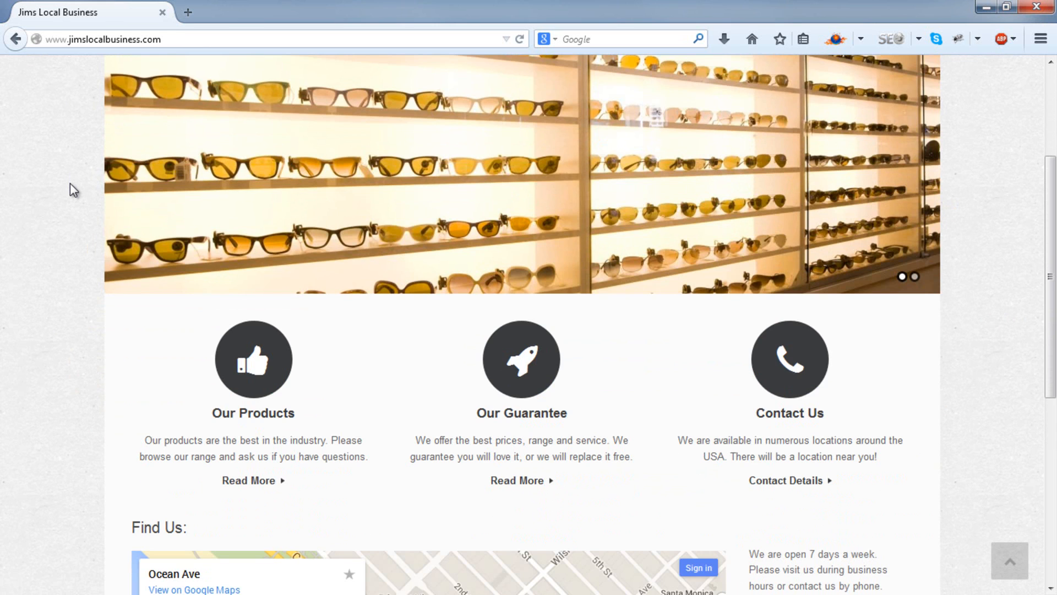
Scroll the home page down toward the Find Us map and back up
scroll(down, 3)
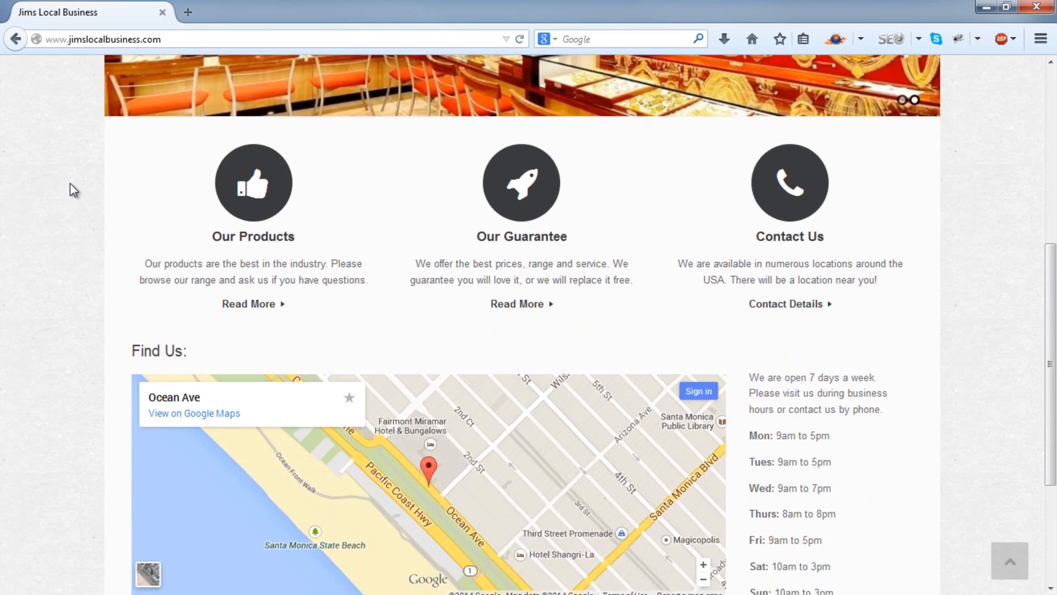
scroll(up, 3)
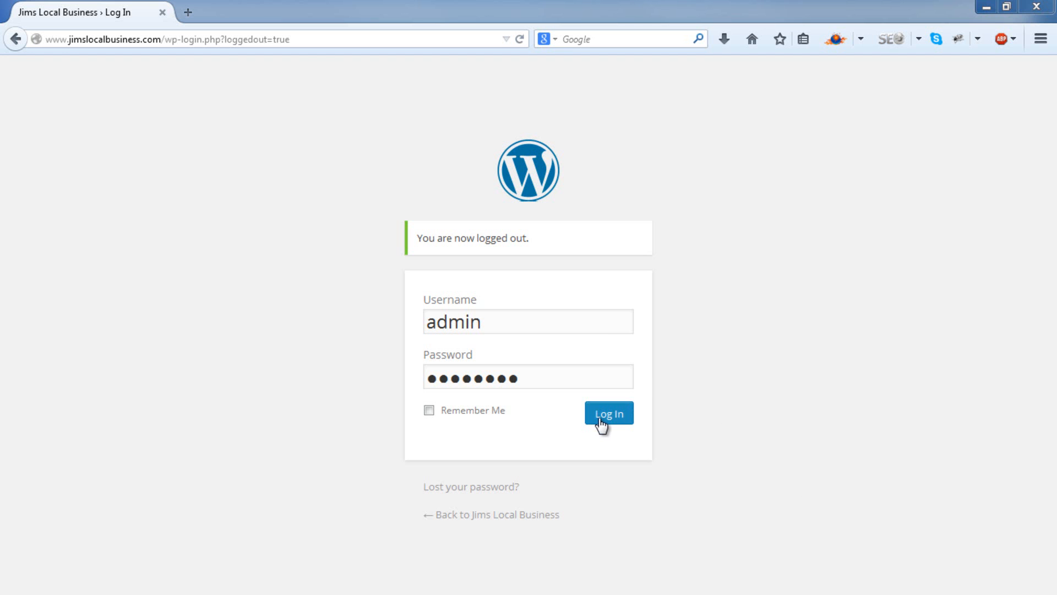
Log in to the Jims Local Business WordPress admin Dashboard
click(608, 412)
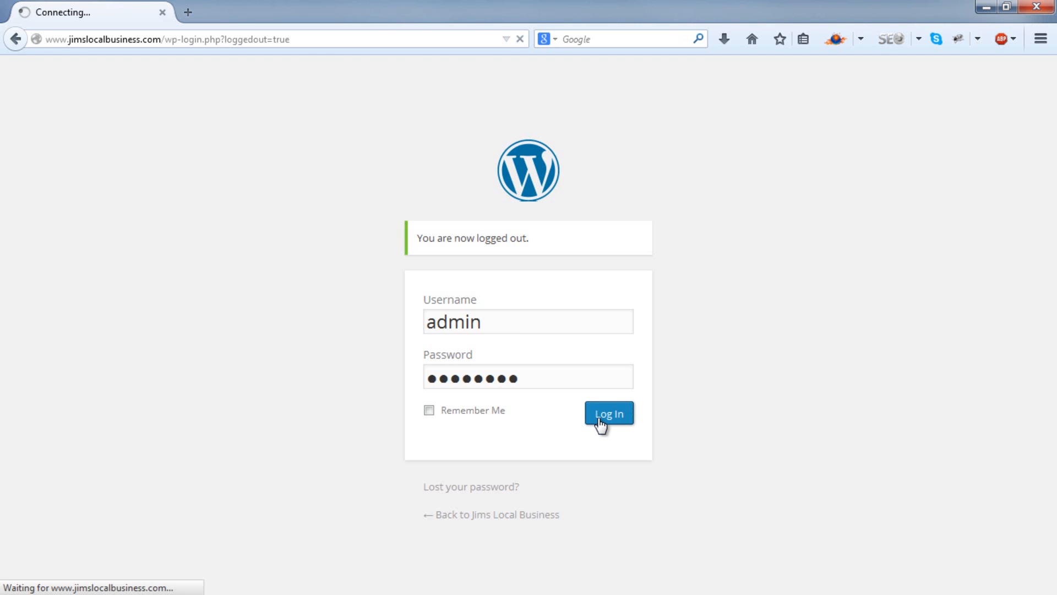
click(607, 413)
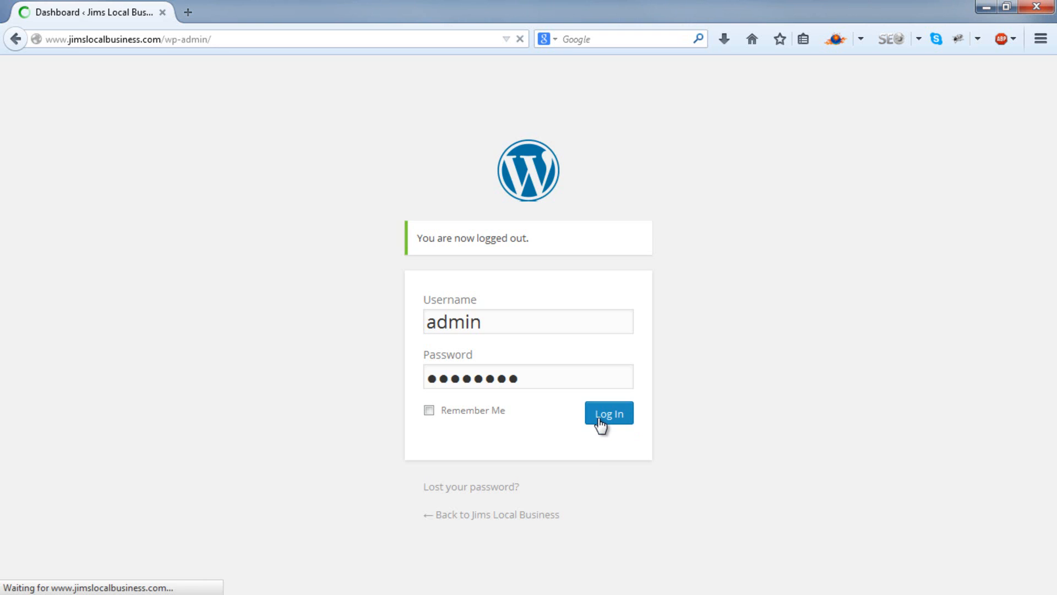
click(607, 412)
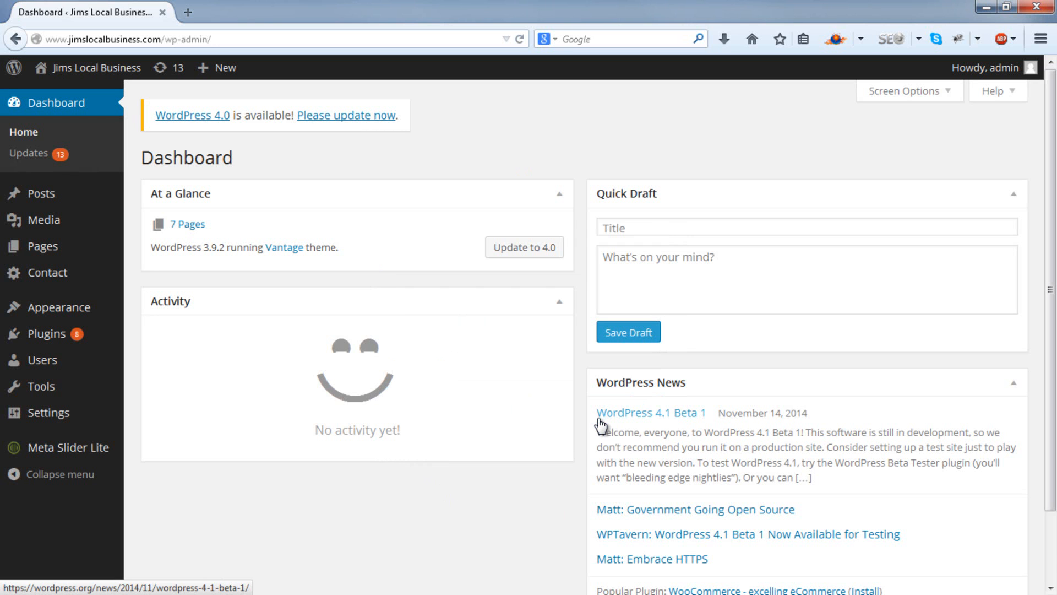
mouse_move(45, 333)
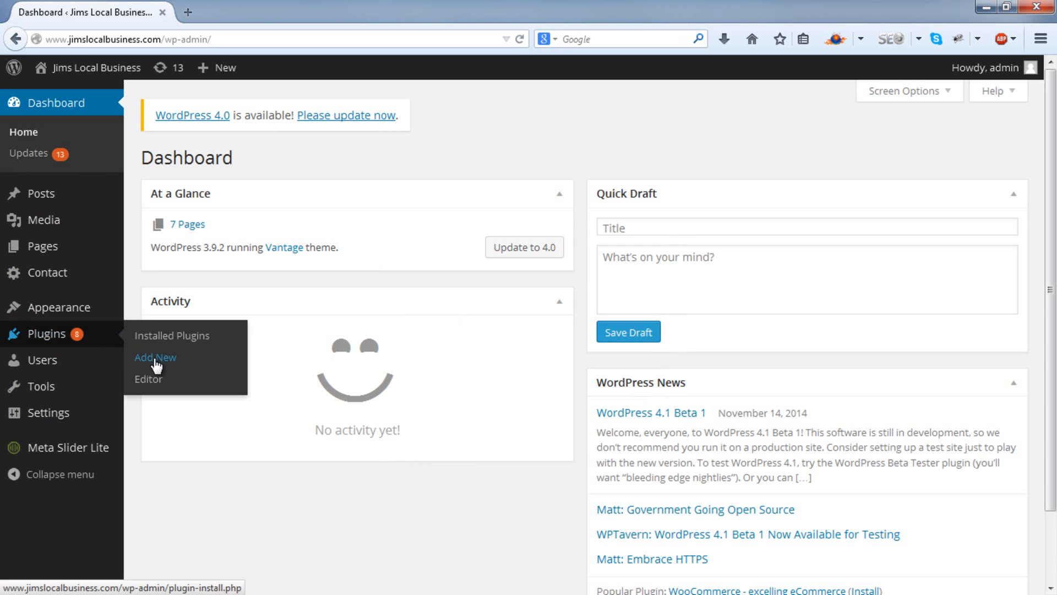
Search the WordPress plugin directory for 'easy pricing table'
click(154, 358)
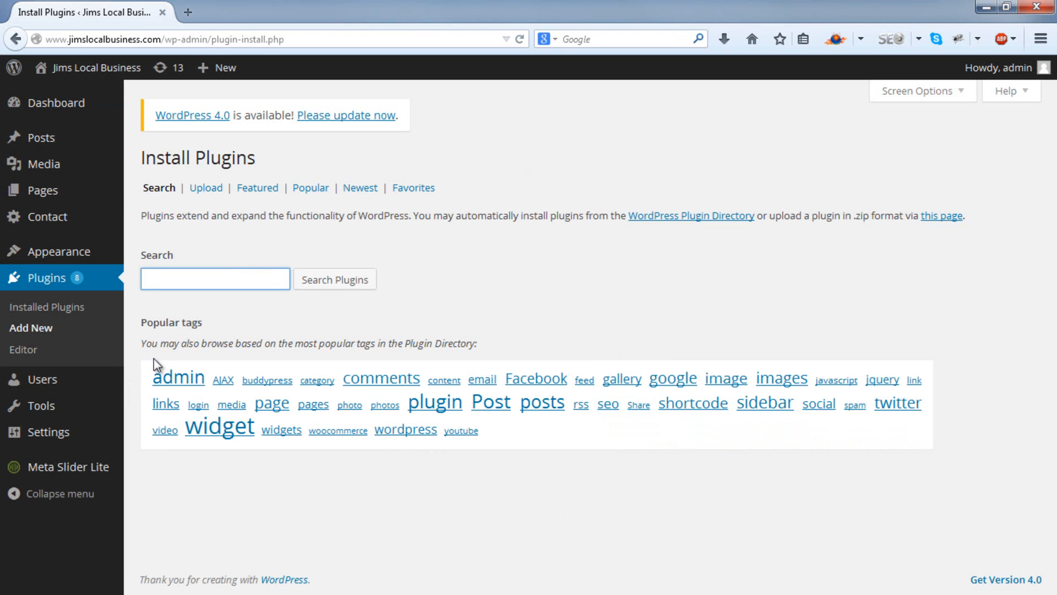
click(215, 278)
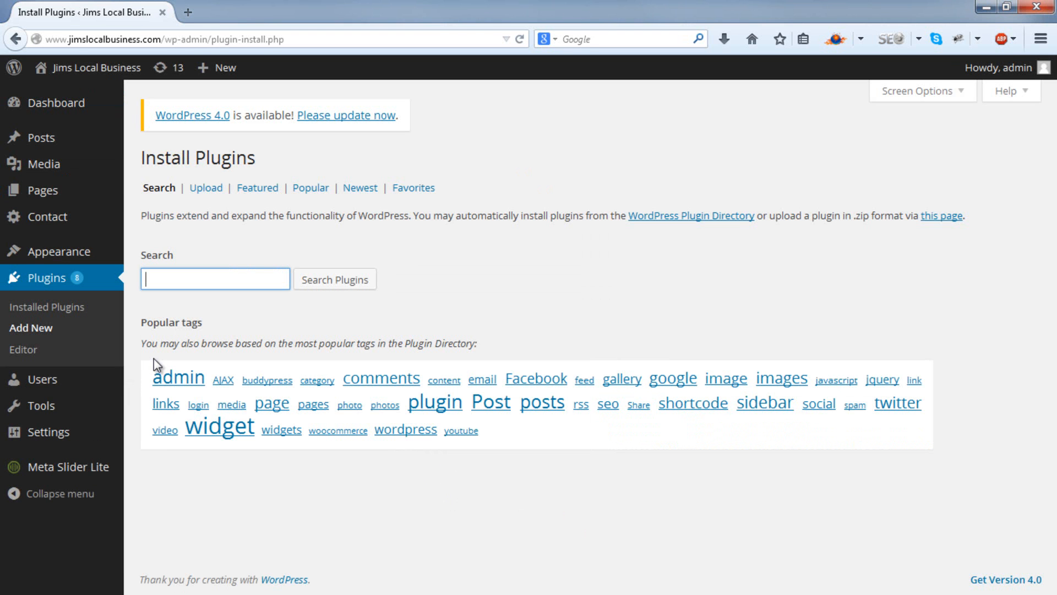
text(easy pricing table)
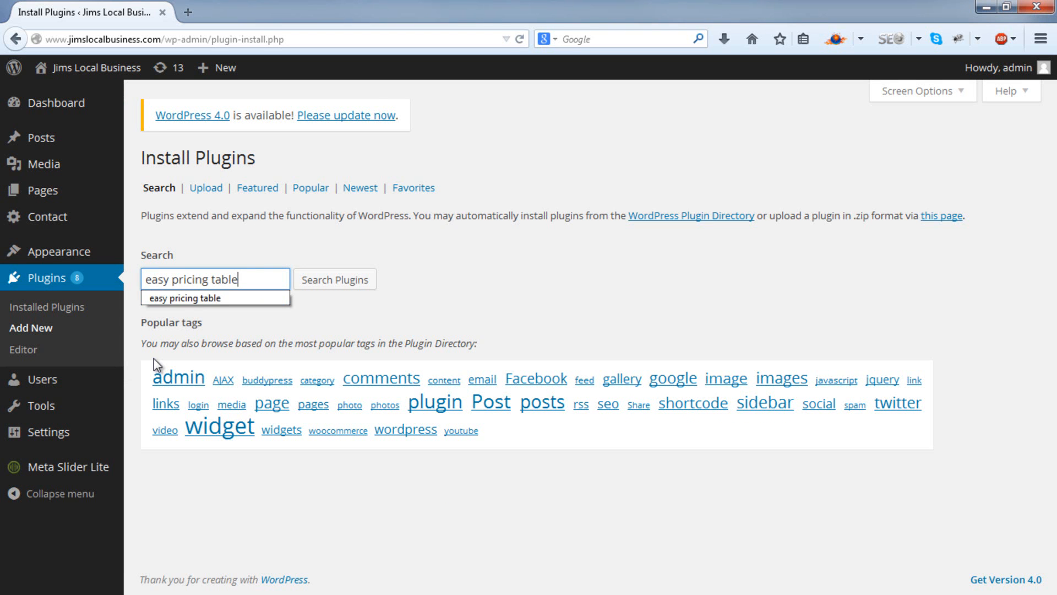
click(334, 280)
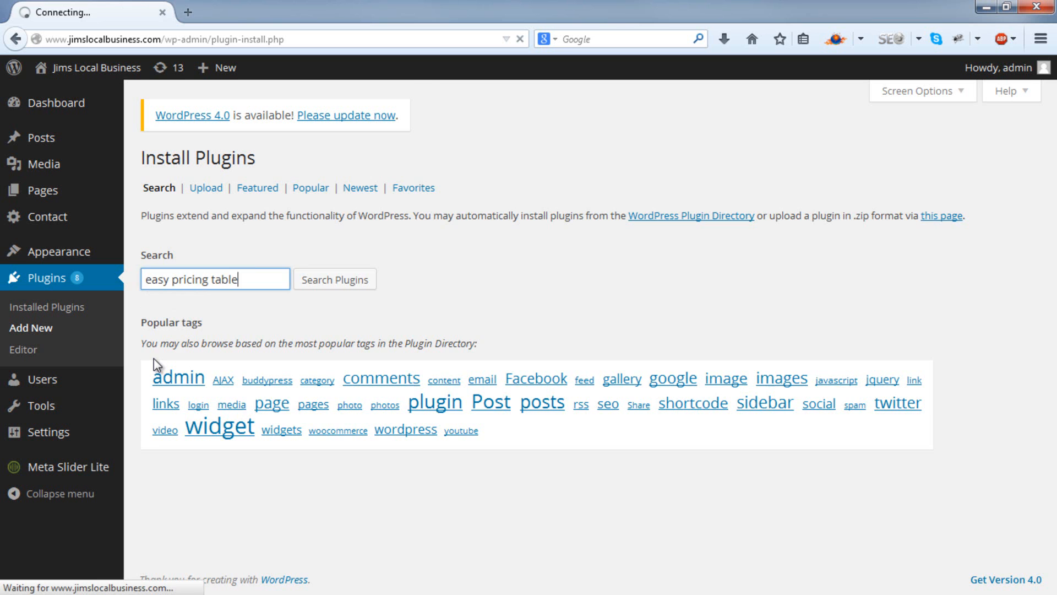
click(334, 279)
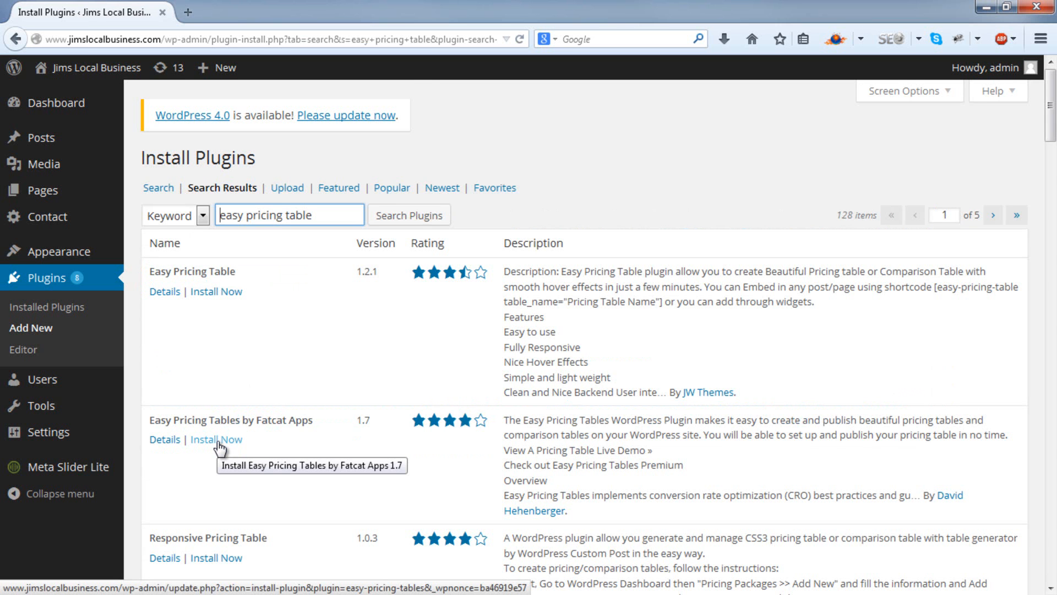
Install Easy Pricing Tables by Fatcat Apps and confirm the installation
click(216, 439)
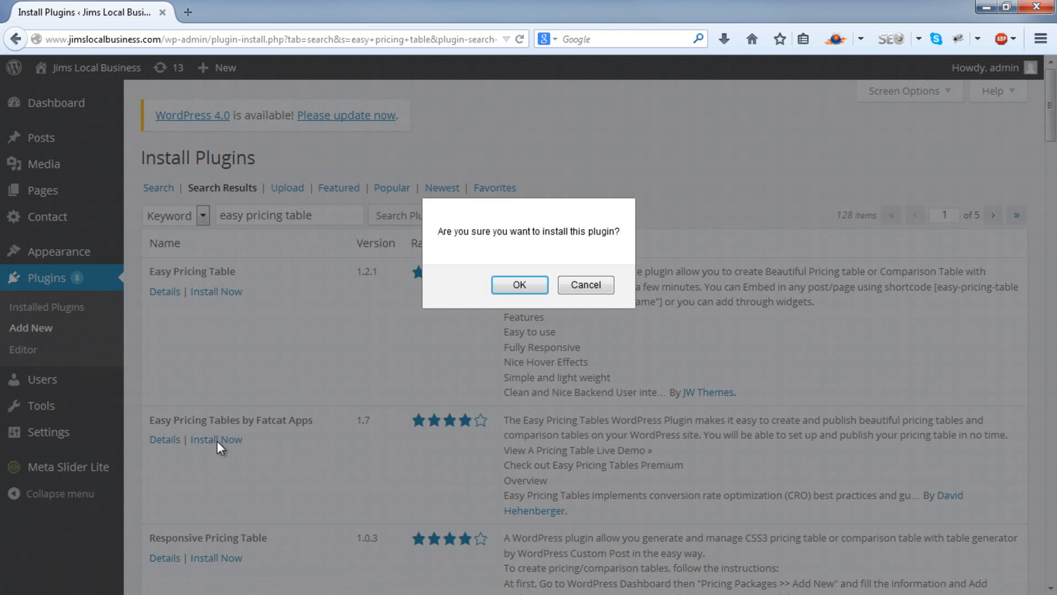
click(519, 285)
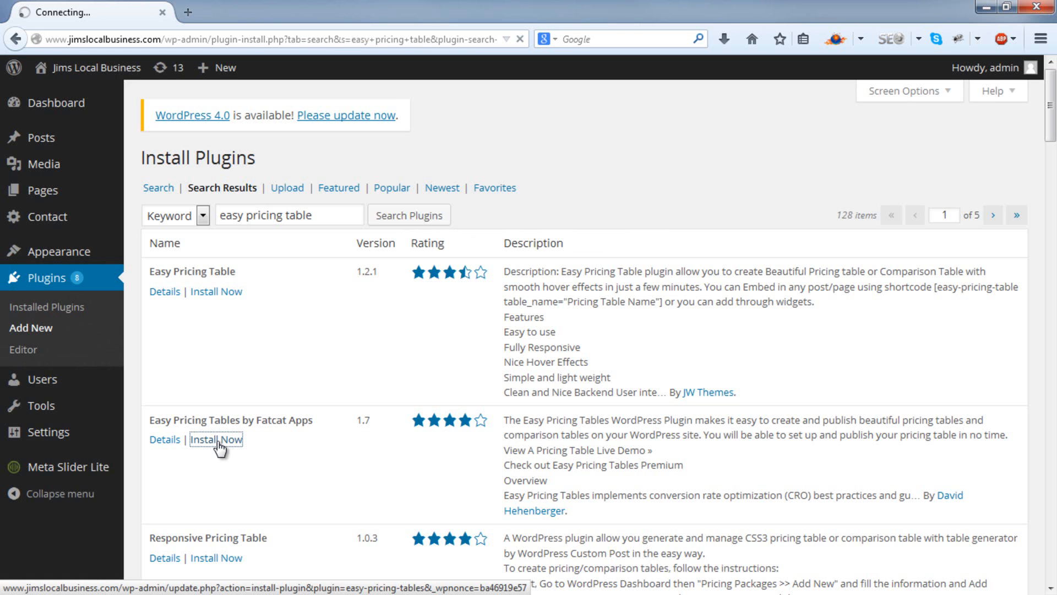
click(216, 439)
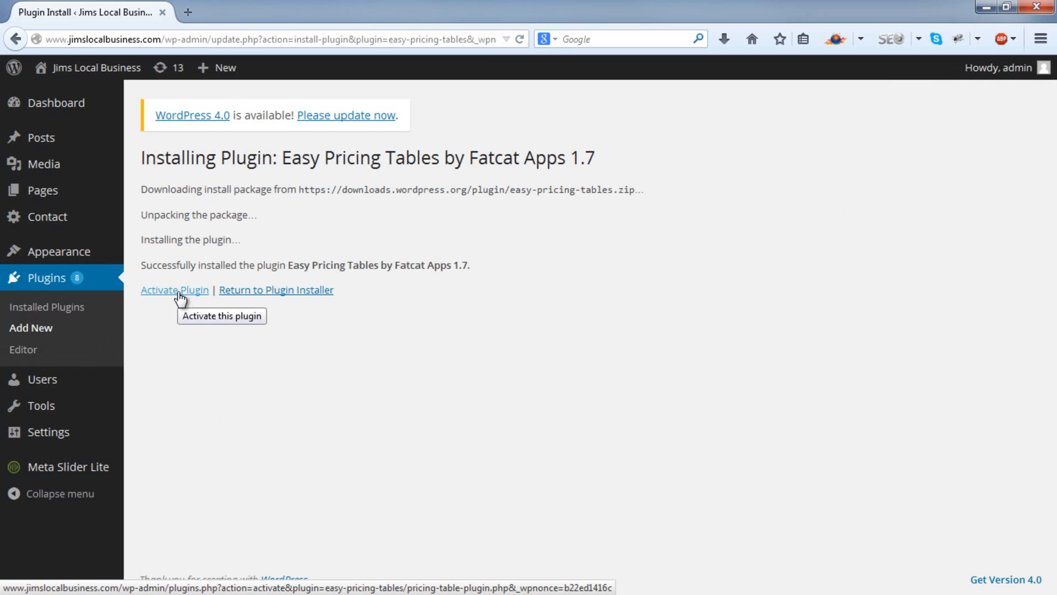
Activate Easy Pricing Tables and dismiss the tracking popup
click(174, 290)
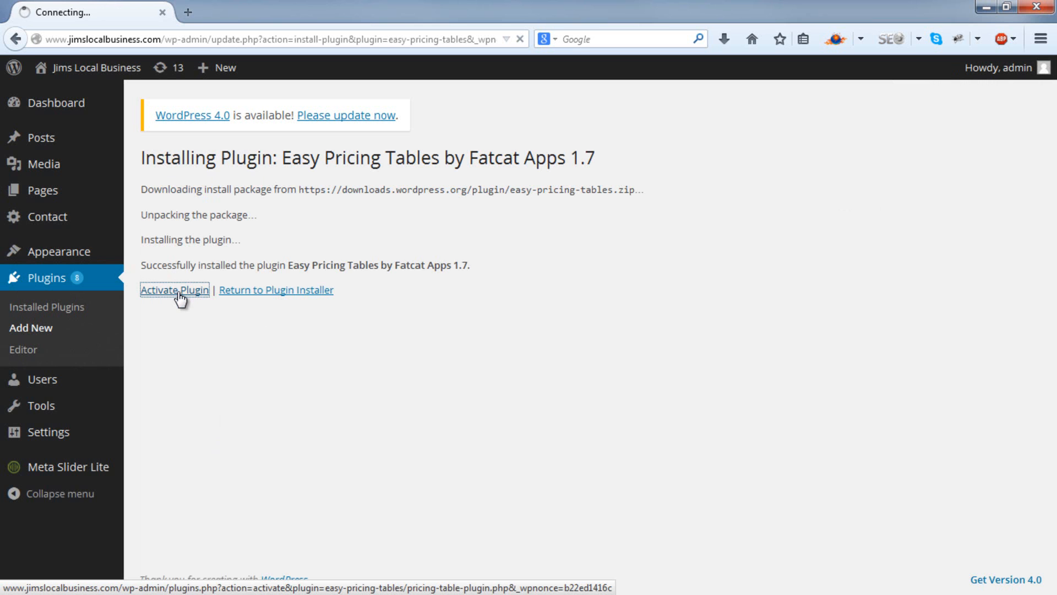
click(174, 290)
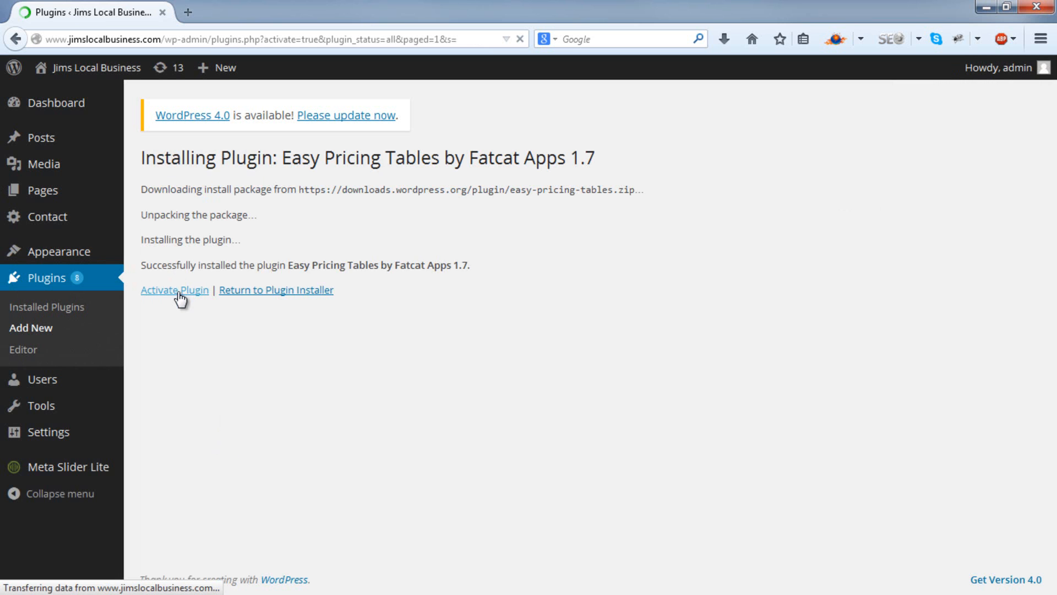
click(173, 289)
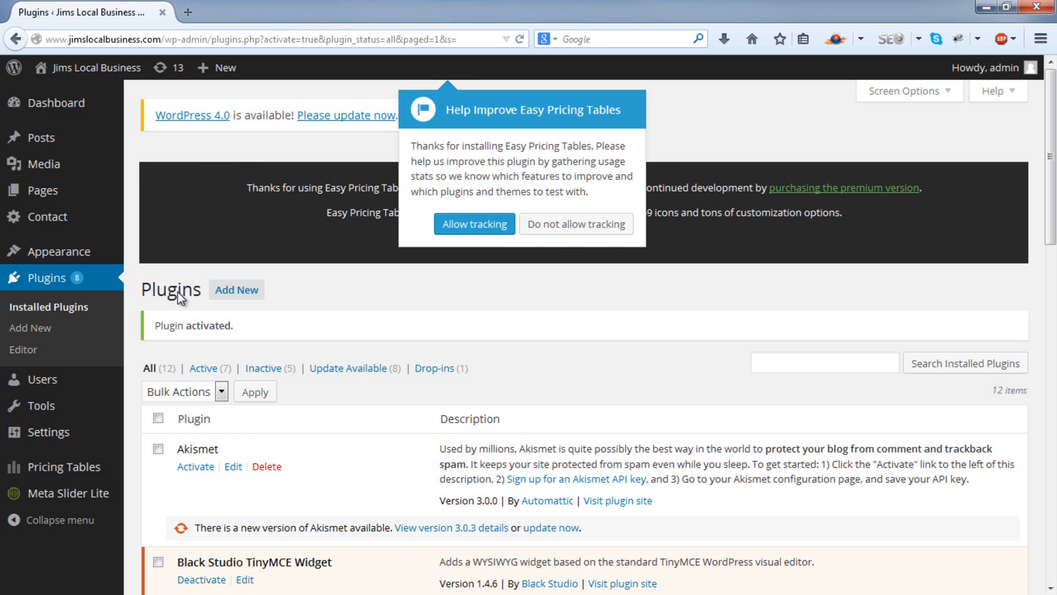
mouse_move(576, 224)
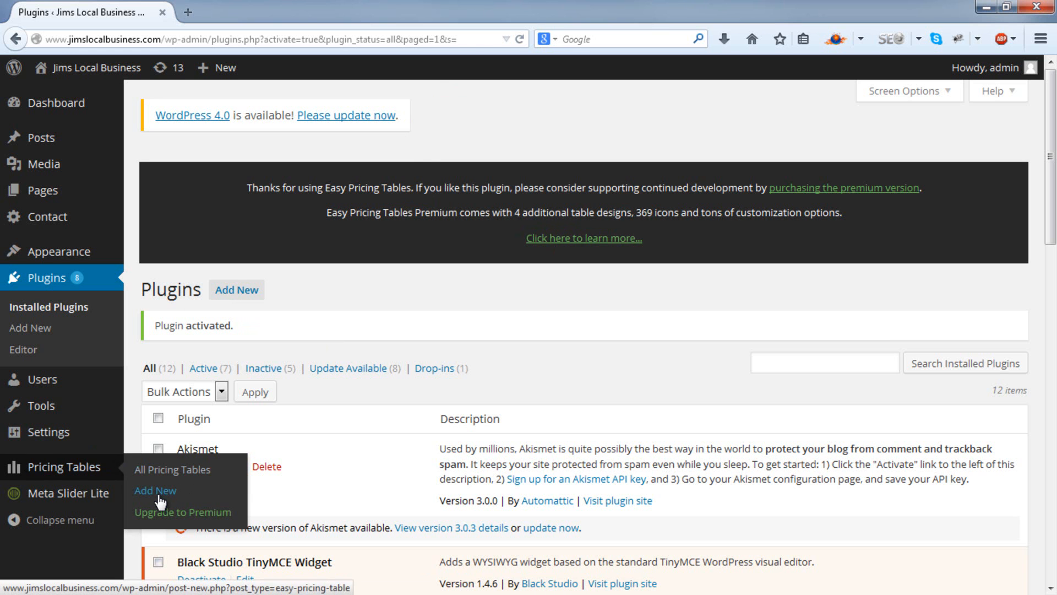
Create a pricing table titled 'Pricing Table 1' and decline the Crash Course offer
click(156, 490)
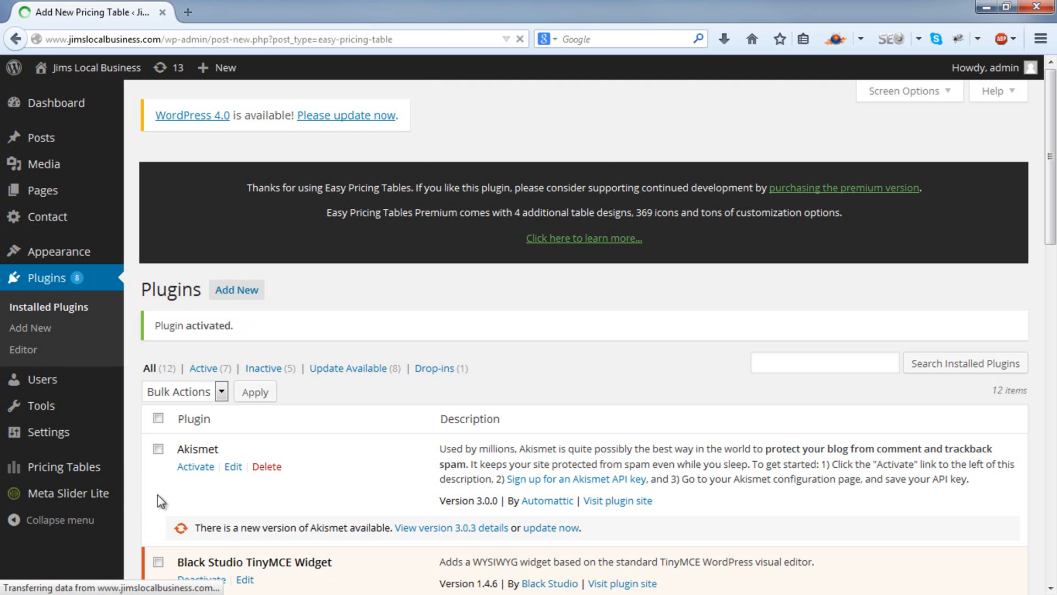
click(30, 441)
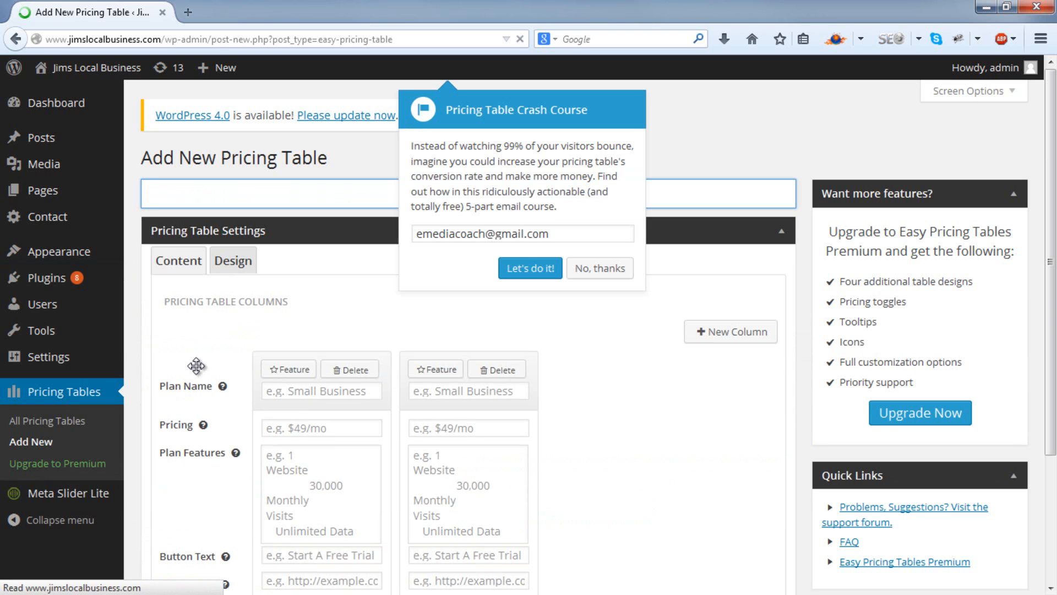
text(Pricing Table 1)
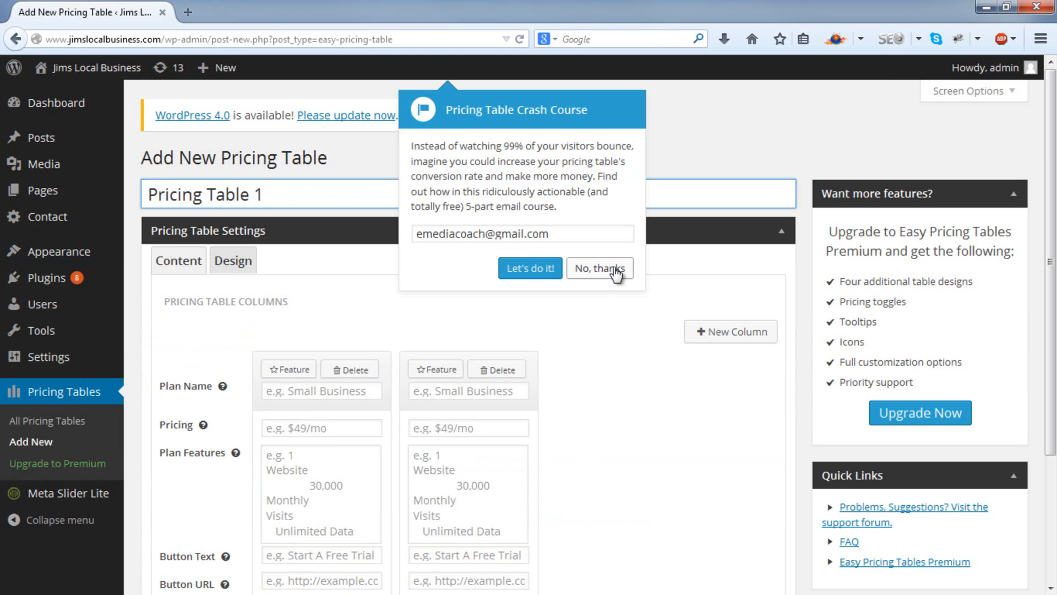
click(599, 268)
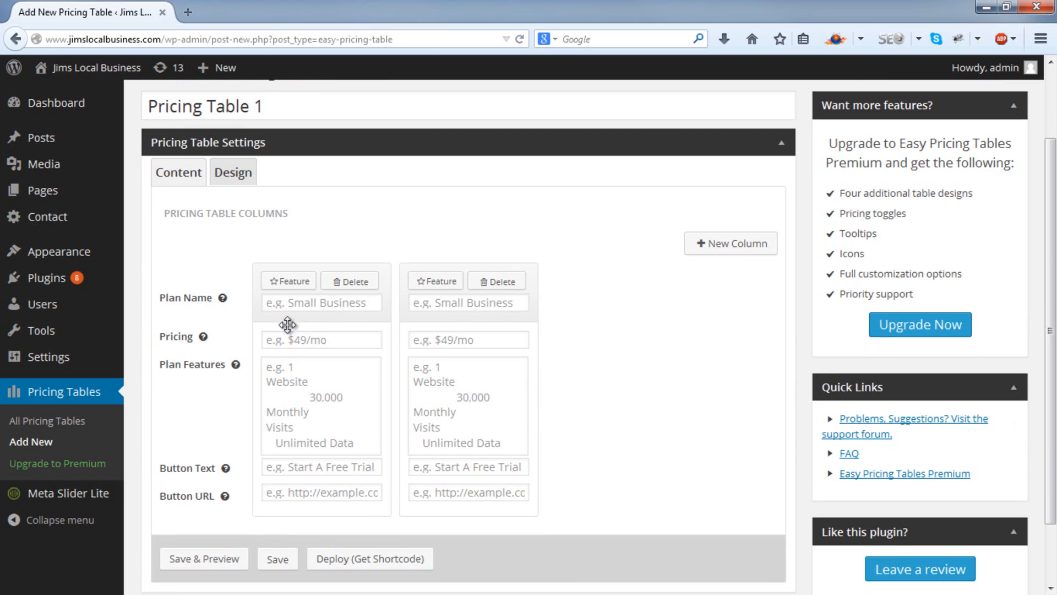
Name the plans Advanced and Expert and price Beginner at $47
click(322, 302)
text(Beginner)
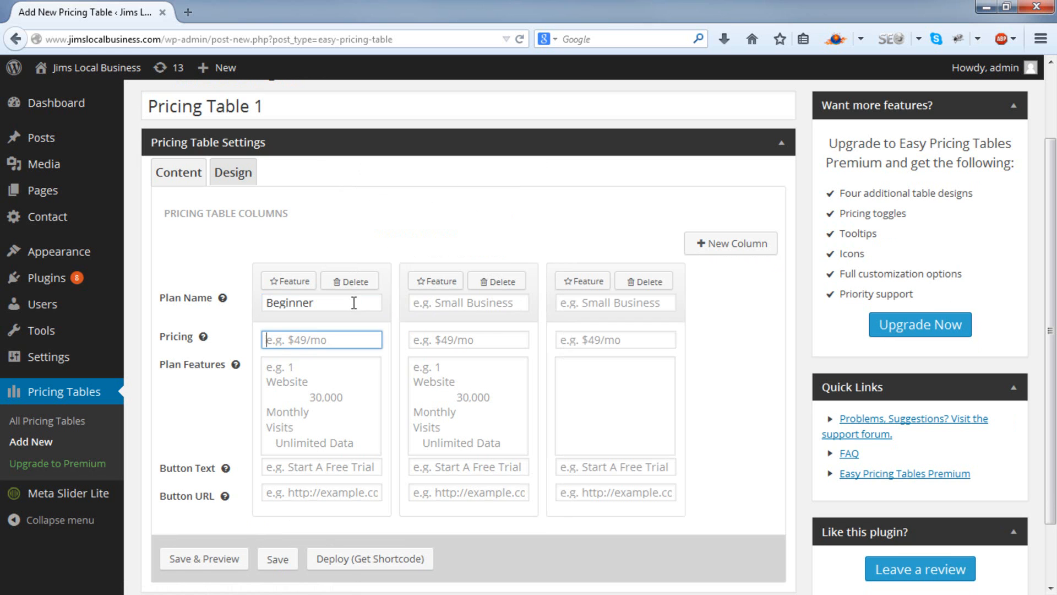
text(Advance)
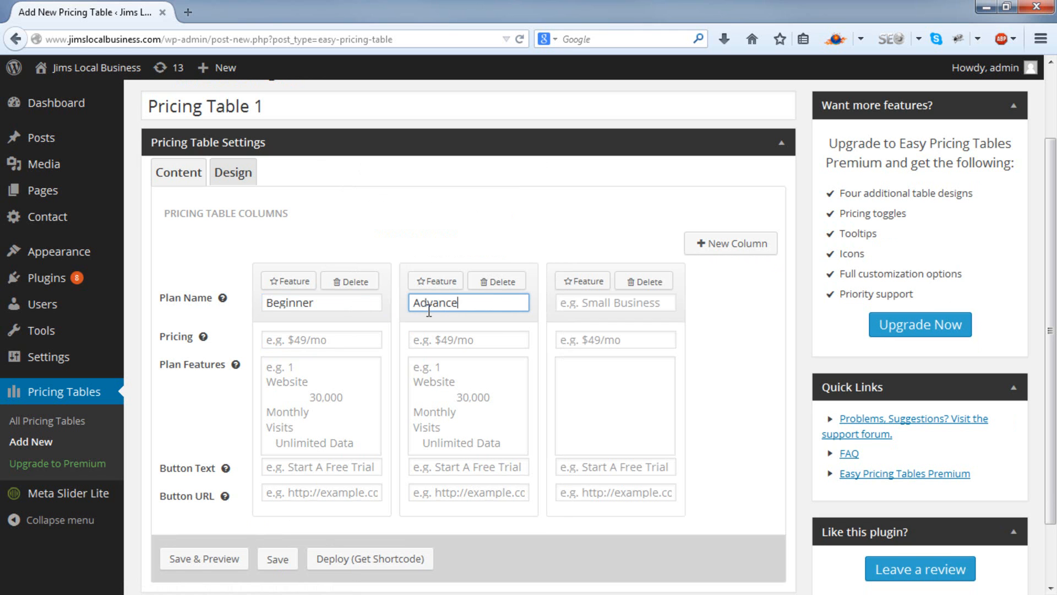
text(Expert)
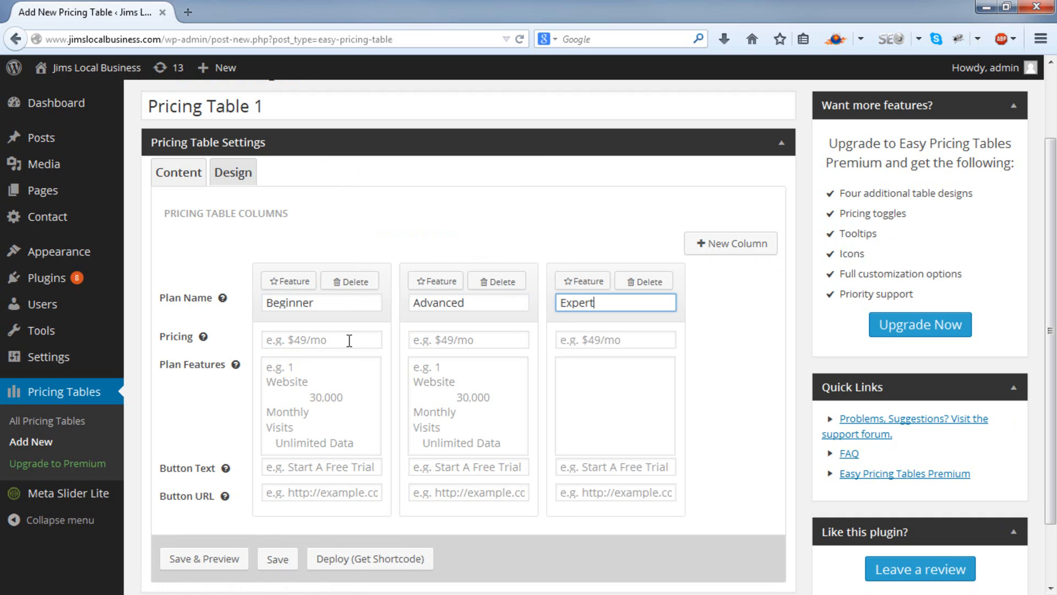
text($)
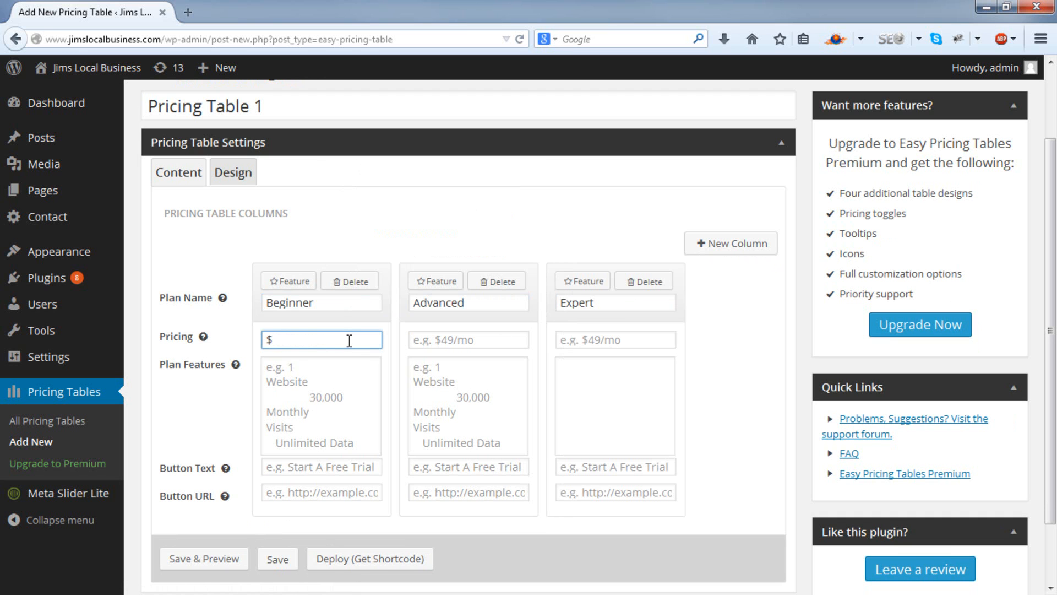
text(47)
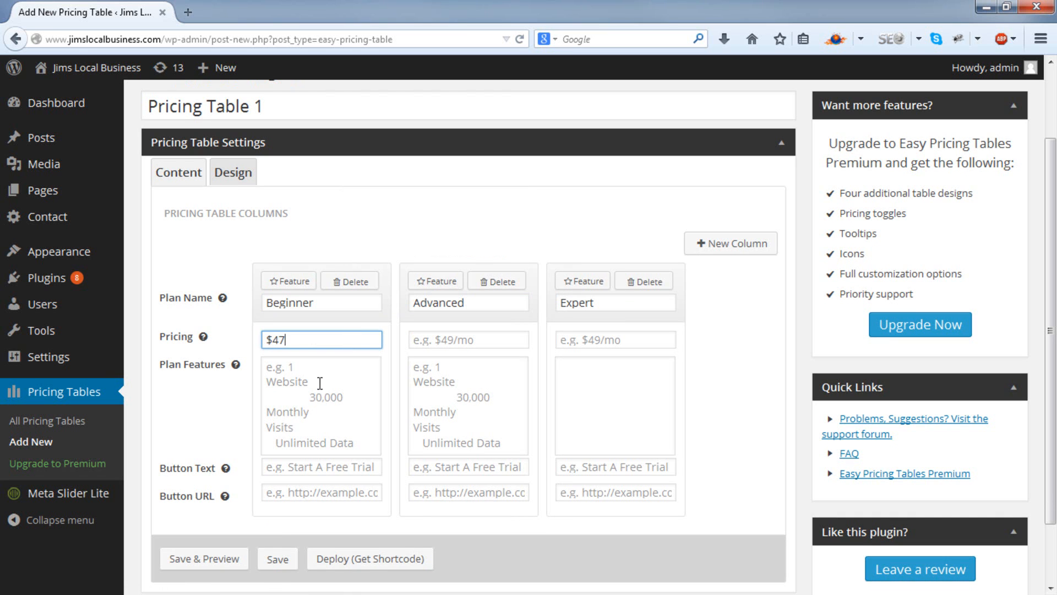
Enter features 'Step by Step Tutorial', 'Live and Fully Functional' and 'No Web Costs'
text(Step)
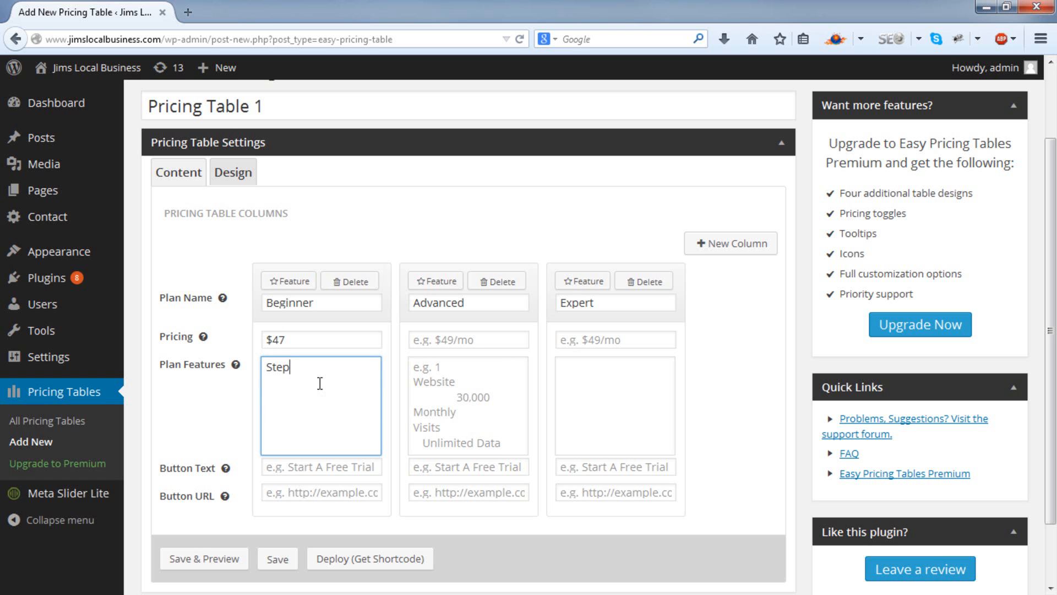
text(by Step)
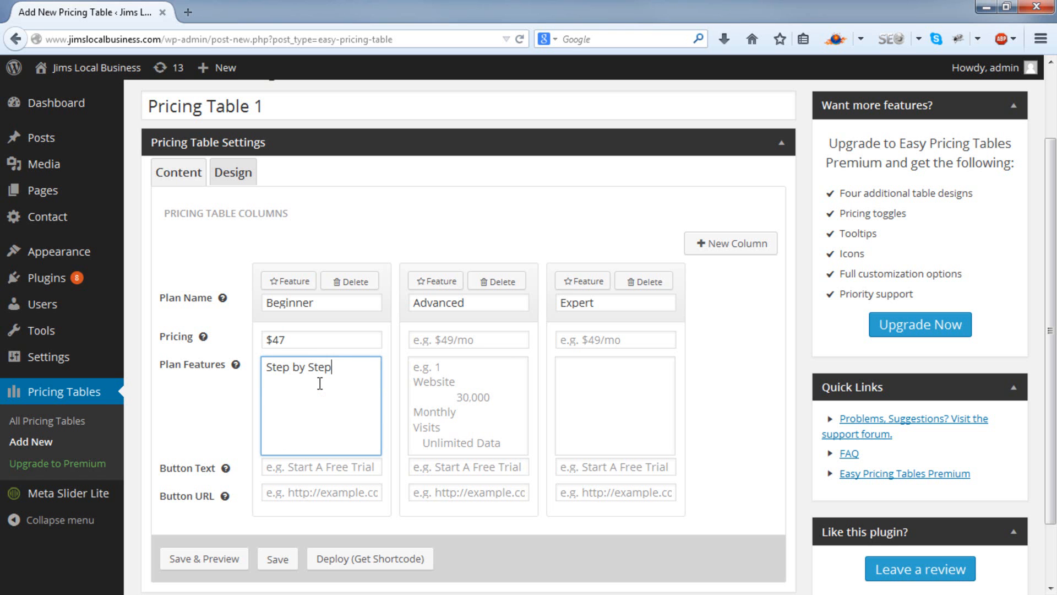
text(Tuto)
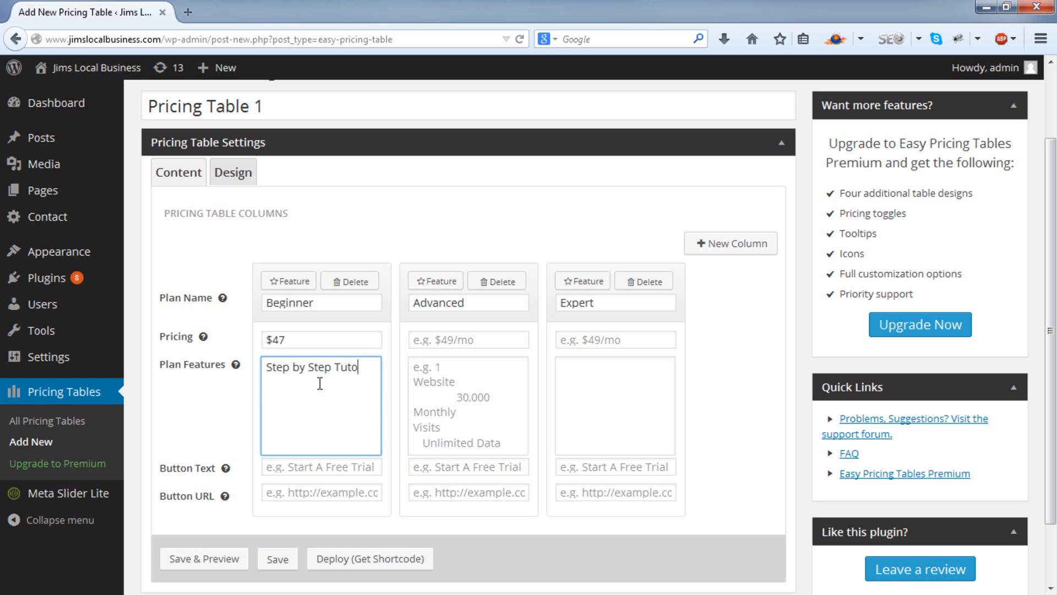
text(rial)
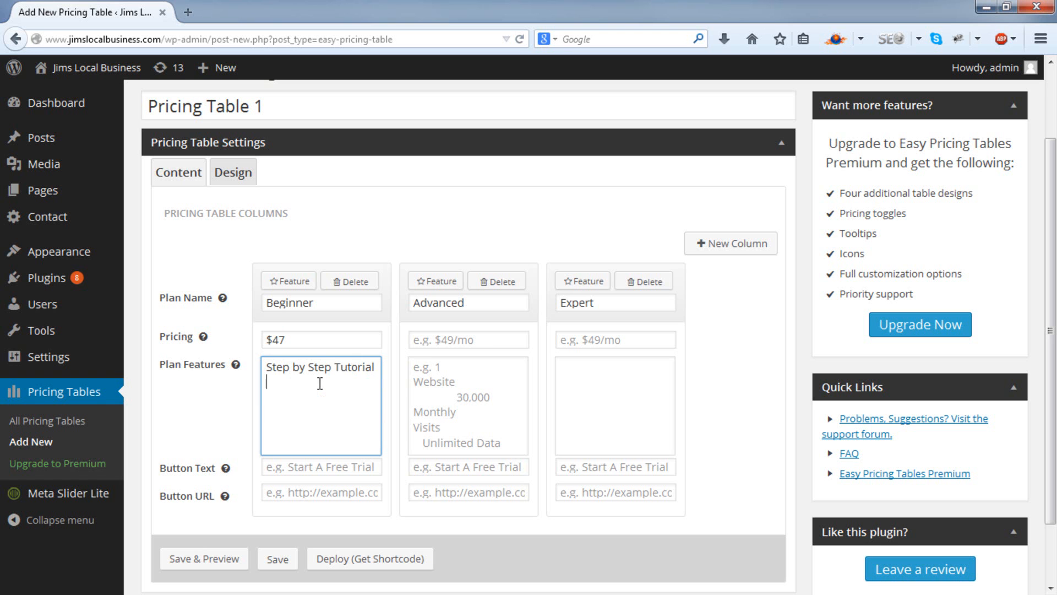
text(Web)
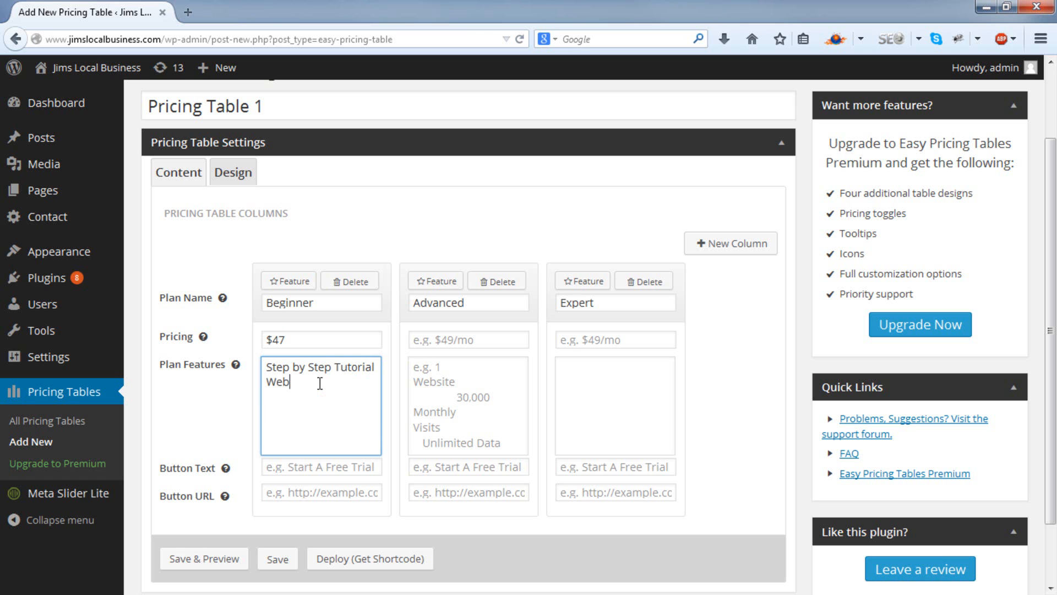
text(Design Included)
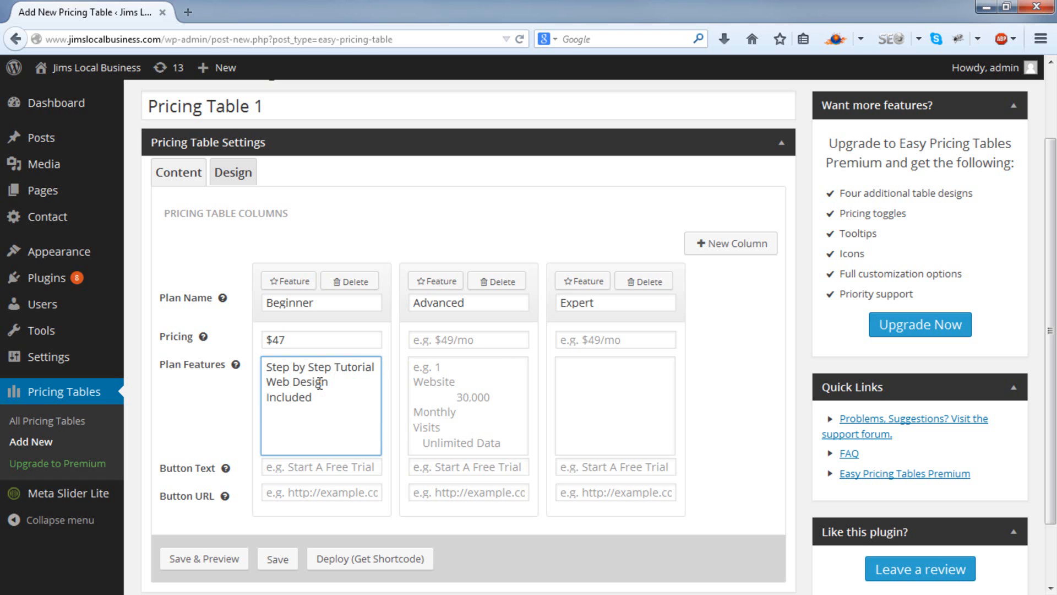
text(Live)
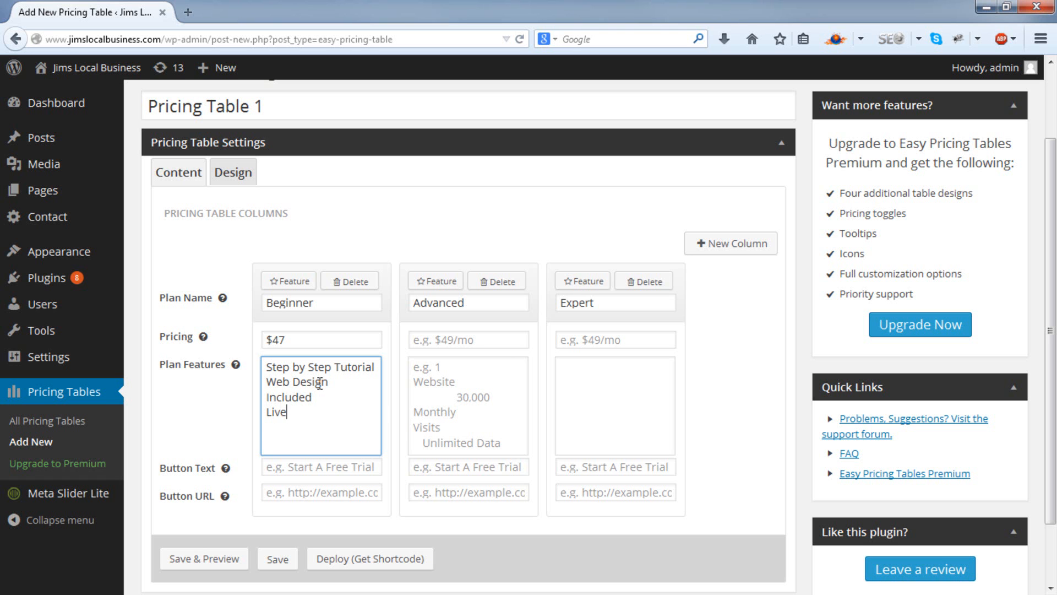
text(and Fully)
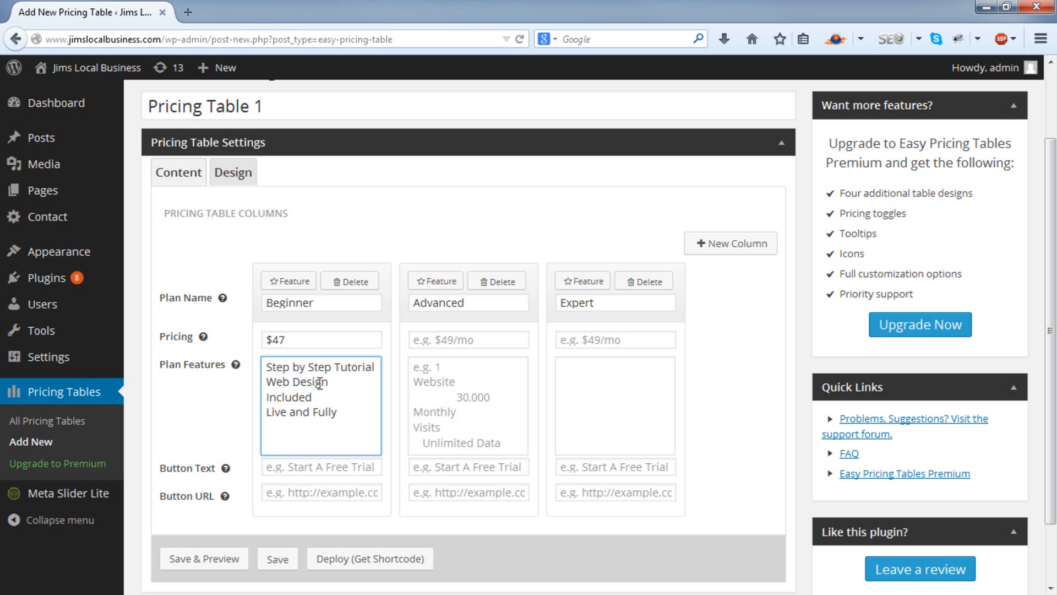
text(Function)
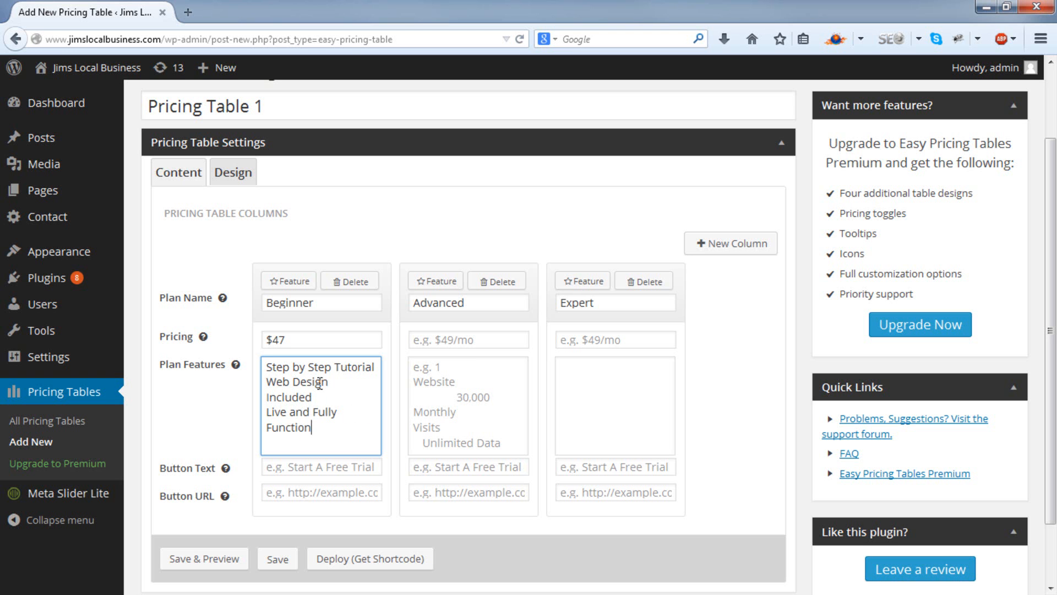
text(al)
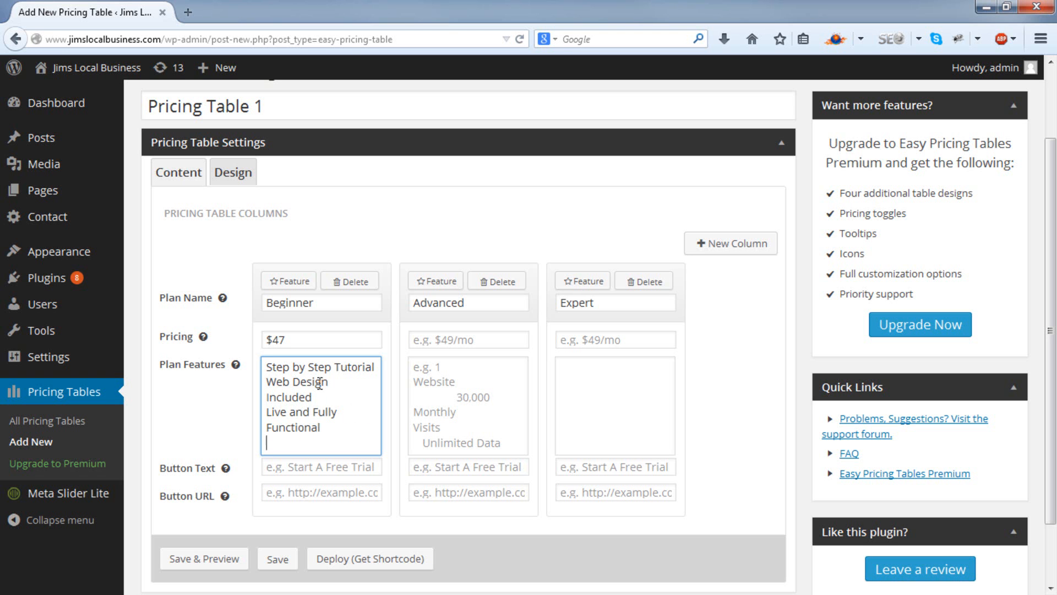
text(No W)
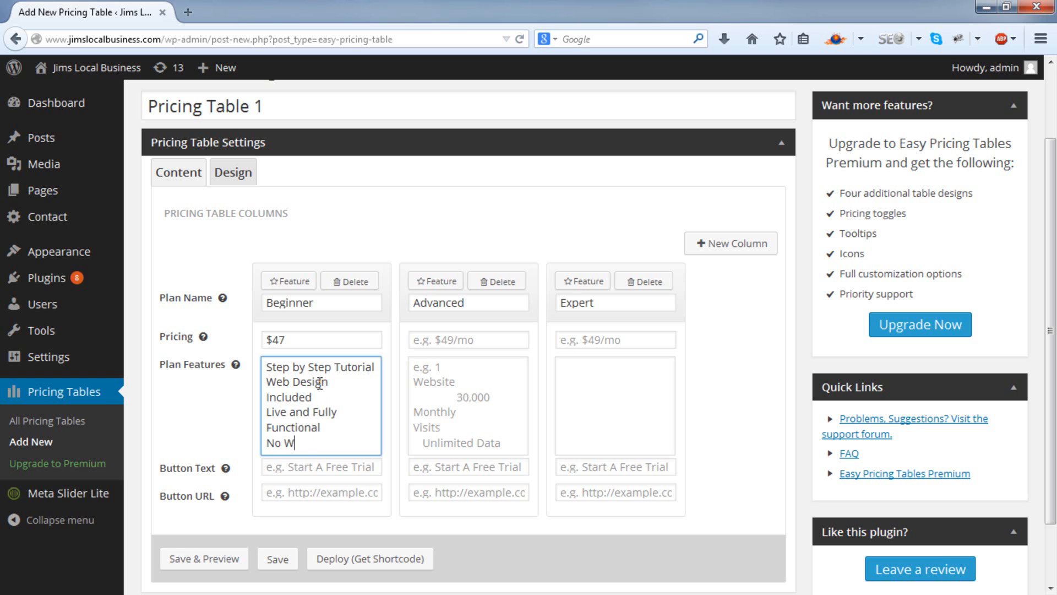
text(eb)
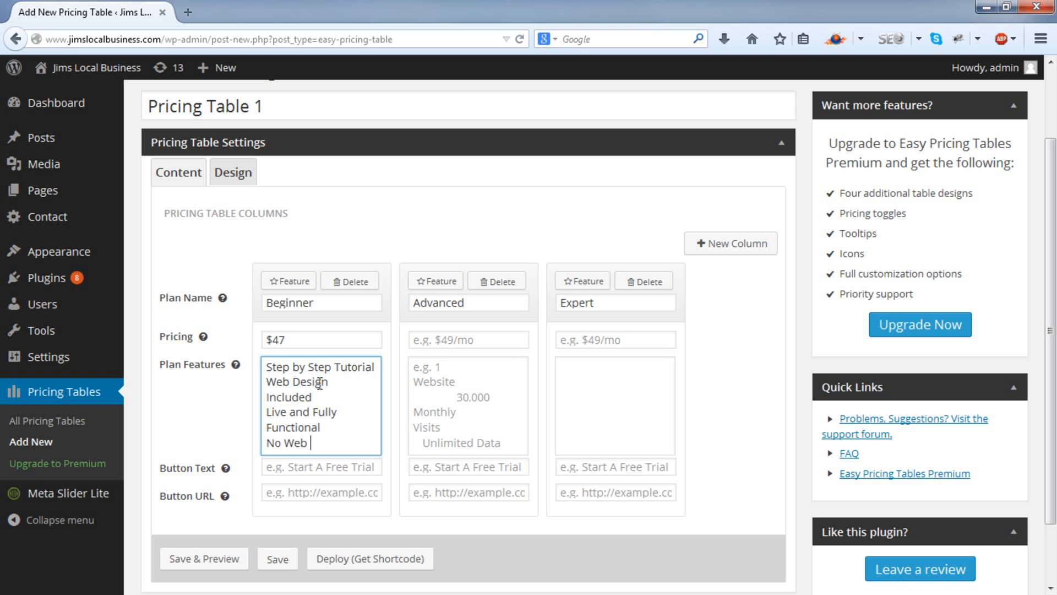
text(Costs)
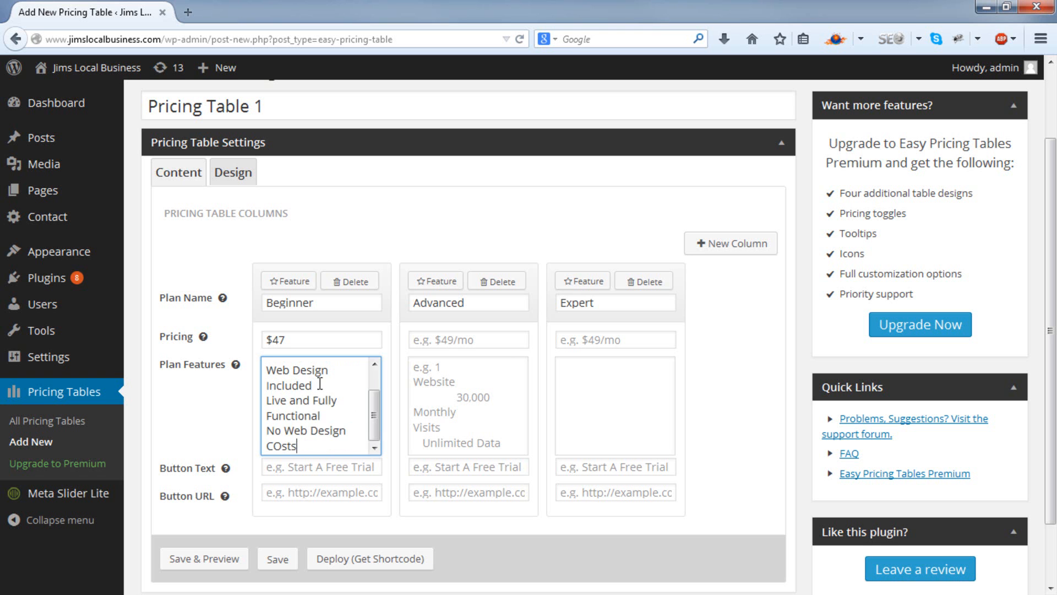
double_click(276, 446)
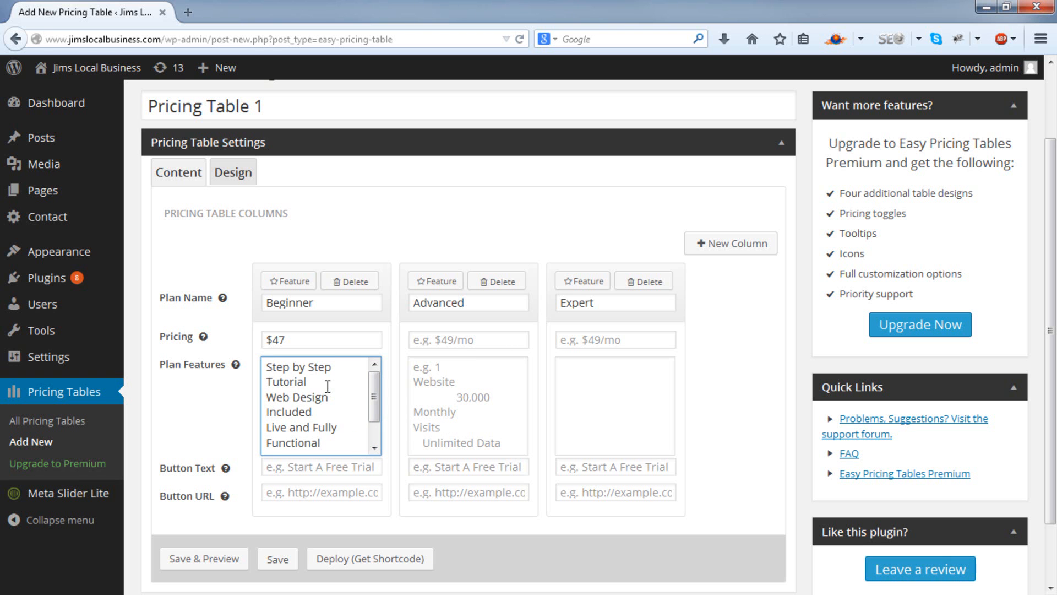
scroll(down, 3)
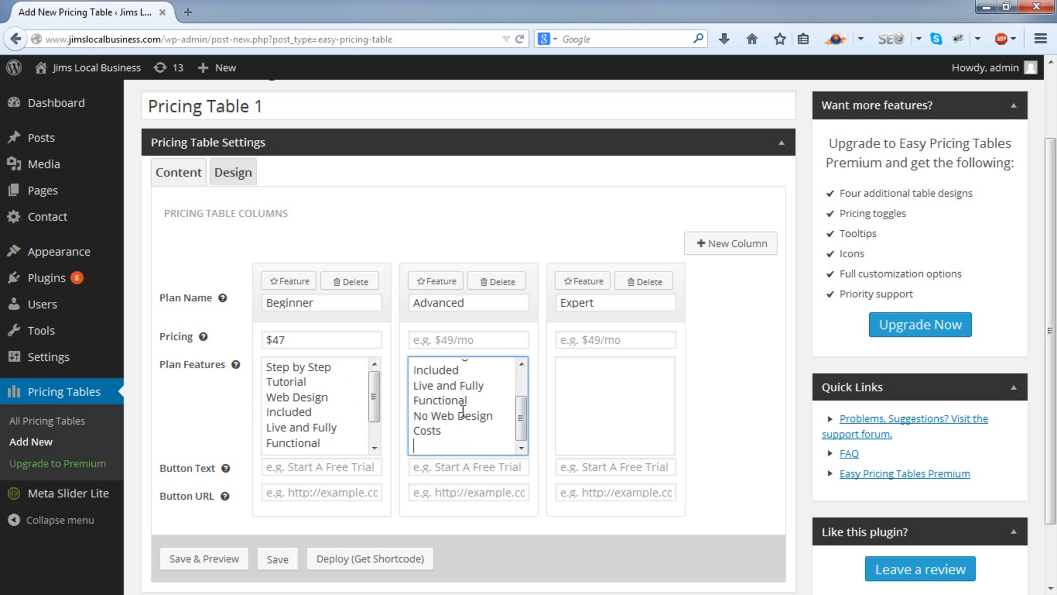
Add the remaining features, including 'You Own It' and regular backups included
text(You)
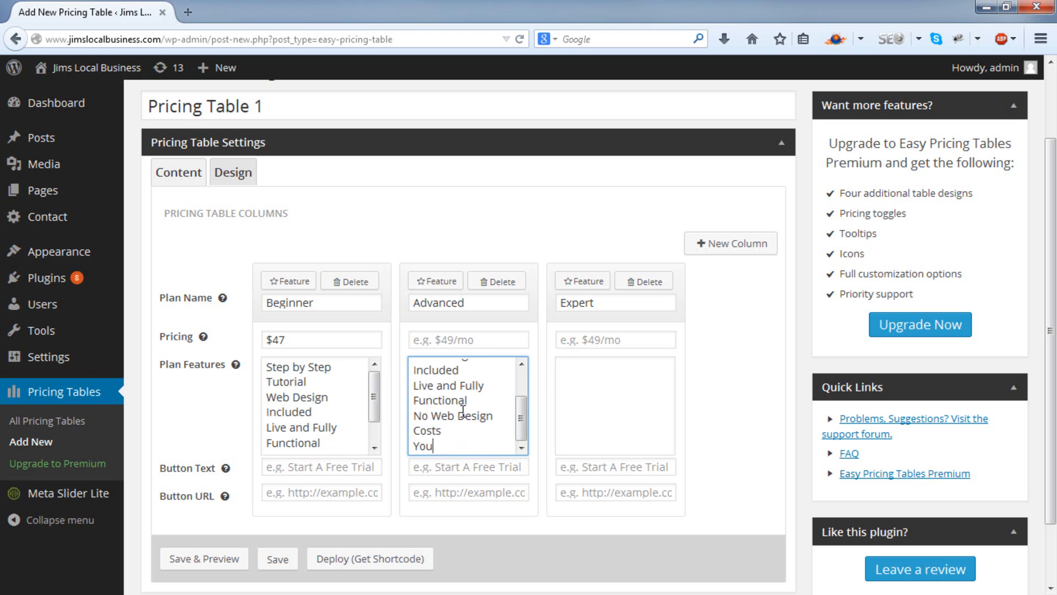
text(Own It, 100%)
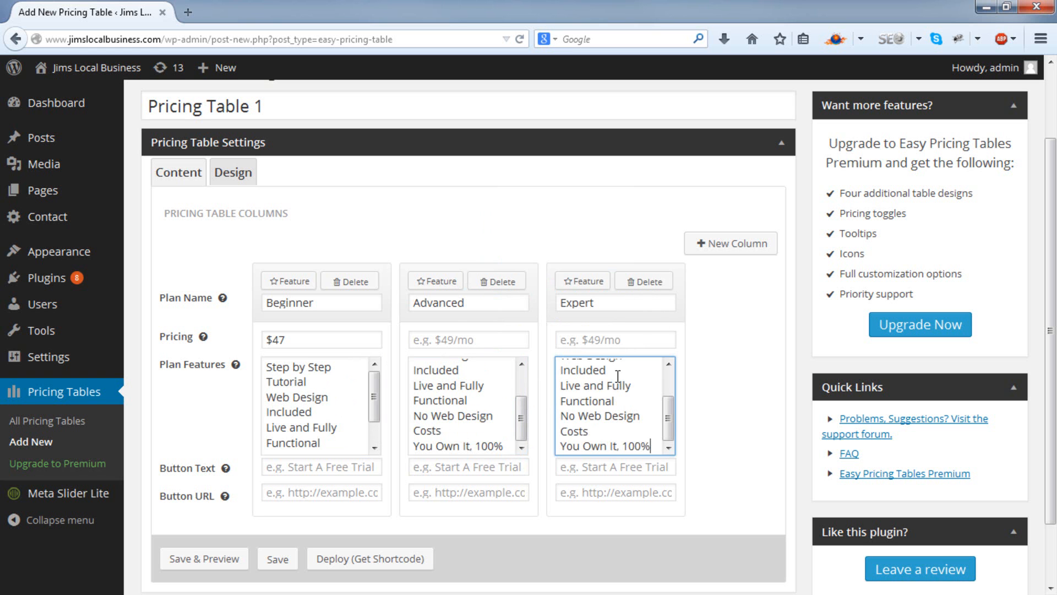
text(Regular Backups)
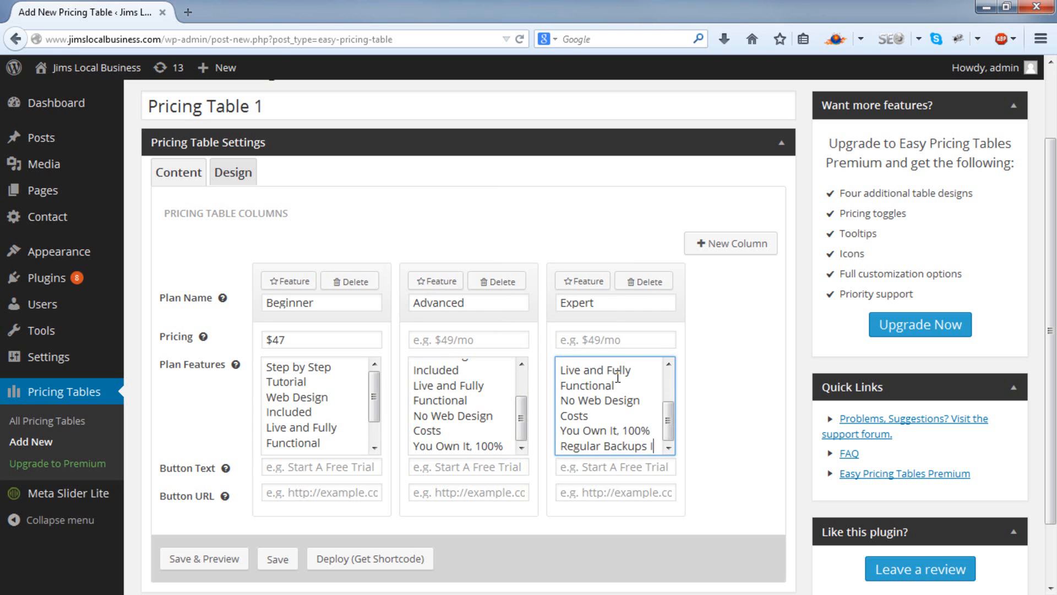
text(Included!)
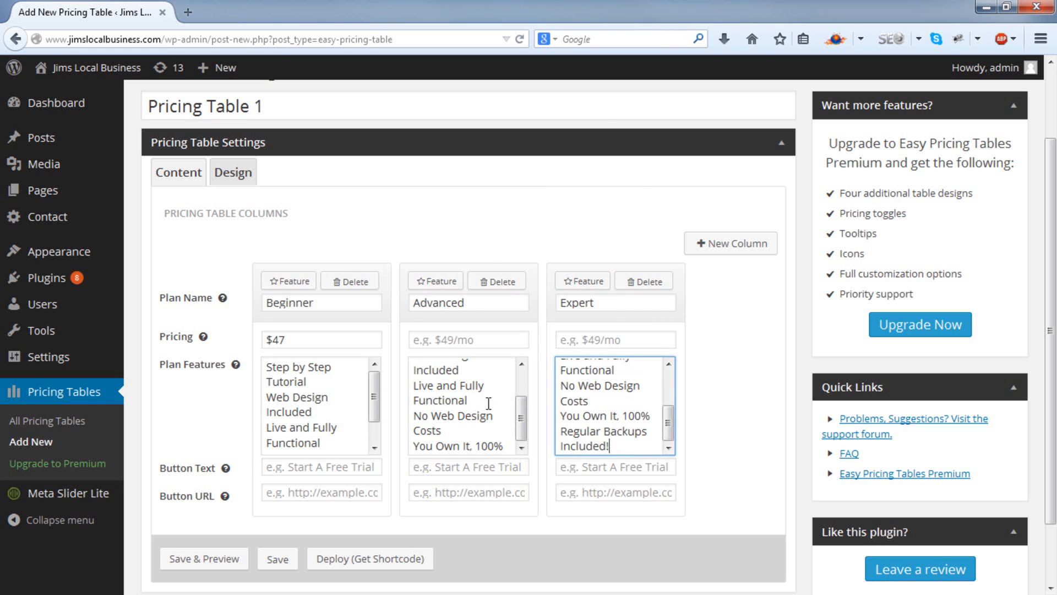
click(321, 466)
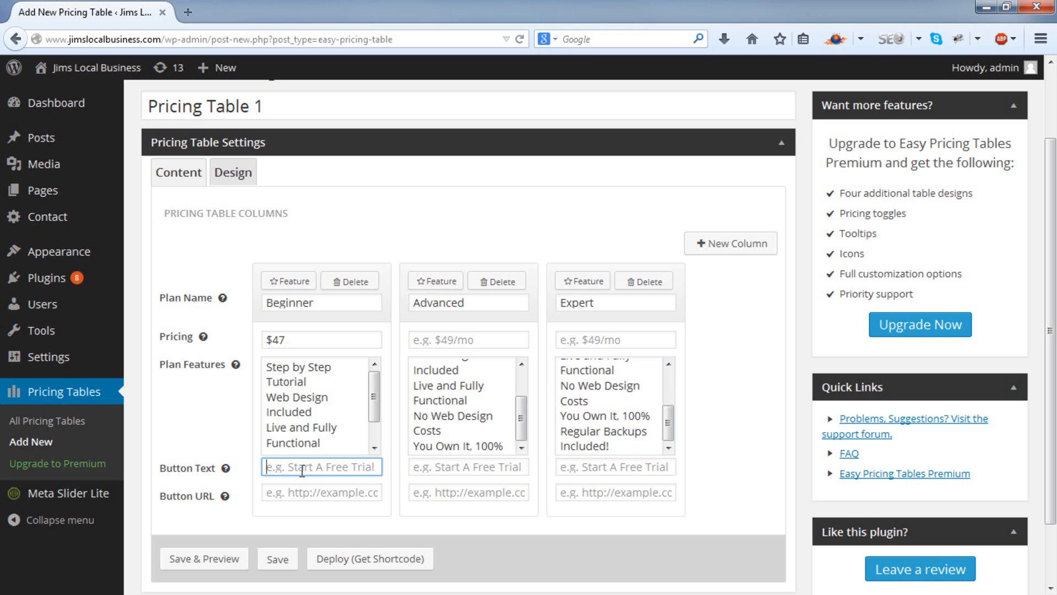
Set each plan's button to 'Order Now' linking to the local business site address
text(Order)
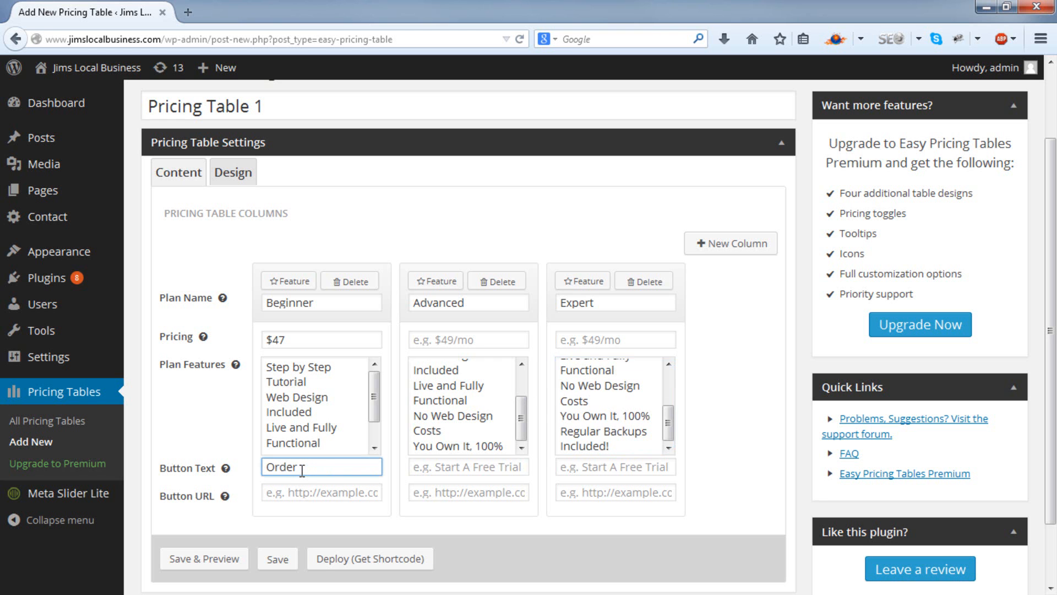
text(Now)
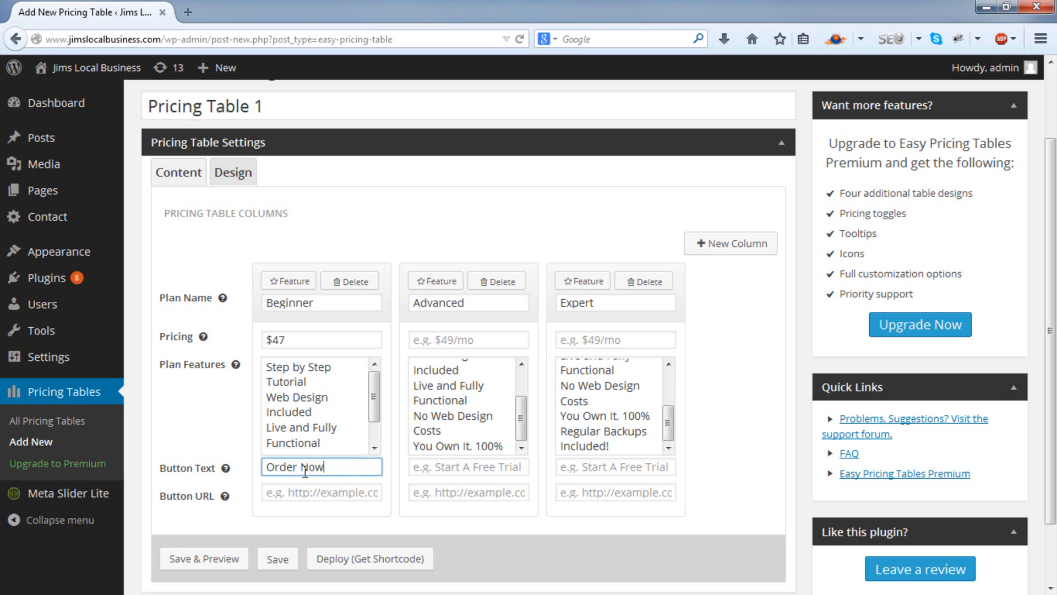
triple_click(321, 466)
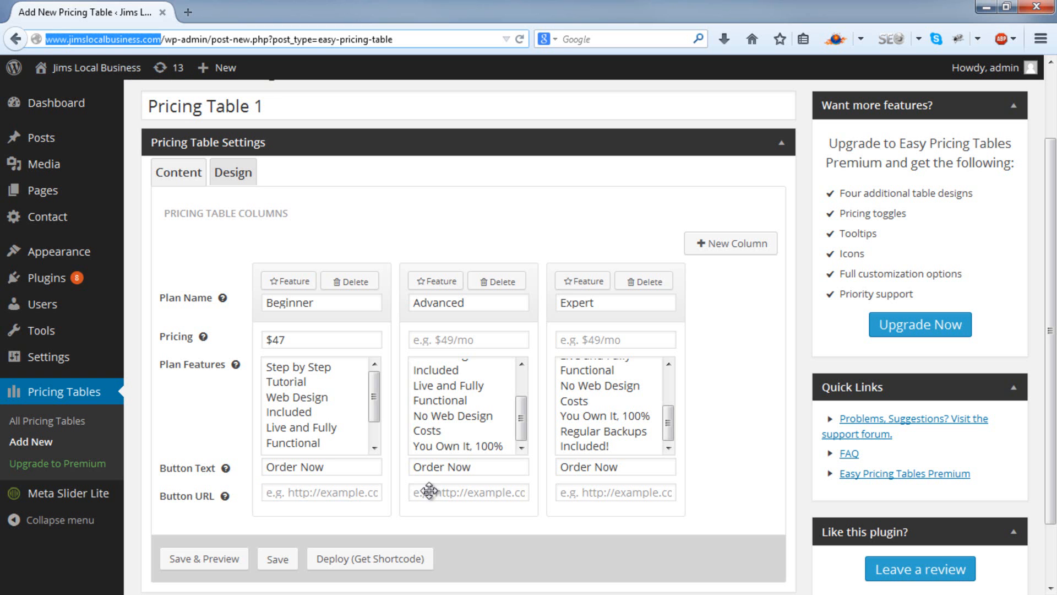
text(mslocalbusiness.com)
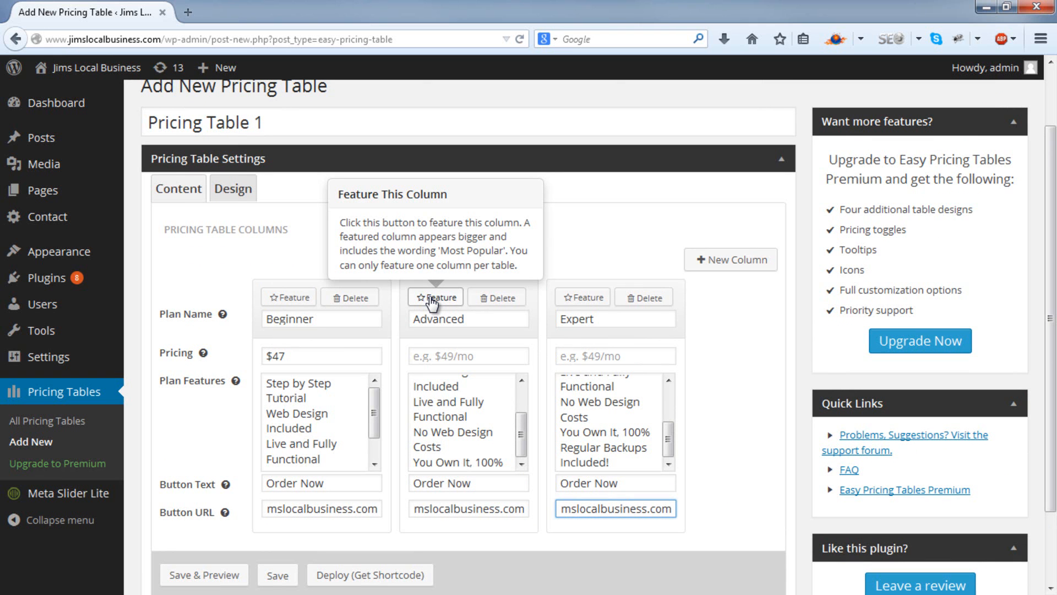
Mark the Advanced plan as featured and save Pricing Table 1
click(425, 297)
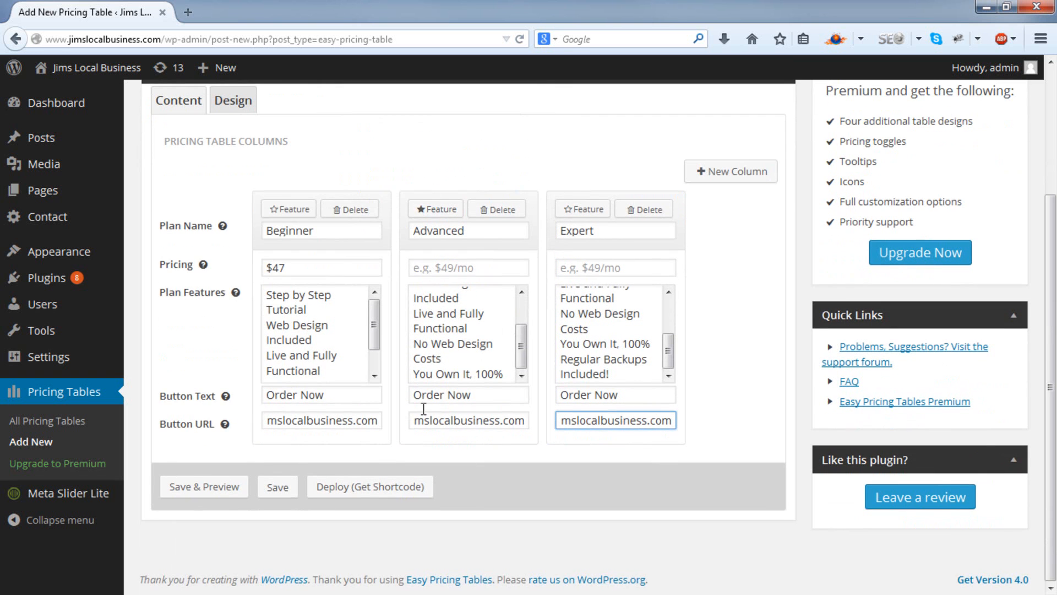
mouse_move(376, 440)
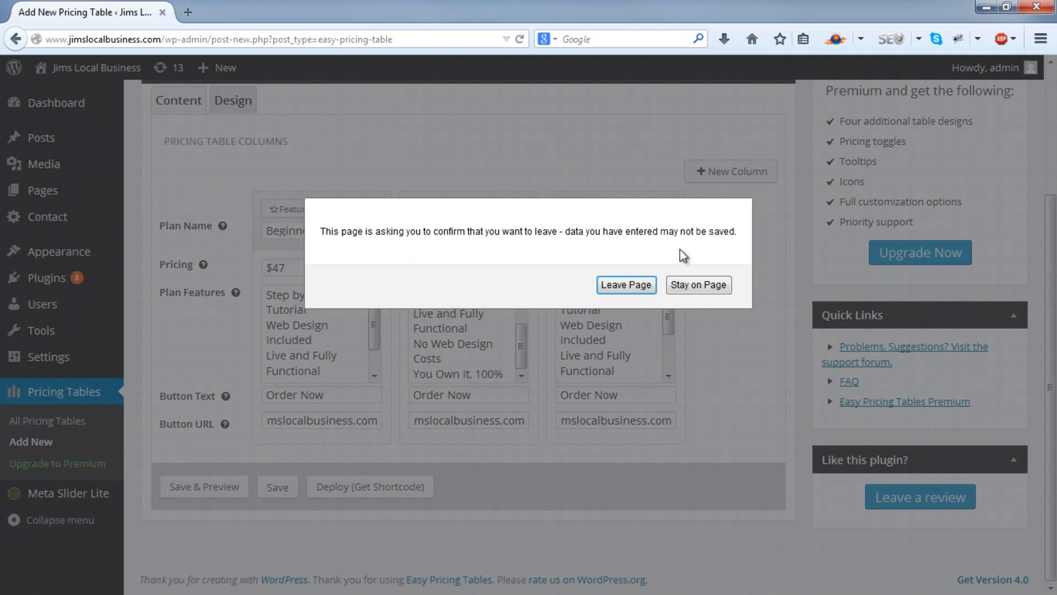
click(625, 284)
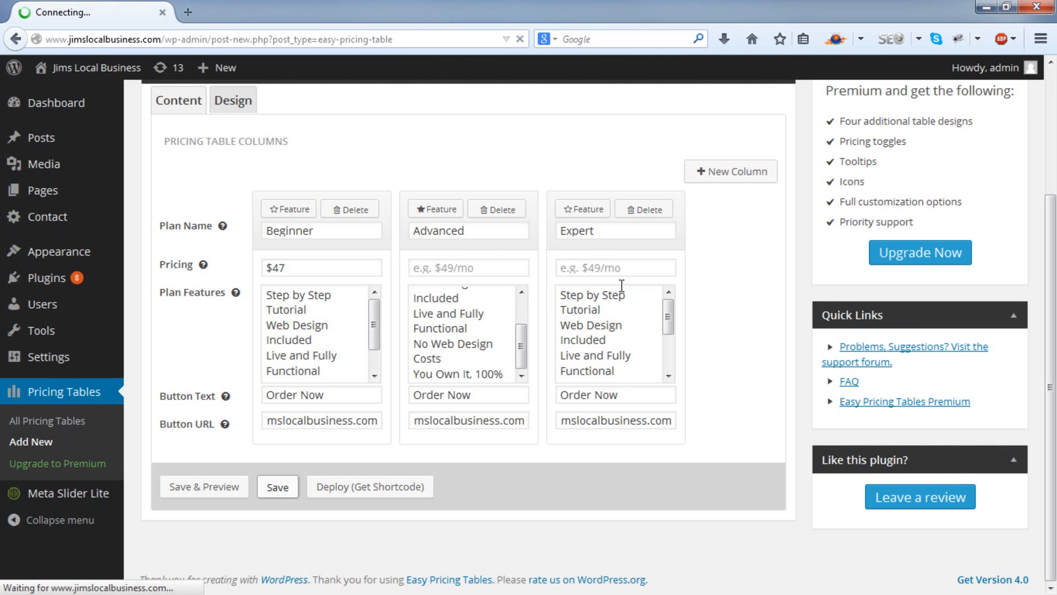
click(277, 487)
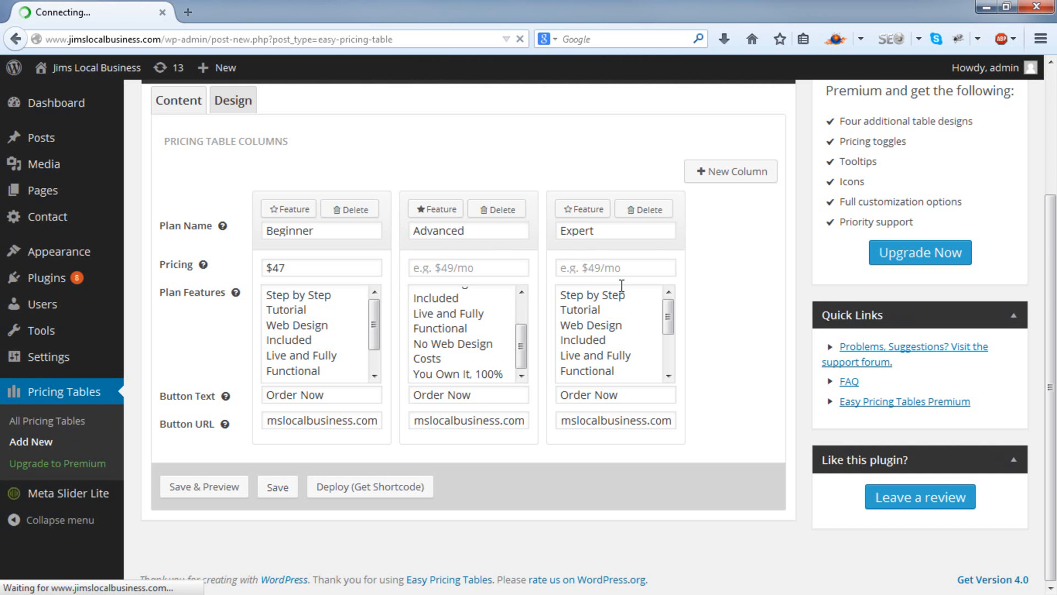
click(276, 486)
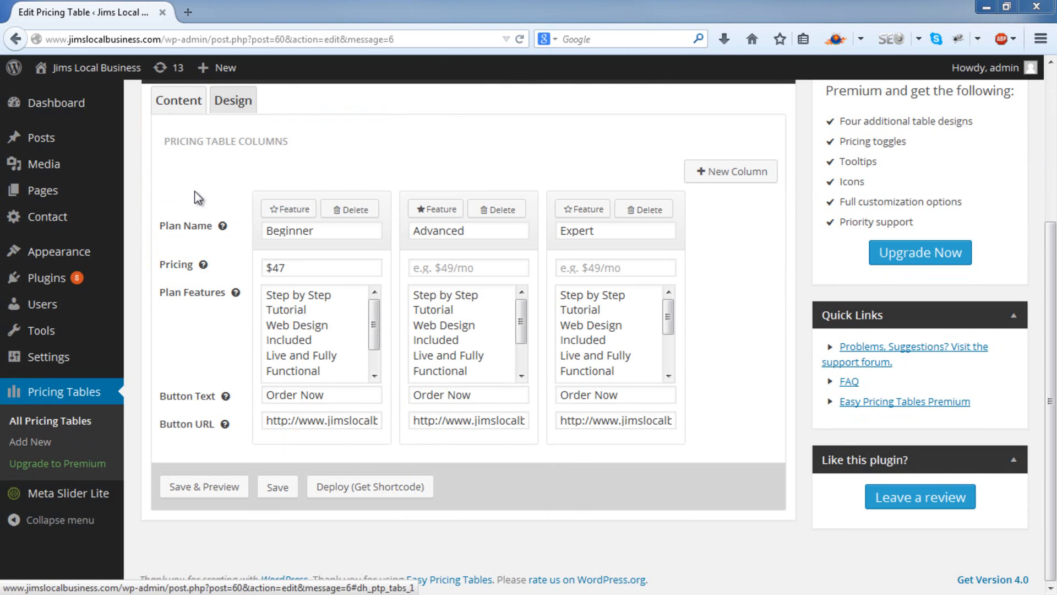
click(370, 486)
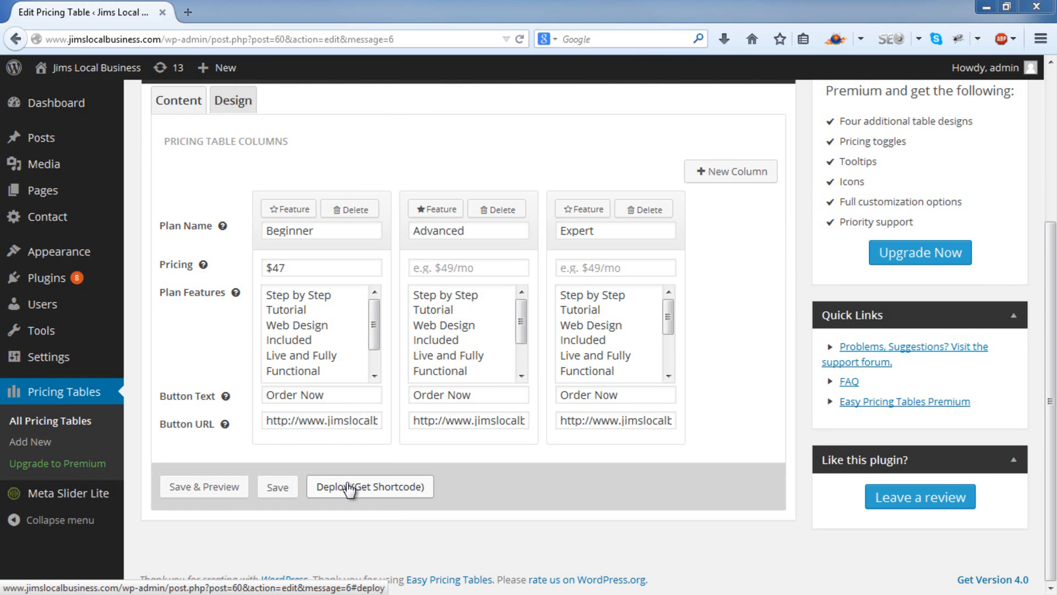
Reveal and copy the shortcode [easy-pricing-table id="60"]
click(369, 486)
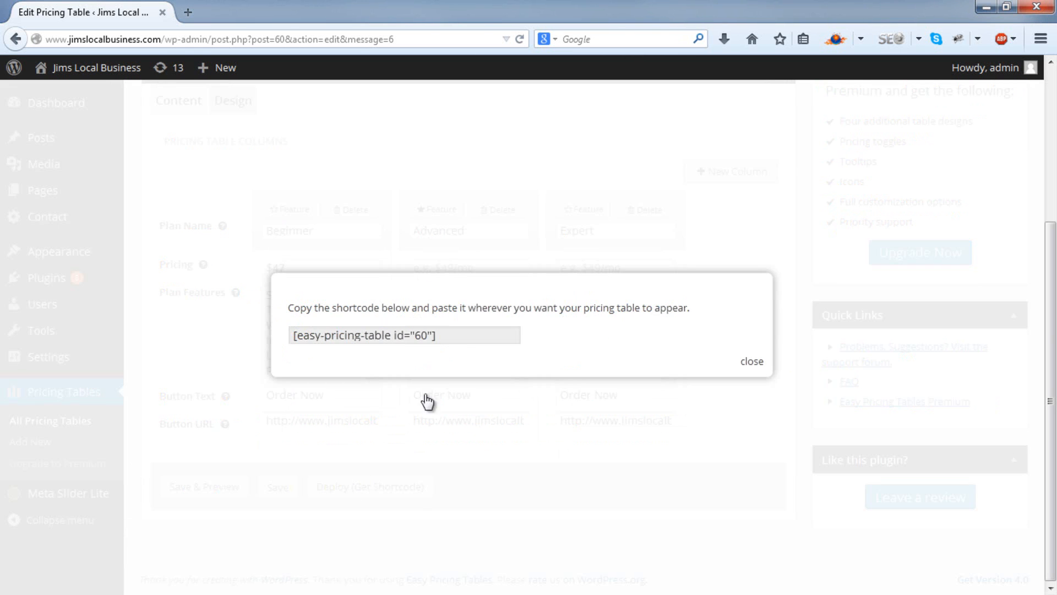
right_click(404, 334)
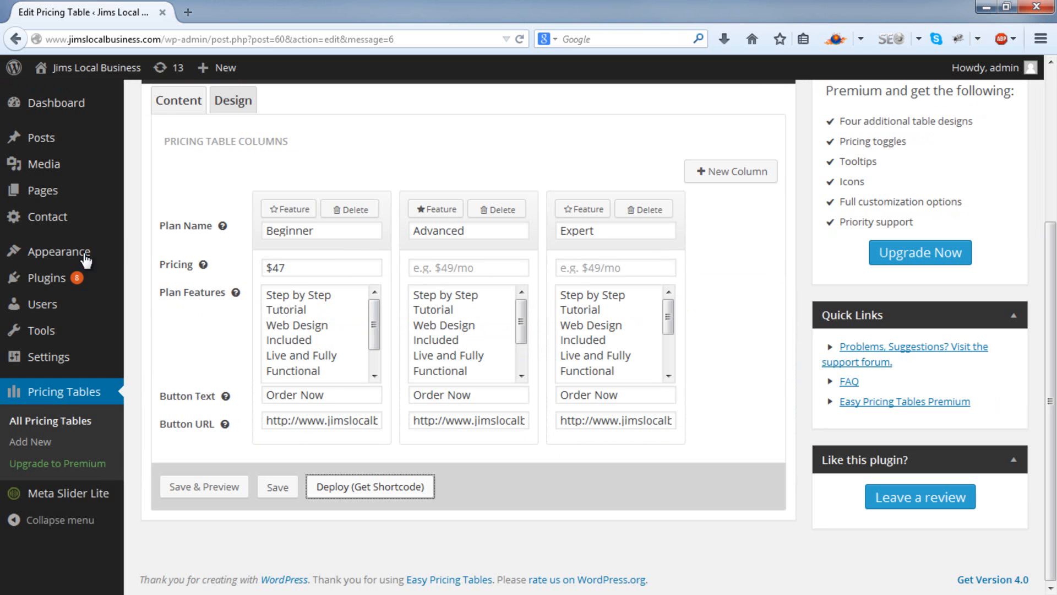
click(369, 486)
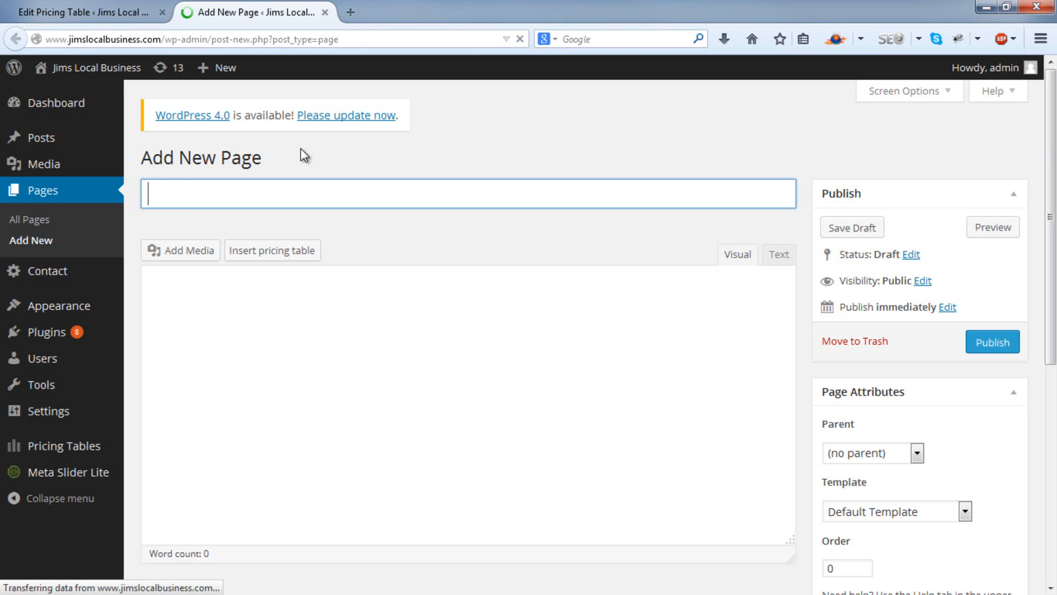
Publish the 'Our Pricing' page with the pasted shortcode and view it in a new tab
text(Our Pricing)
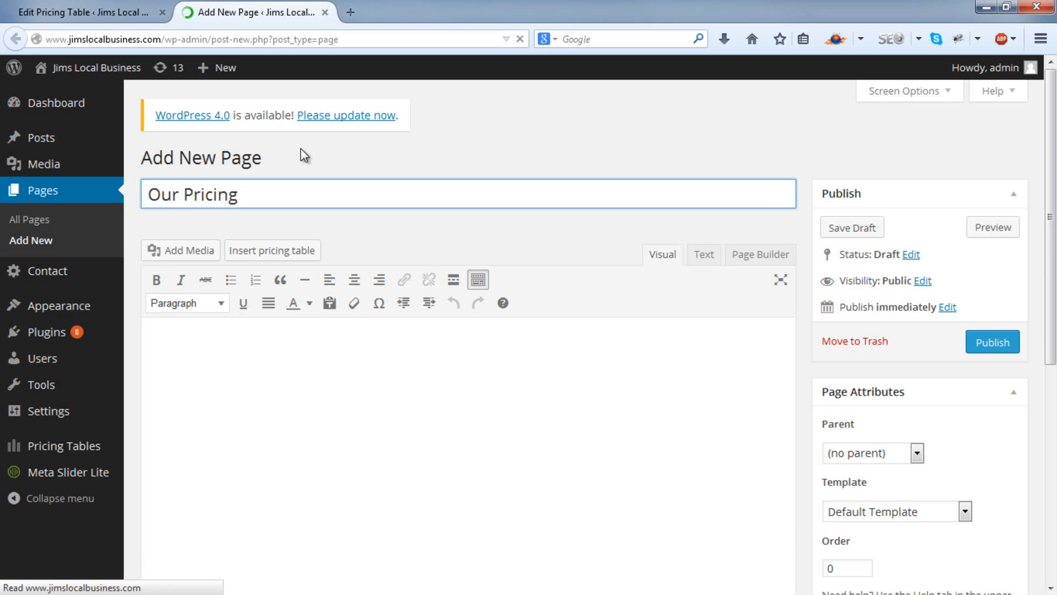
click(273, 250)
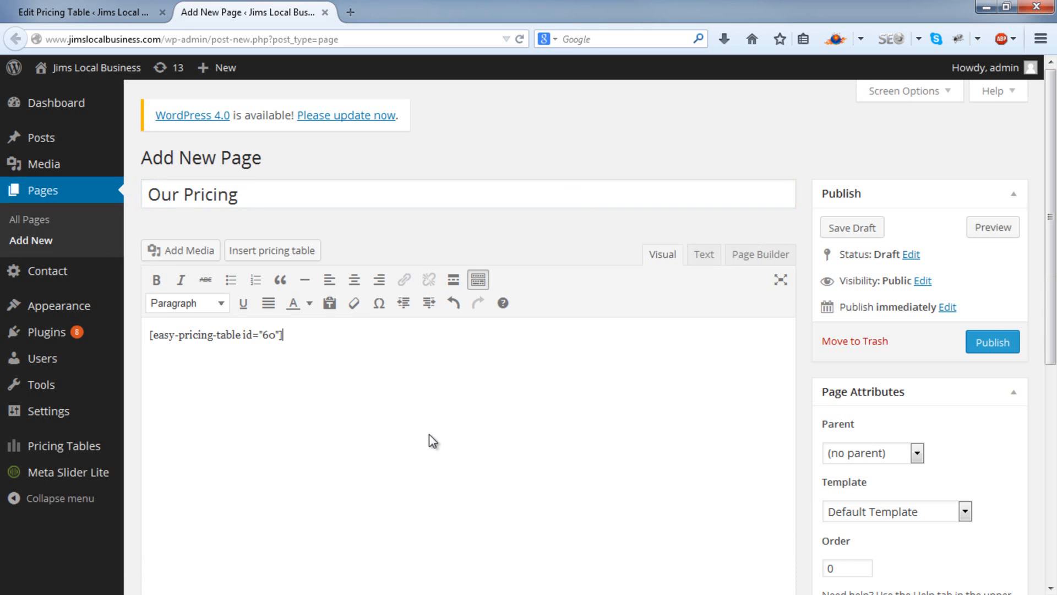
click(992, 342)
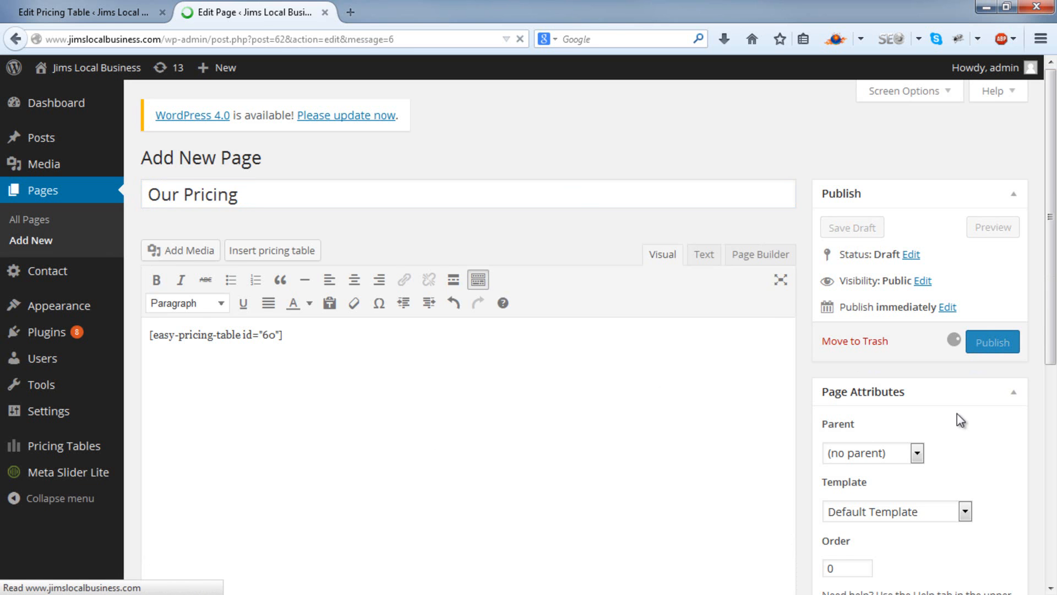
right_click(479, 270)
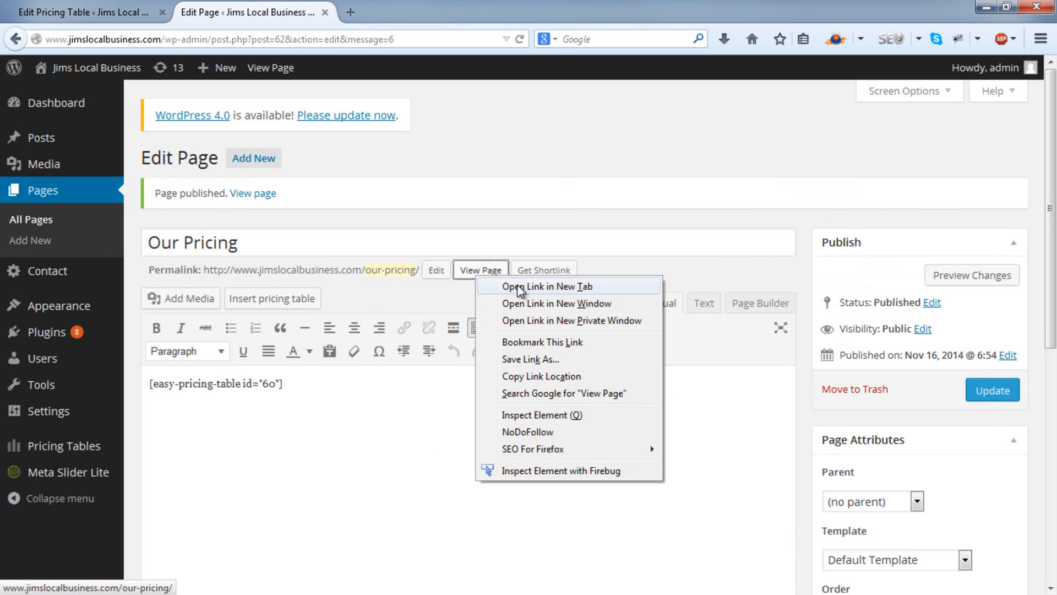
click(552, 286)
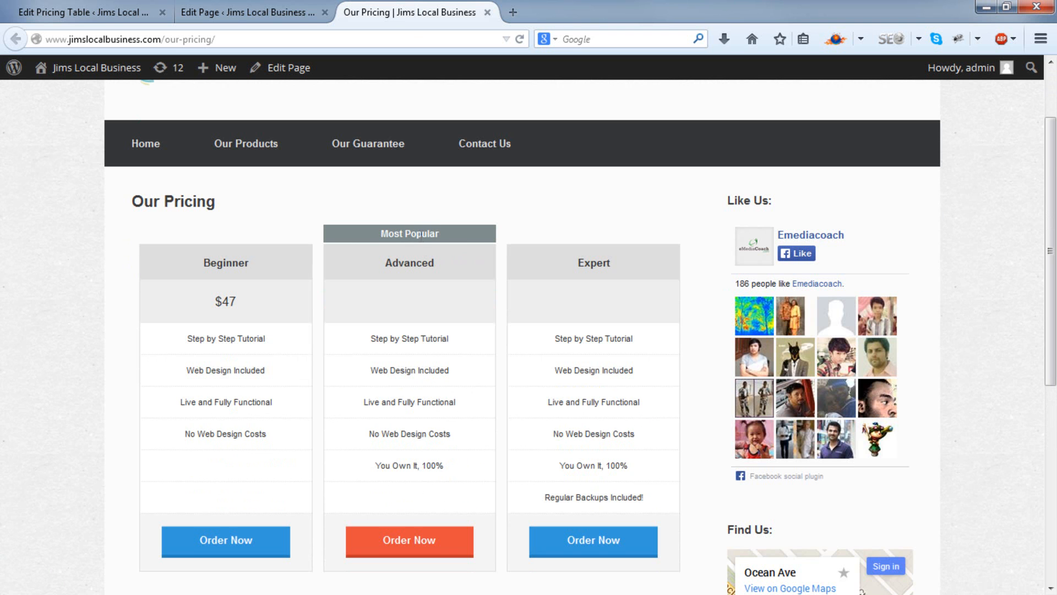
Scroll the live Our Pricing page, checking Beginner at $47 and Advanced marked Most Popular
scroll(down, 3)
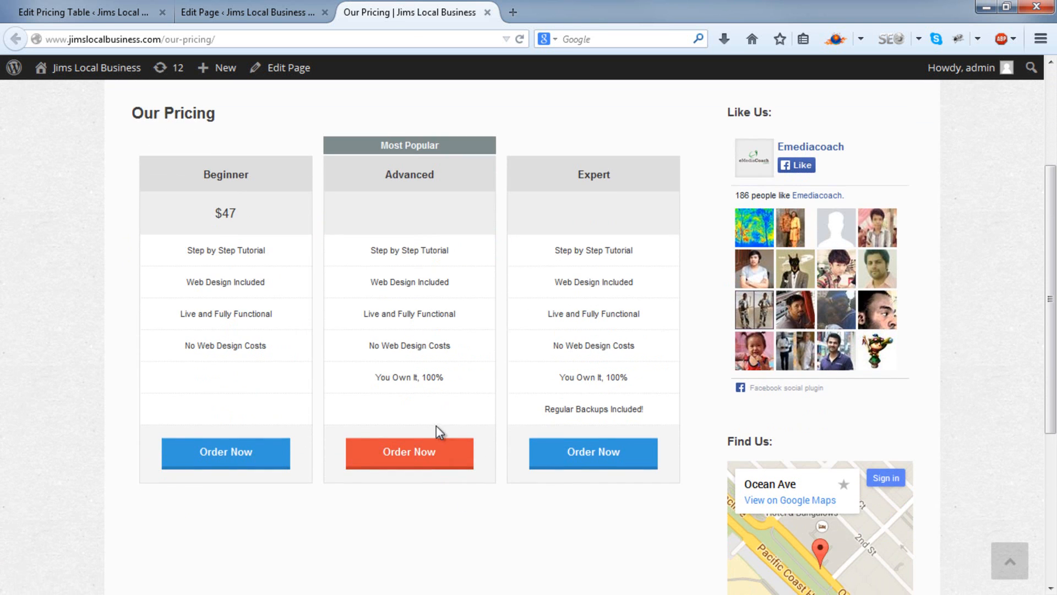
mouse_move(202, 244)
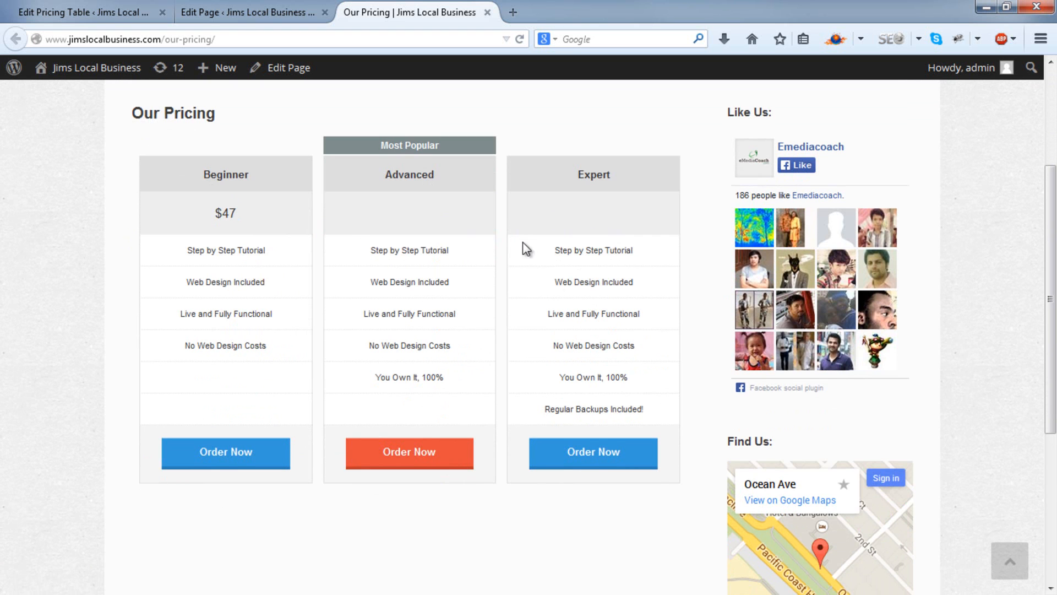
mouse_move(723, 167)
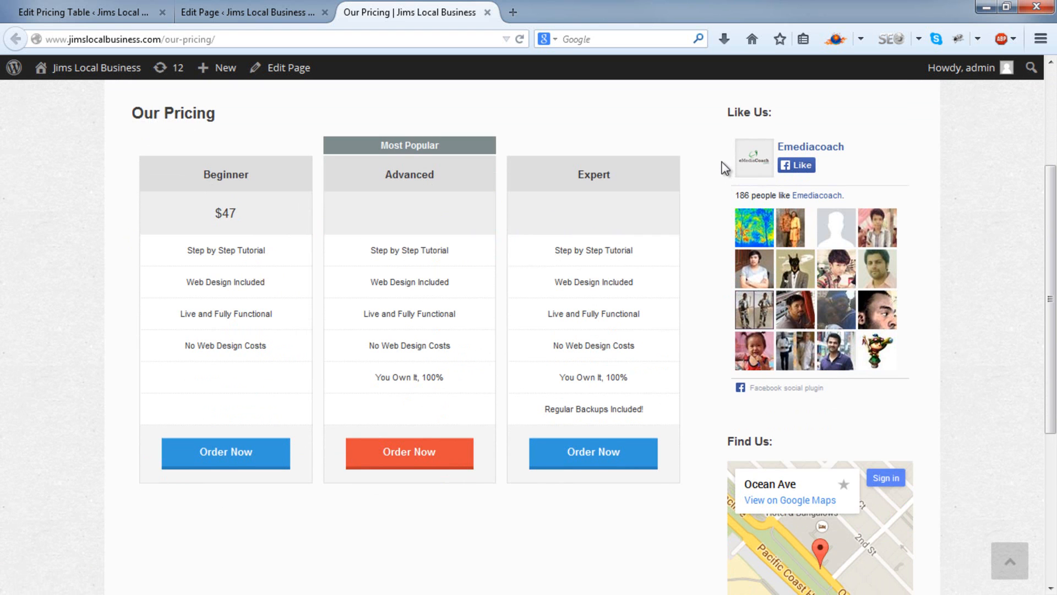
mouse_move(703, 429)
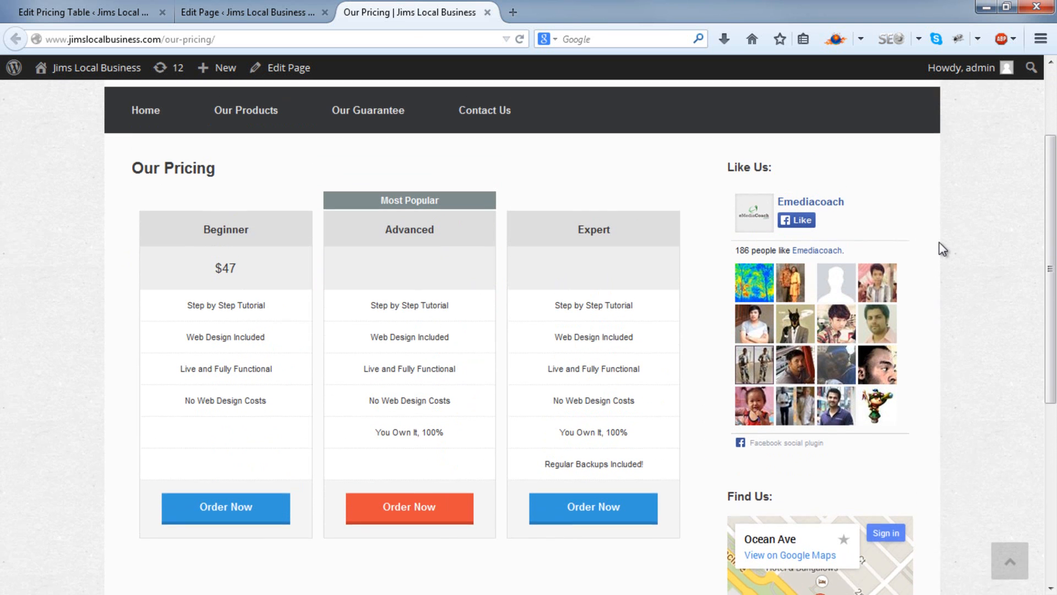
scroll(down, 3)
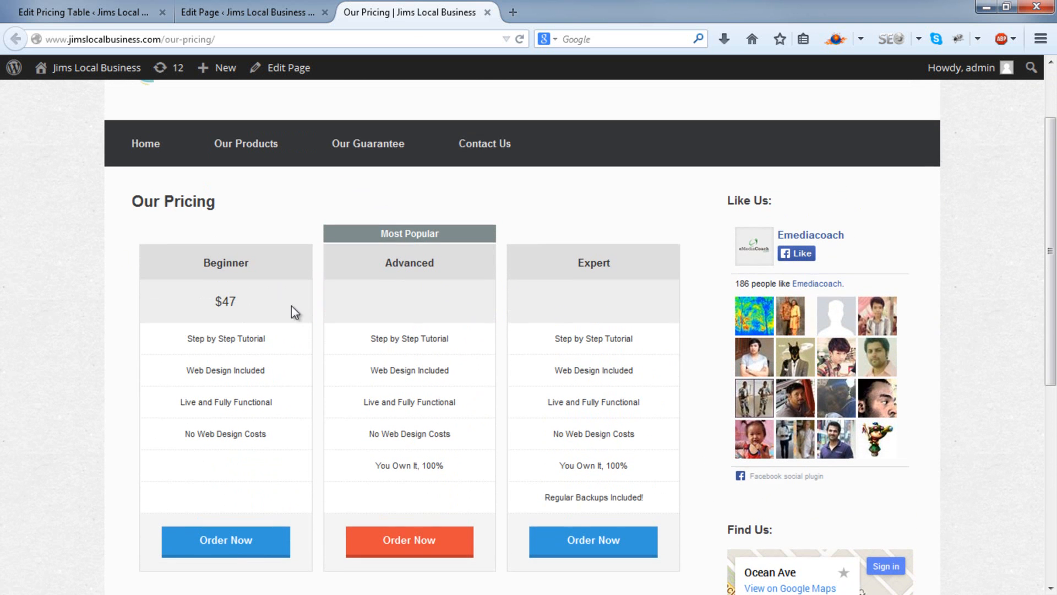
Set the Our Pricing page template to Full Width Page, update it, and return to the live tab
click(253, 12)
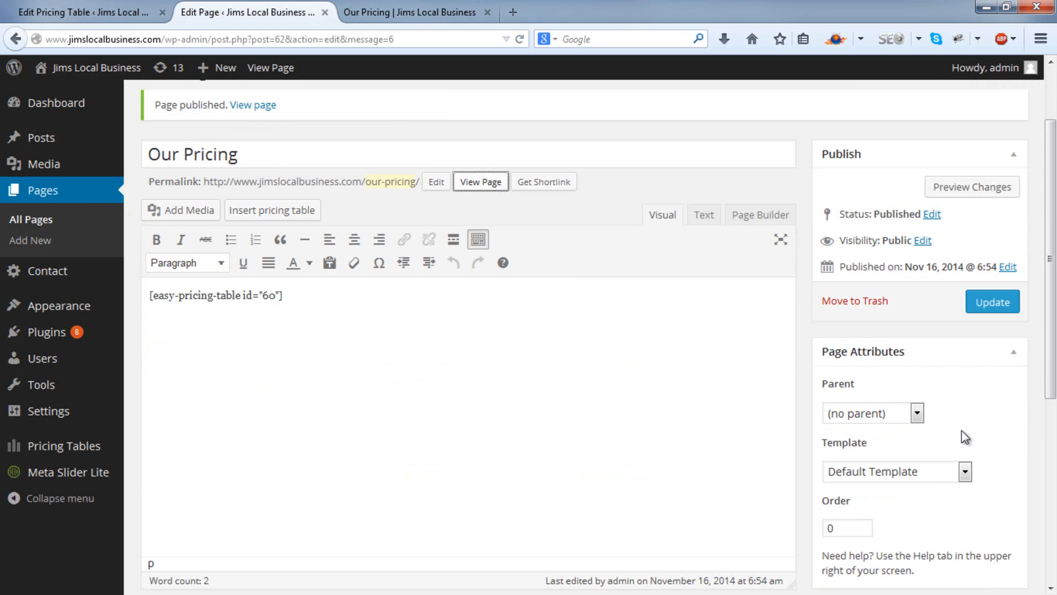
click(896, 471)
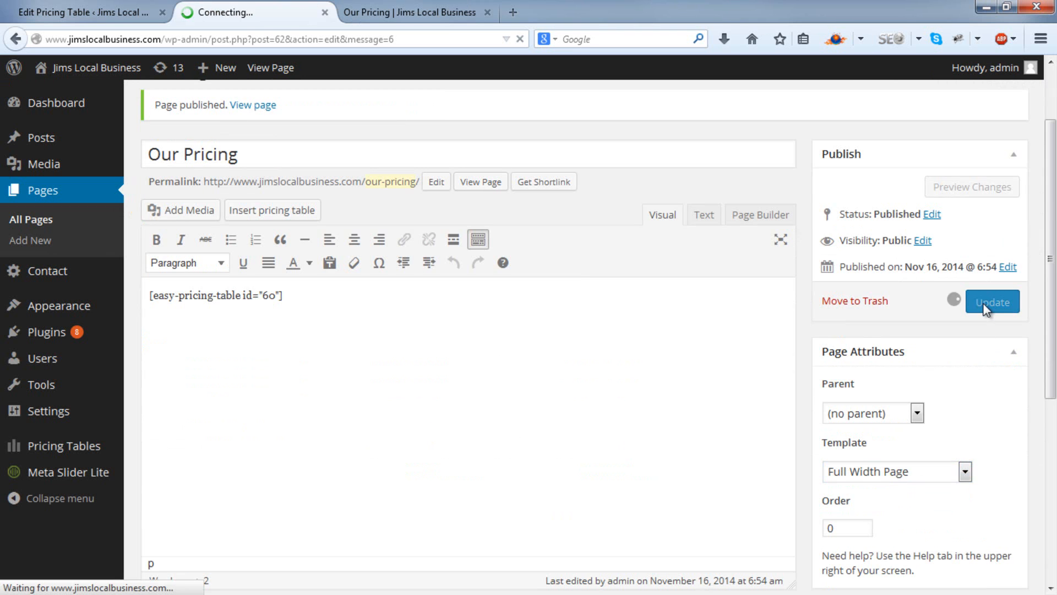
click(991, 301)
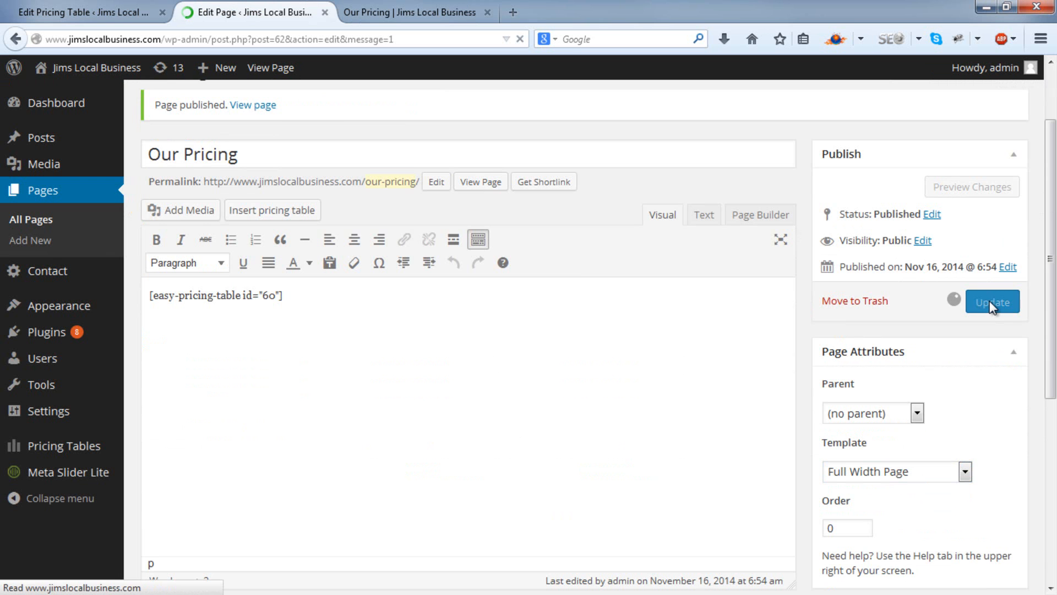
click(991, 301)
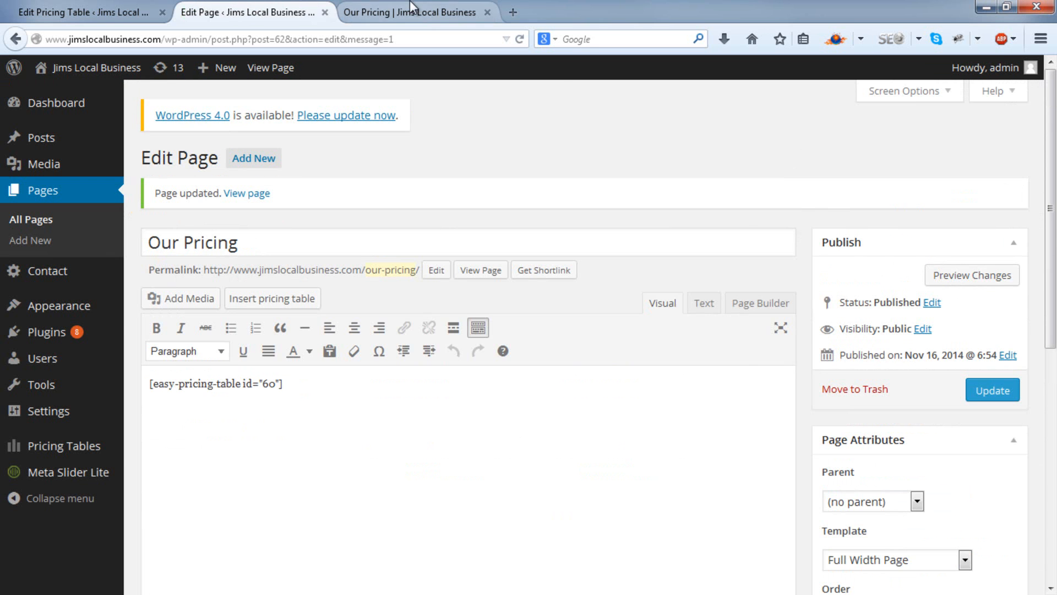
click(412, 12)
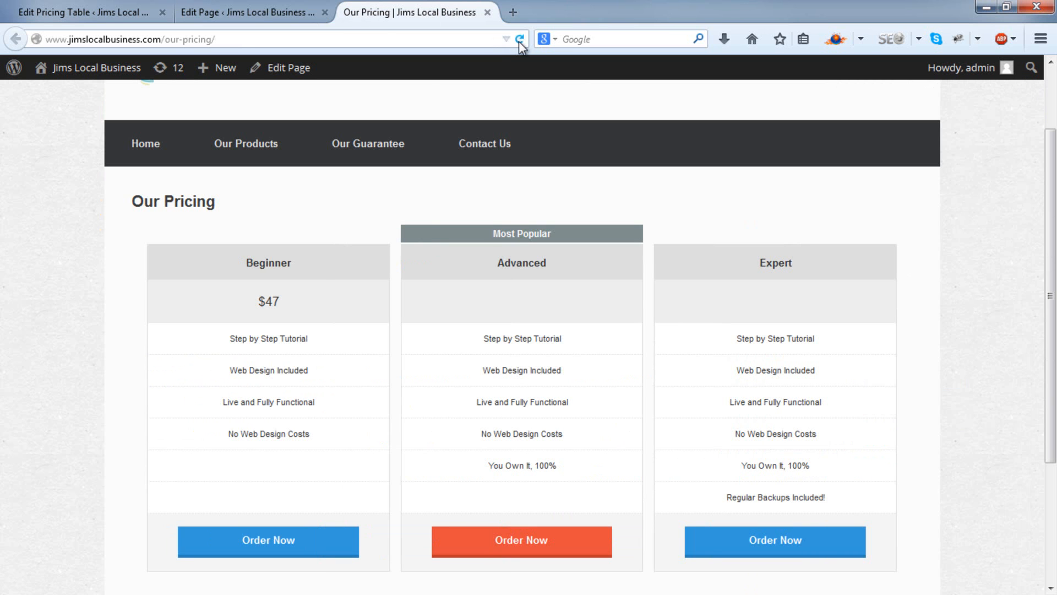
Reload the live Our Pricing page and scroll the wider, sidebar-free pricing table
scroll(down, 3)
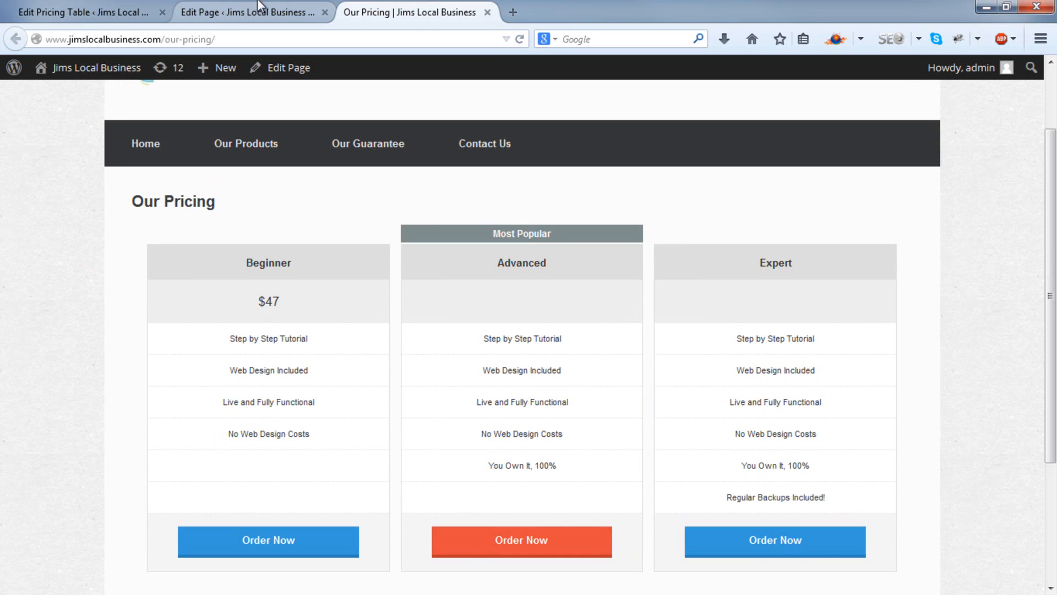
Expand Button Colors in the pricing table editor's Design tab
click(84, 13)
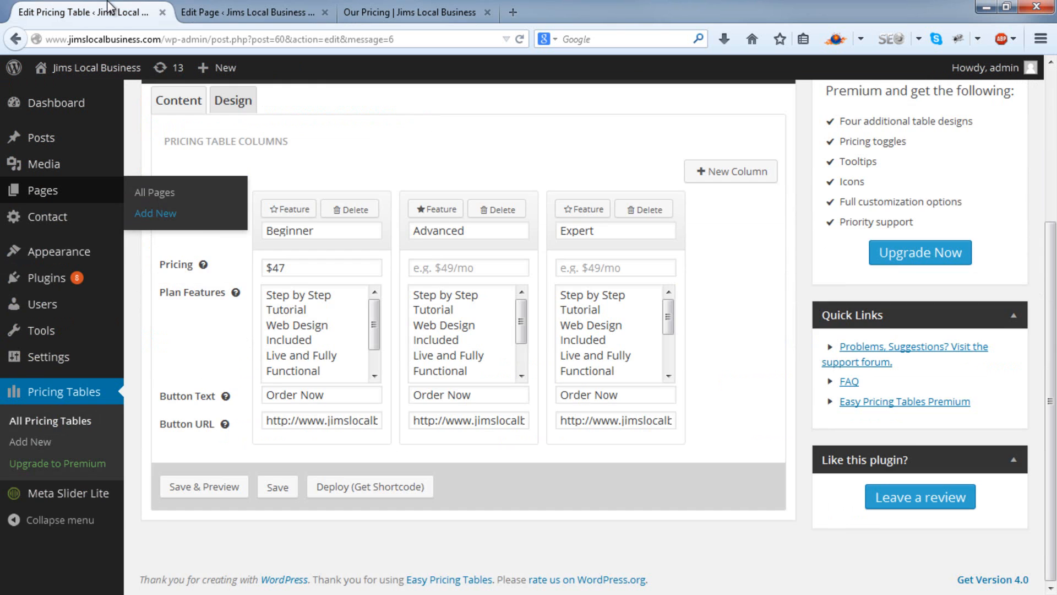
click(232, 100)
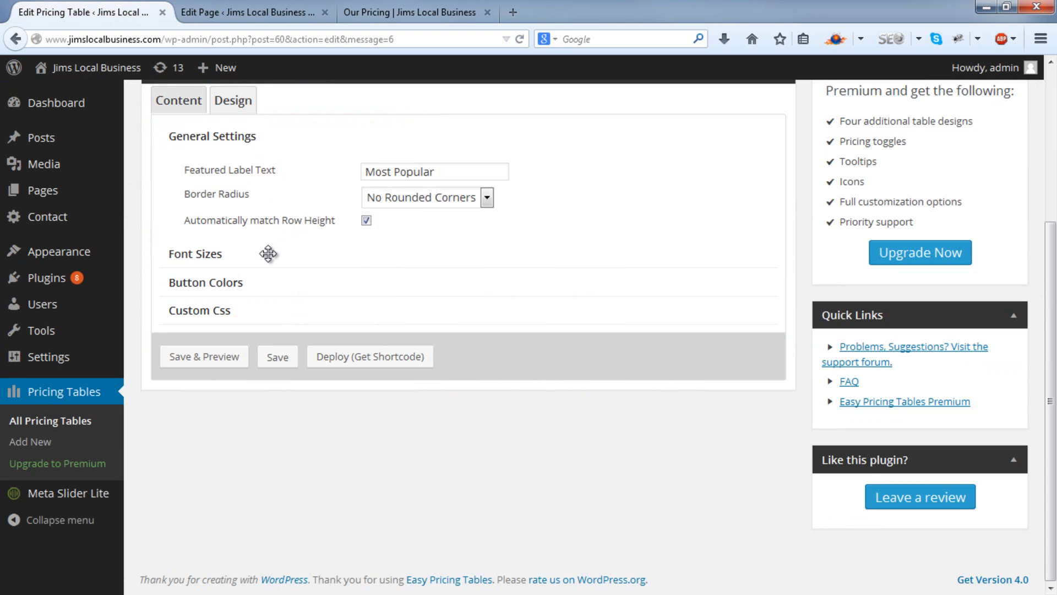
click(195, 254)
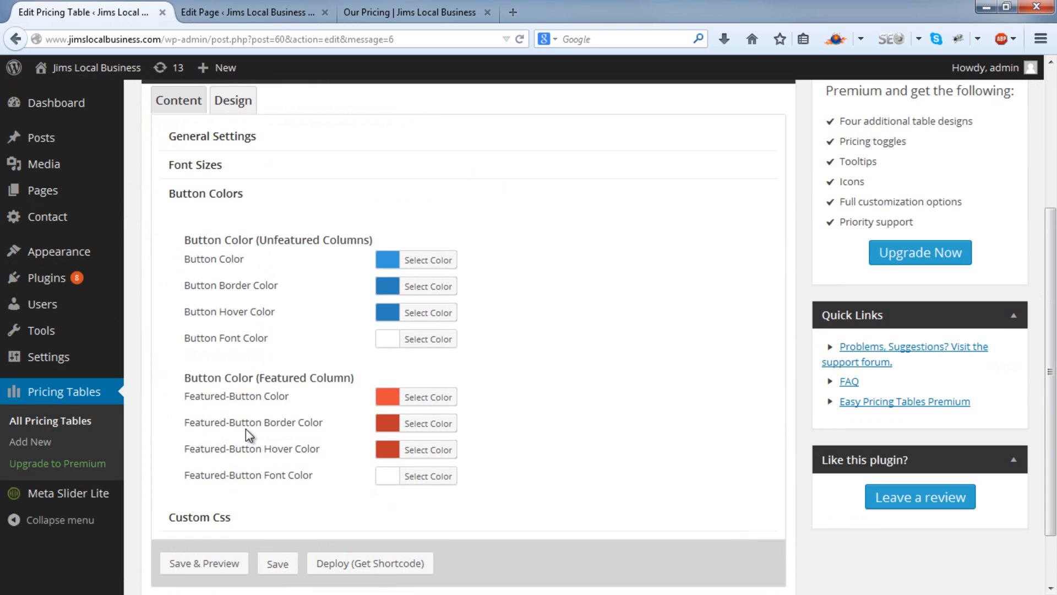
click(205, 193)
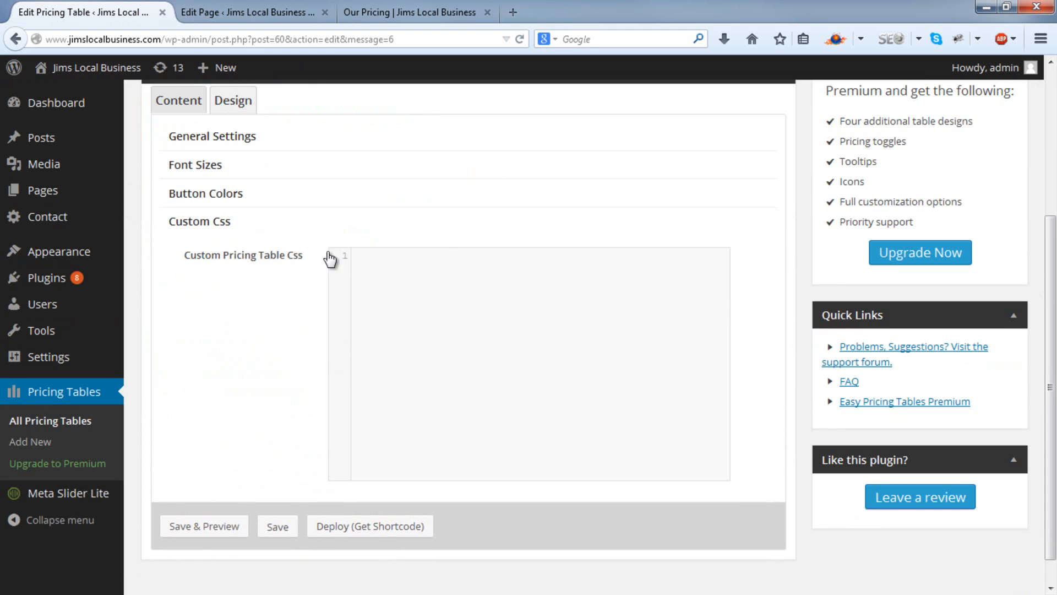
mouse_move(231, 181)
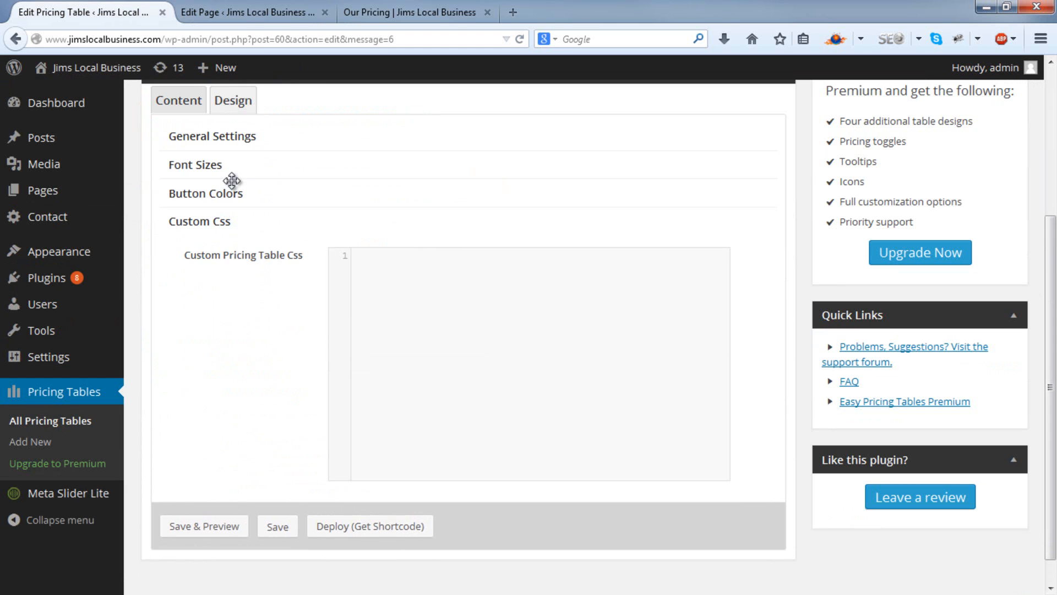
click(204, 193)
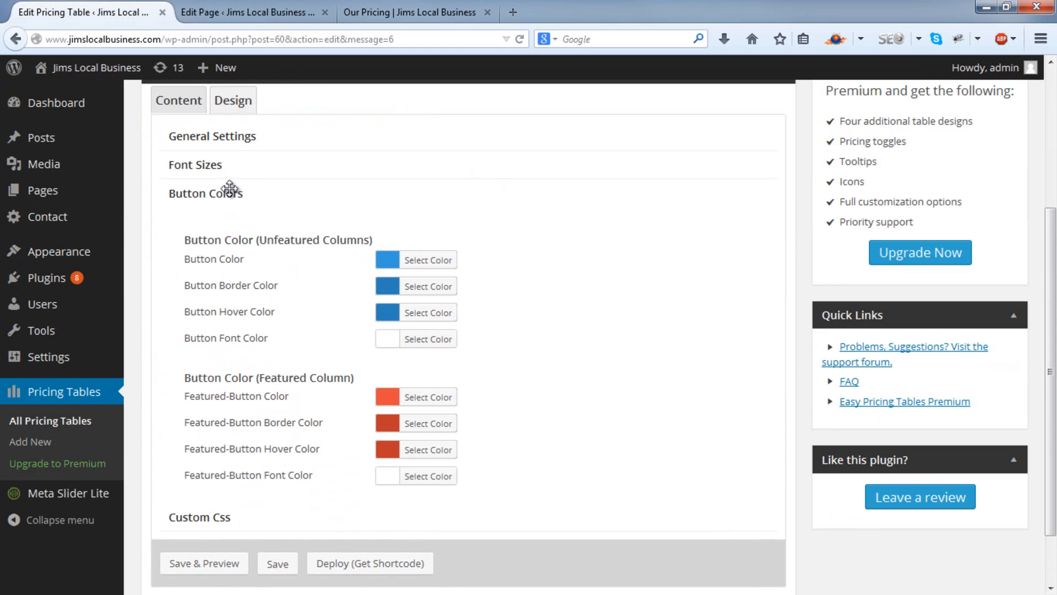
mouse_move(360, 391)
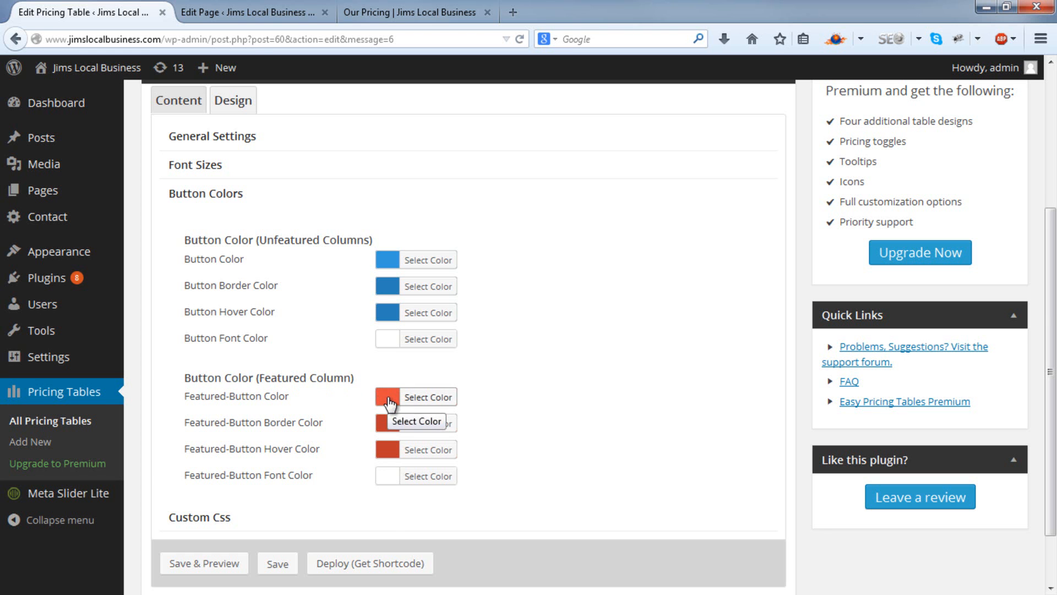
Set the featured button colour to green and its border to a lighter green
click(428, 396)
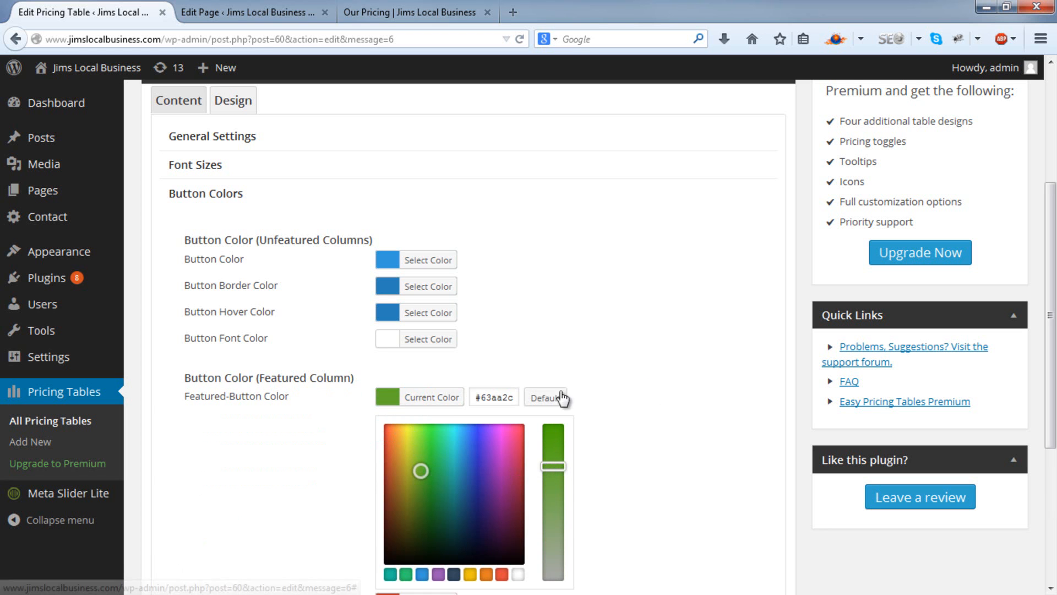
click(494, 396)
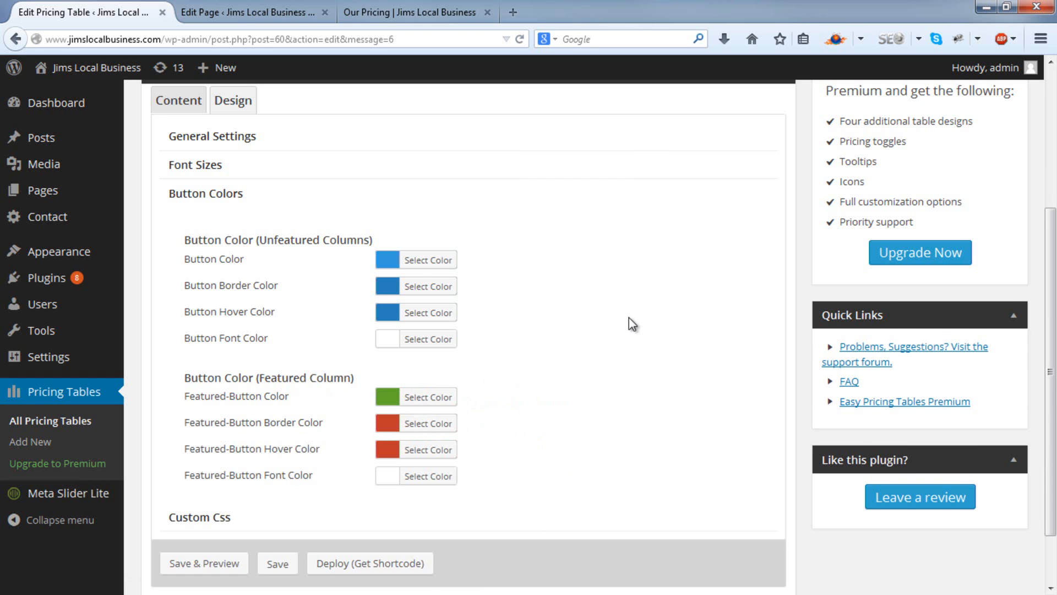
click(428, 423)
text(#63aa2c)
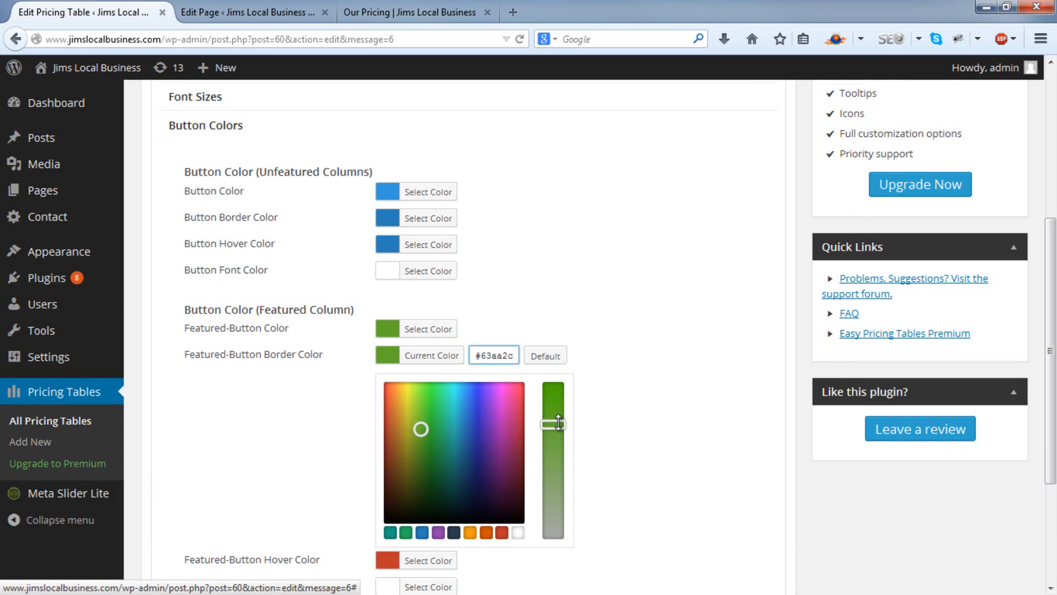
drag(553, 423, 554, 444)
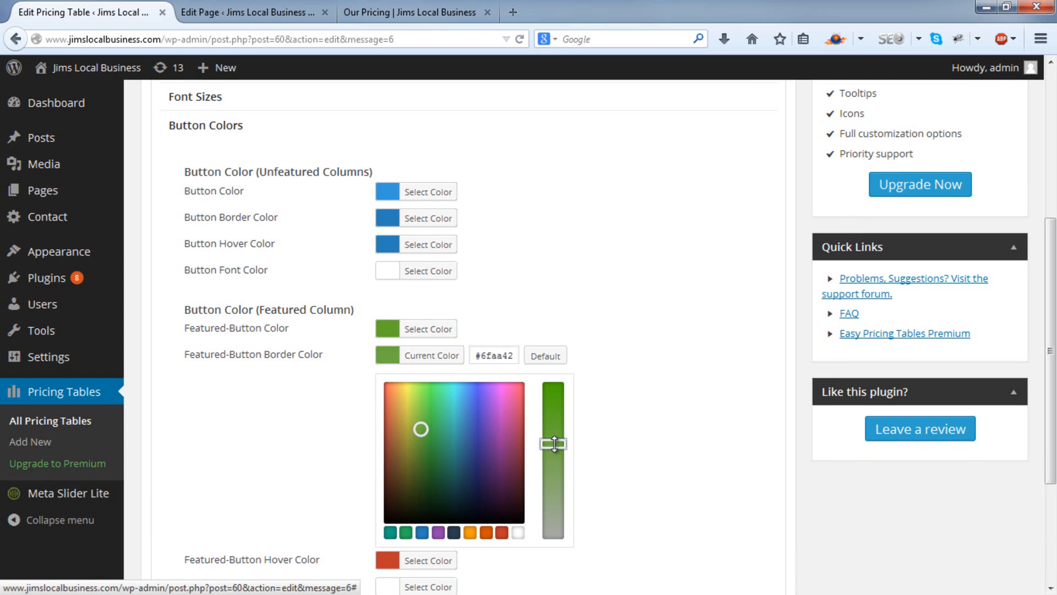
click(426, 354)
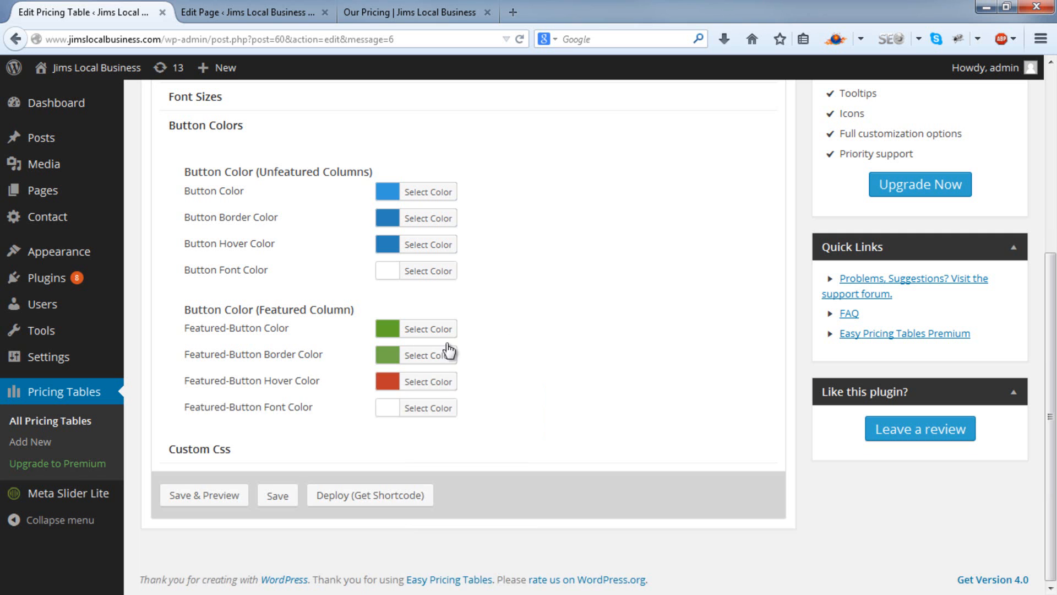
Set the featured button's hover colour to a richer green
click(424, 381)
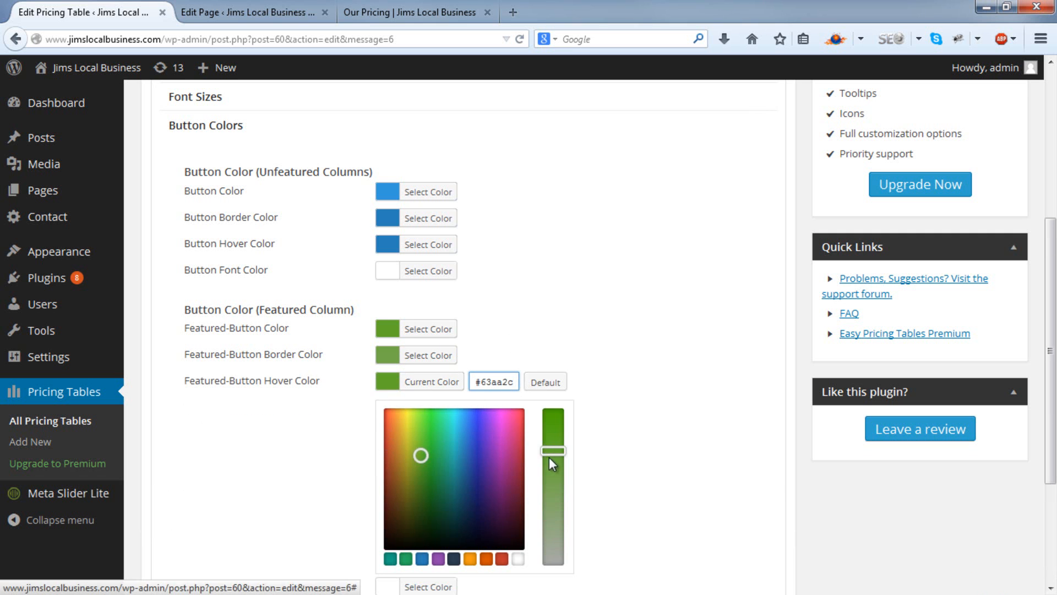
drag(553, 450, 553, 418)
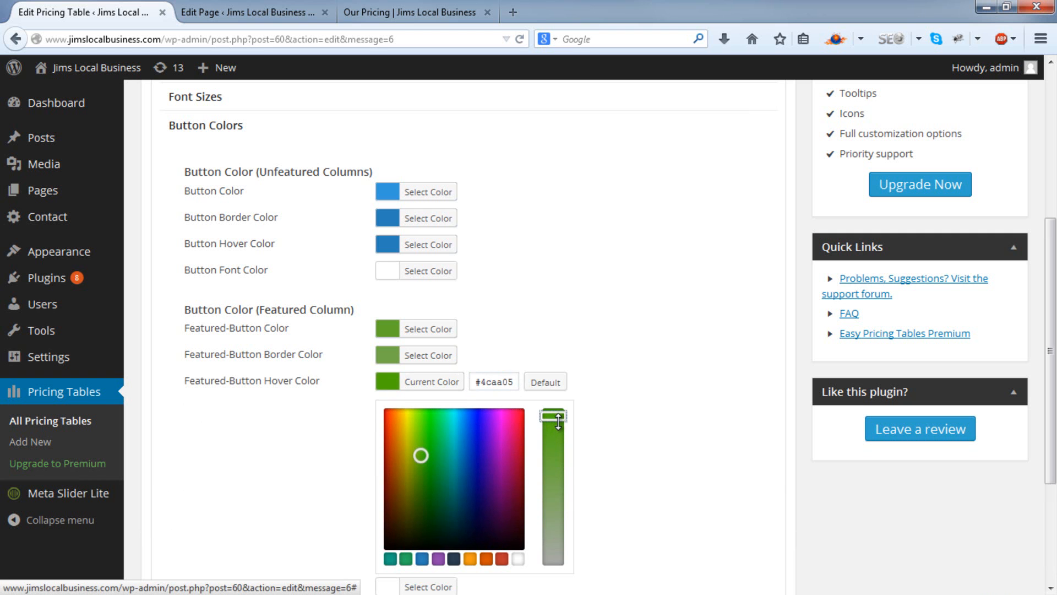
drag(555, 420, 555, 411)
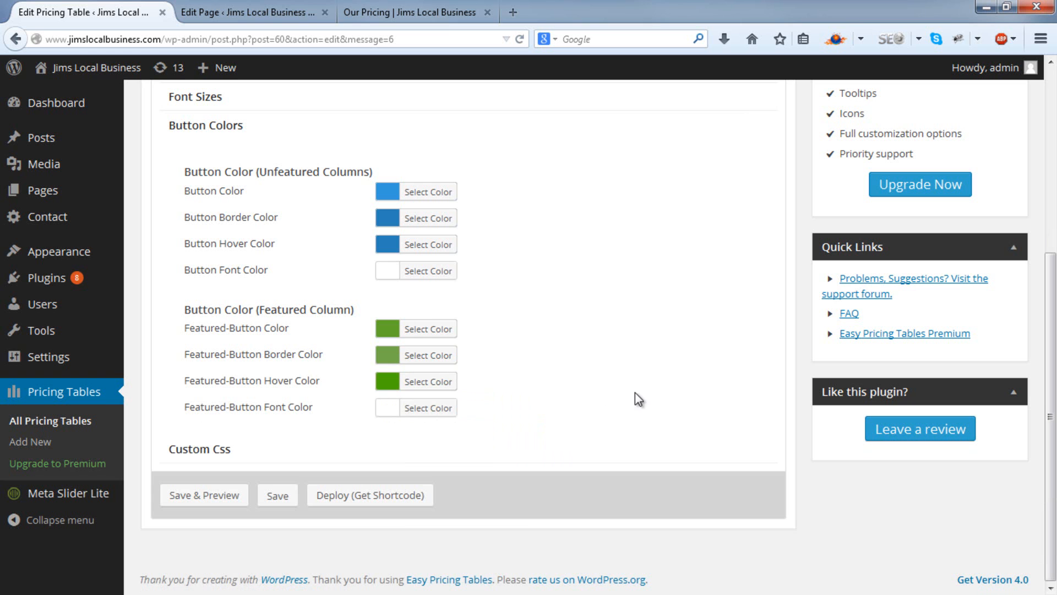
mouse_move(373, 340)
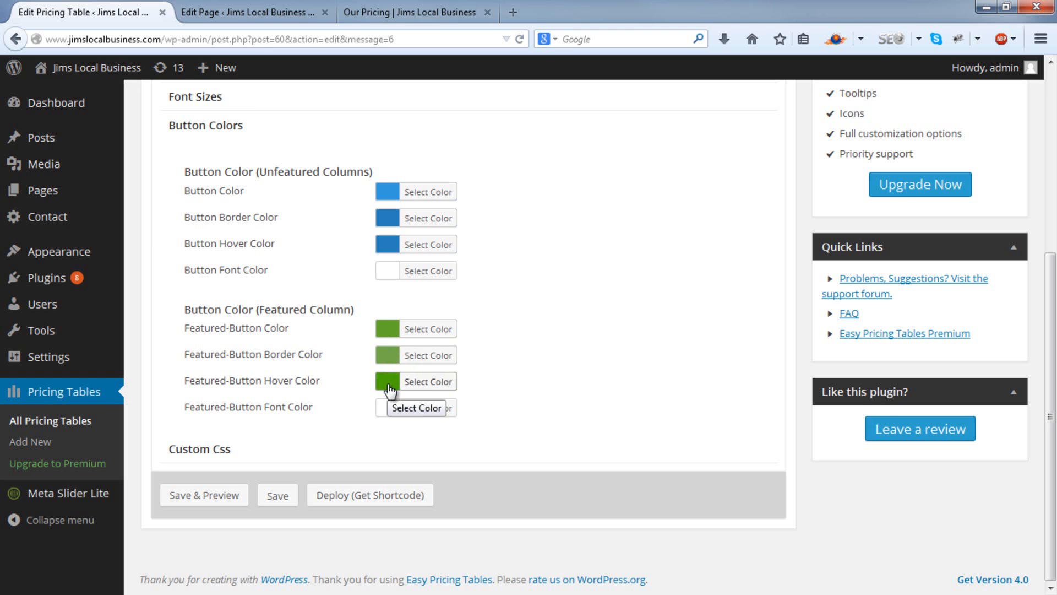
Save the pricing table's green featured colours and go to the Our Pricing tab
click(277, 495)
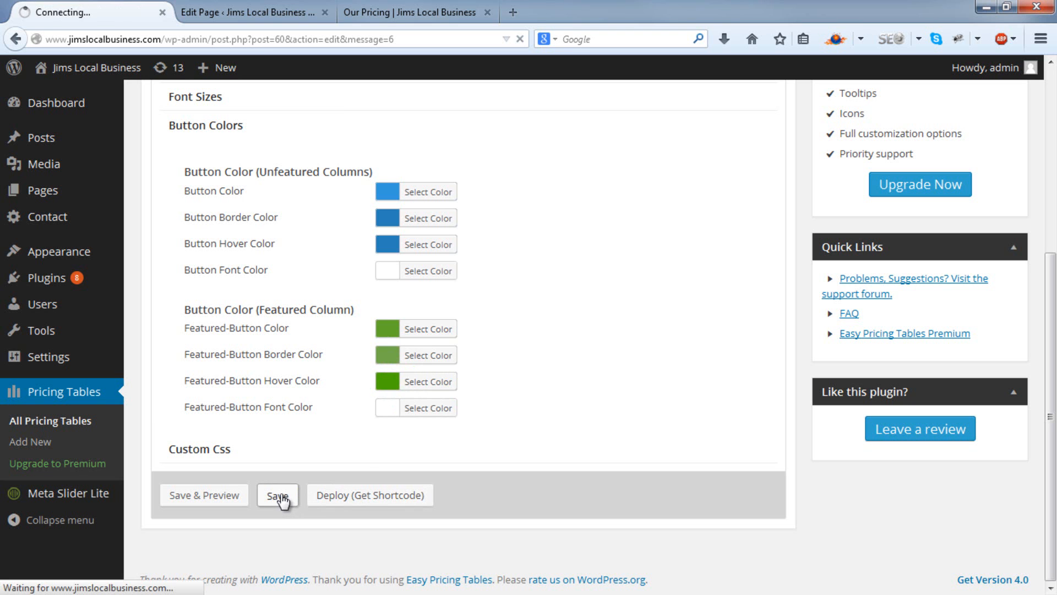
click(277, 494)
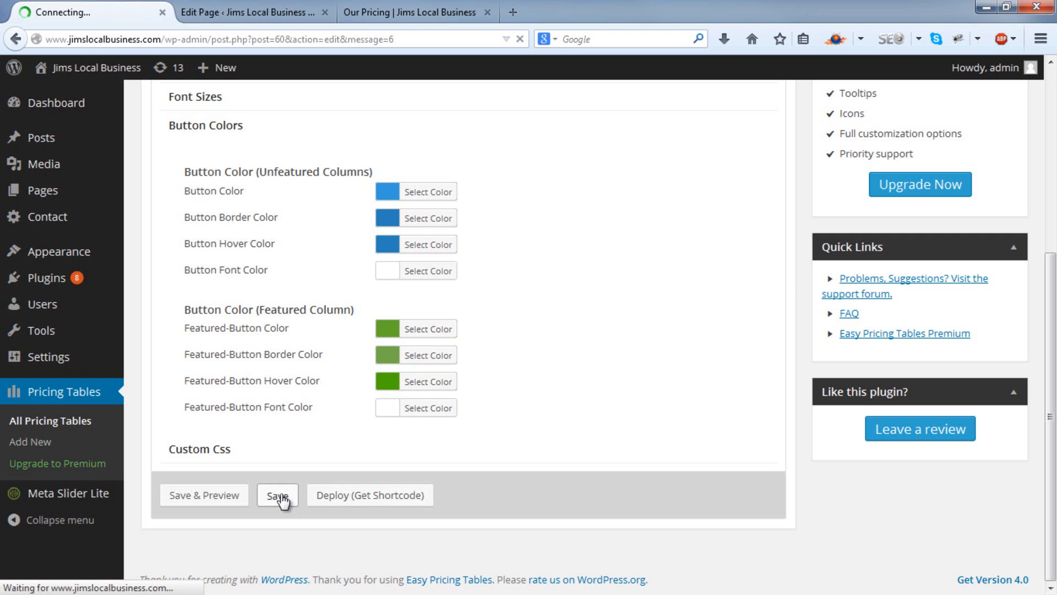
click(277, 495)
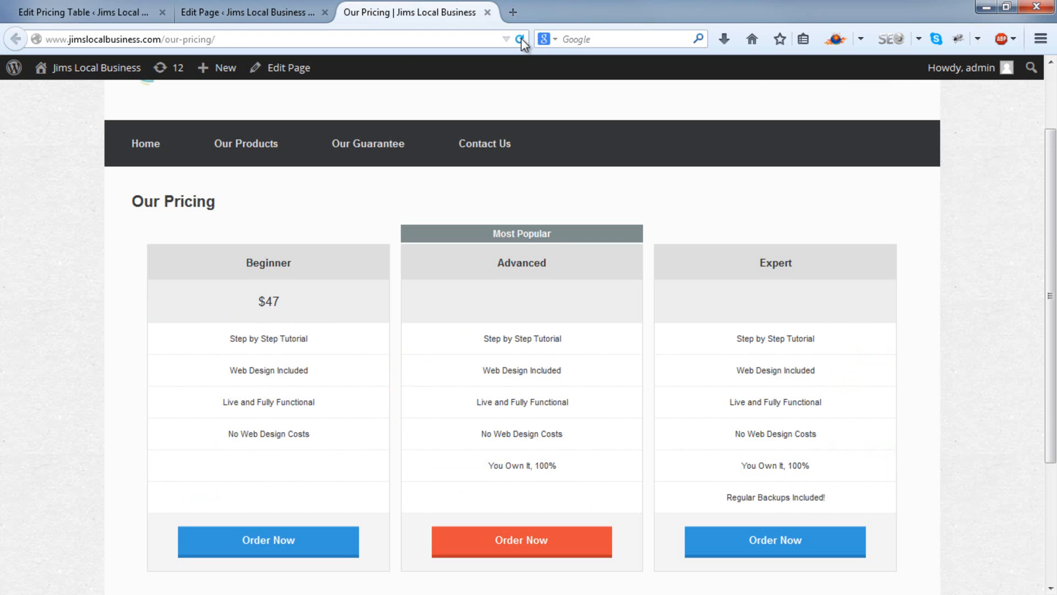
Reload Our Pricing to see the green Advanced button, then open the premium upgrade page in a new tab
click(518, 39)
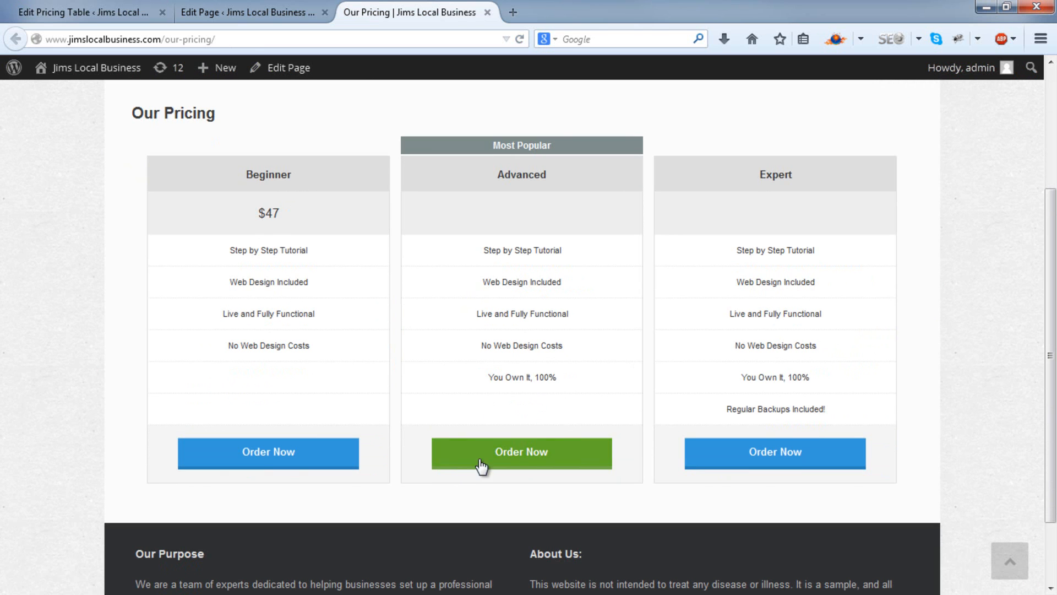
mouse_move(298, 486)
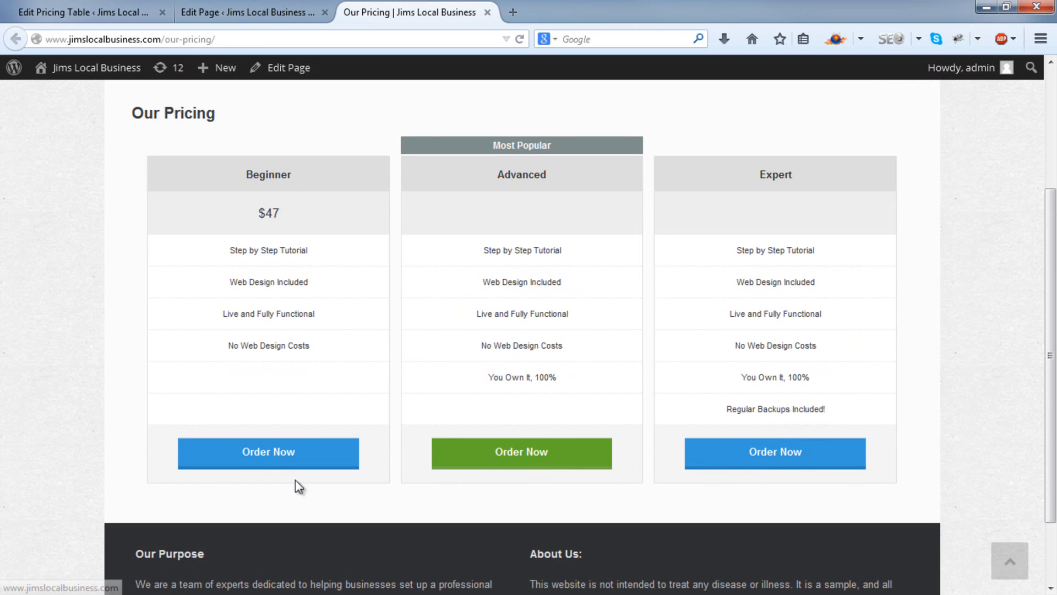
mouse_move(283, 495)
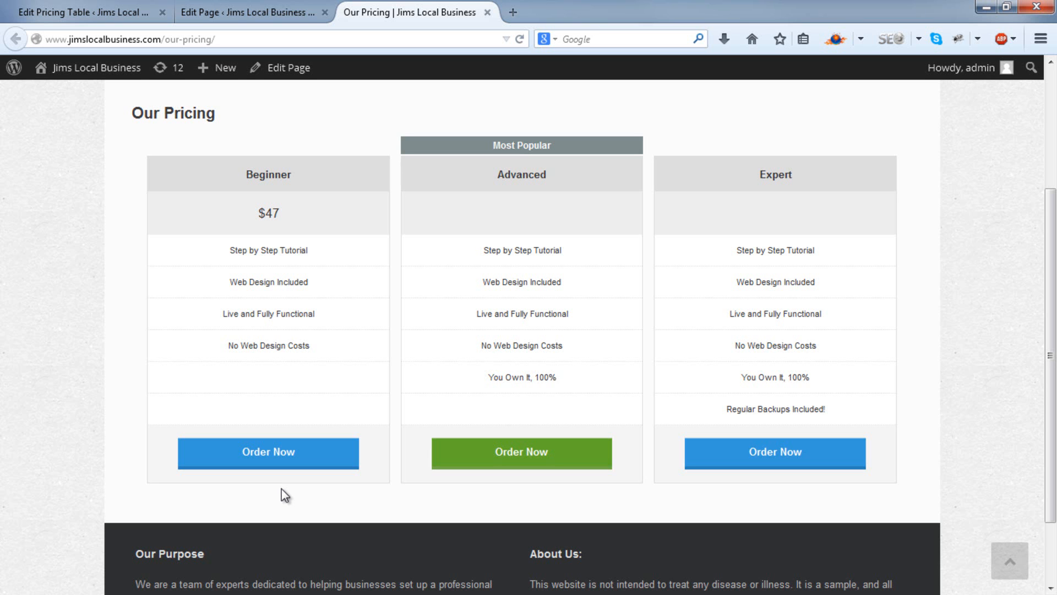
click(86, 12)
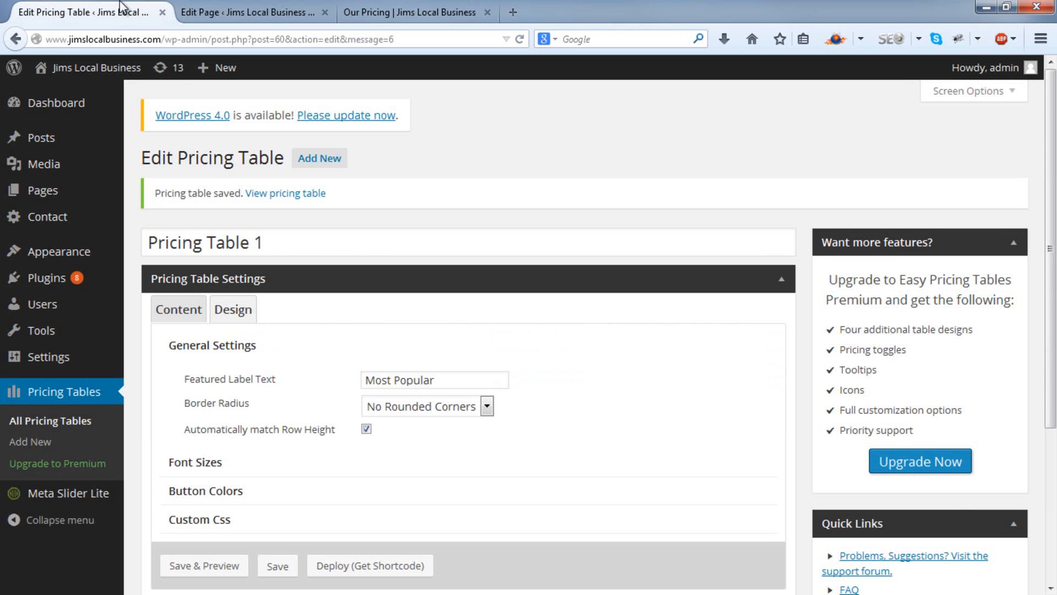
right_click(918, 460)
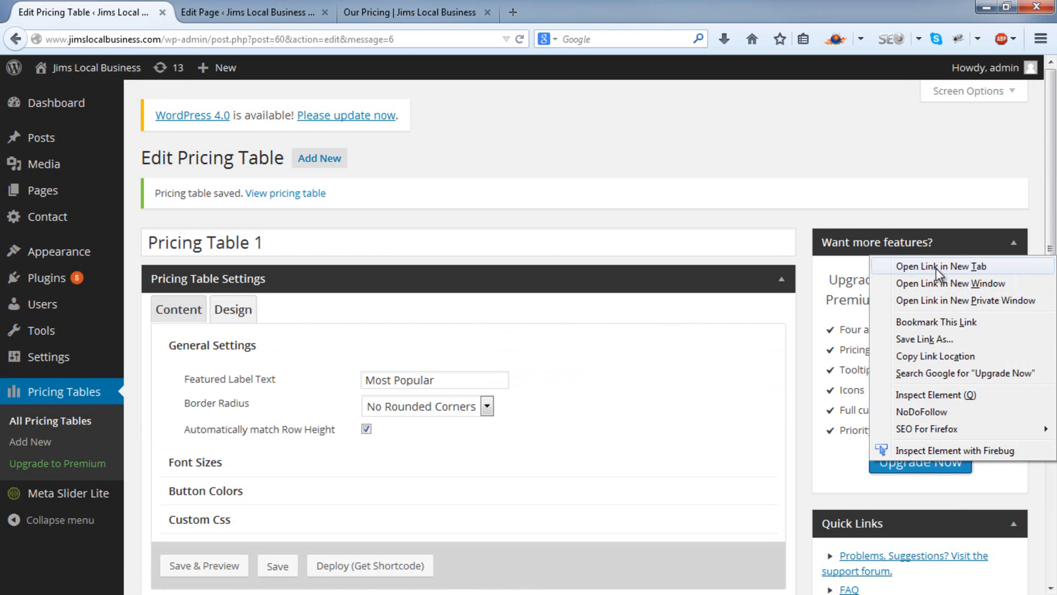
click(952, 266)
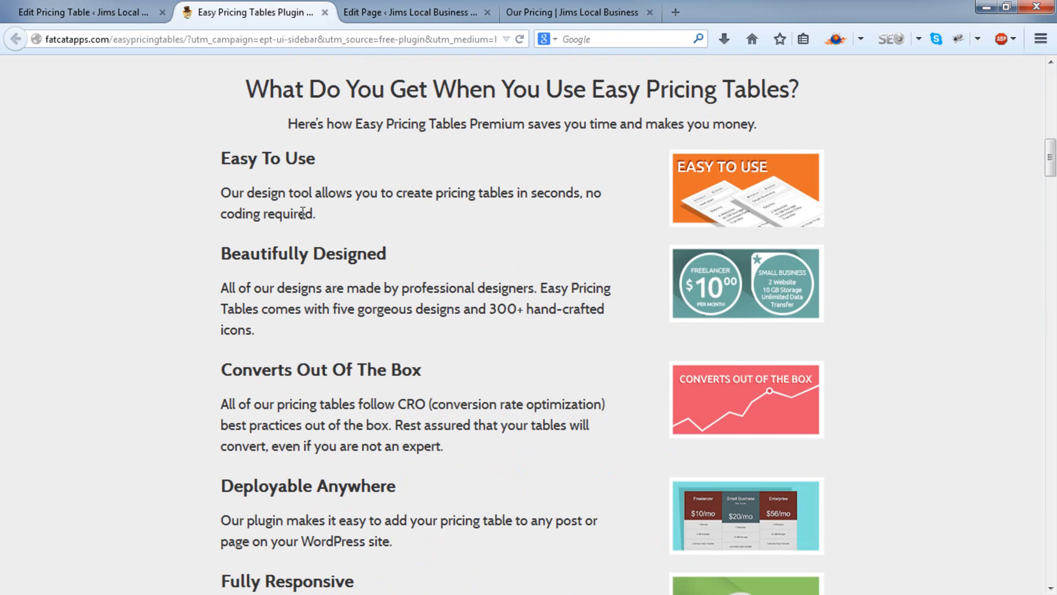
Browse three premium table designs under Our Designs, then return to the Our Pricing tab
scroll(down, 3)
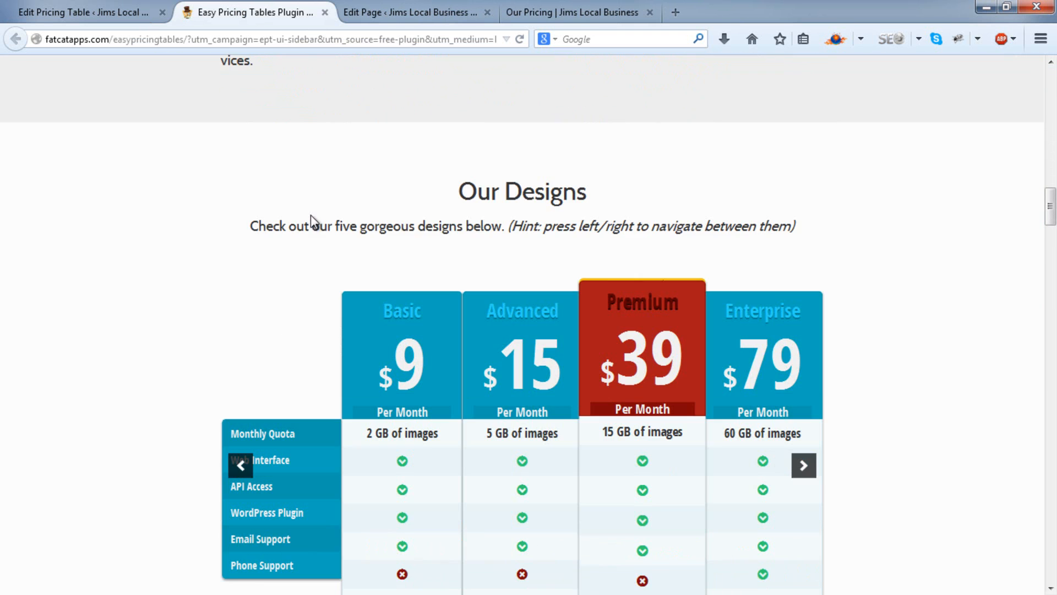
scroll(down, 3)
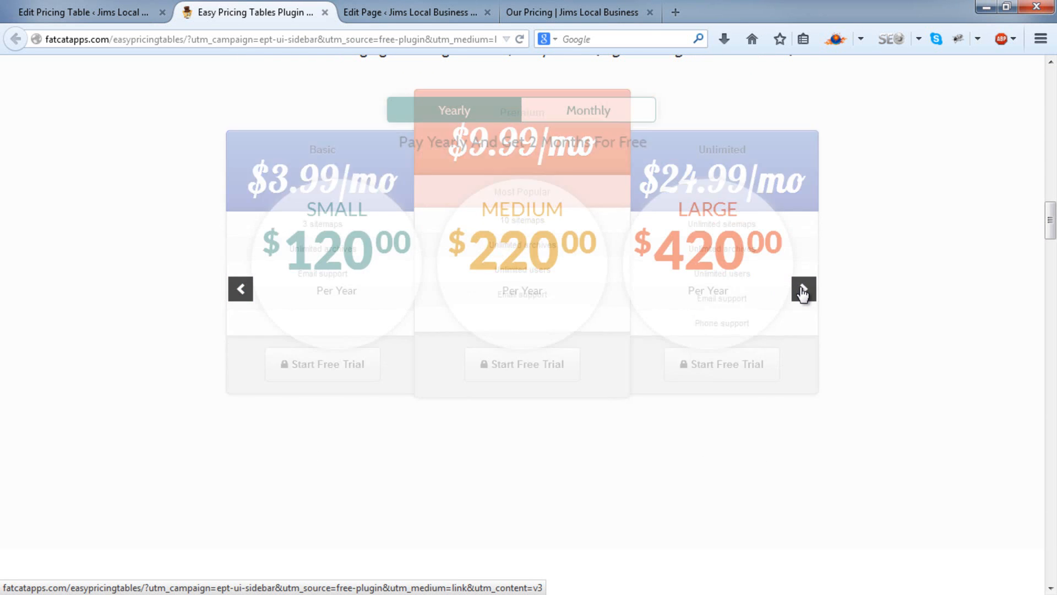
click(803, 289)
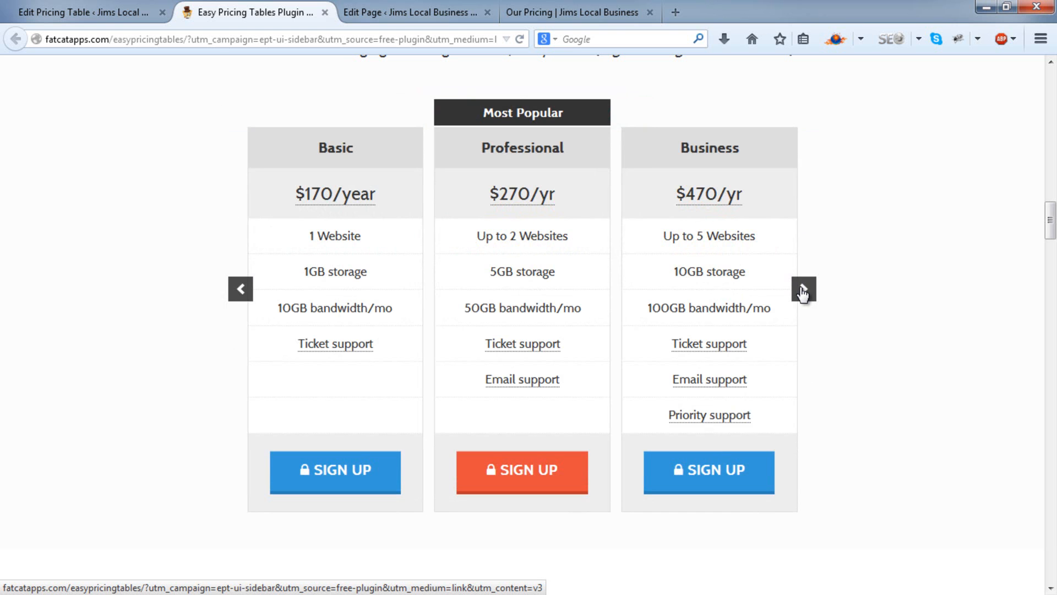
click(802, 289)
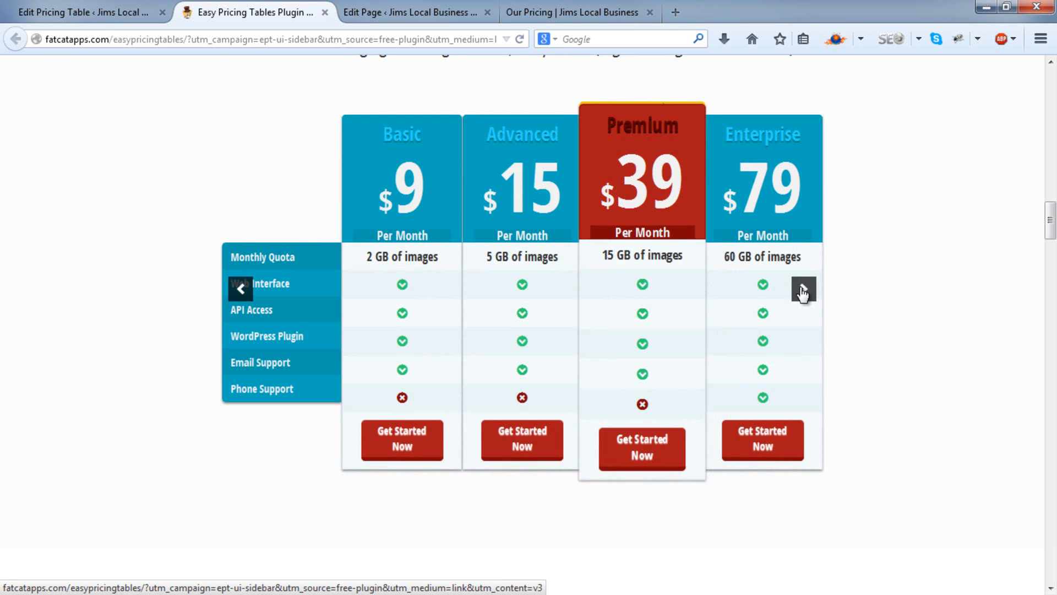
click(803, 289)
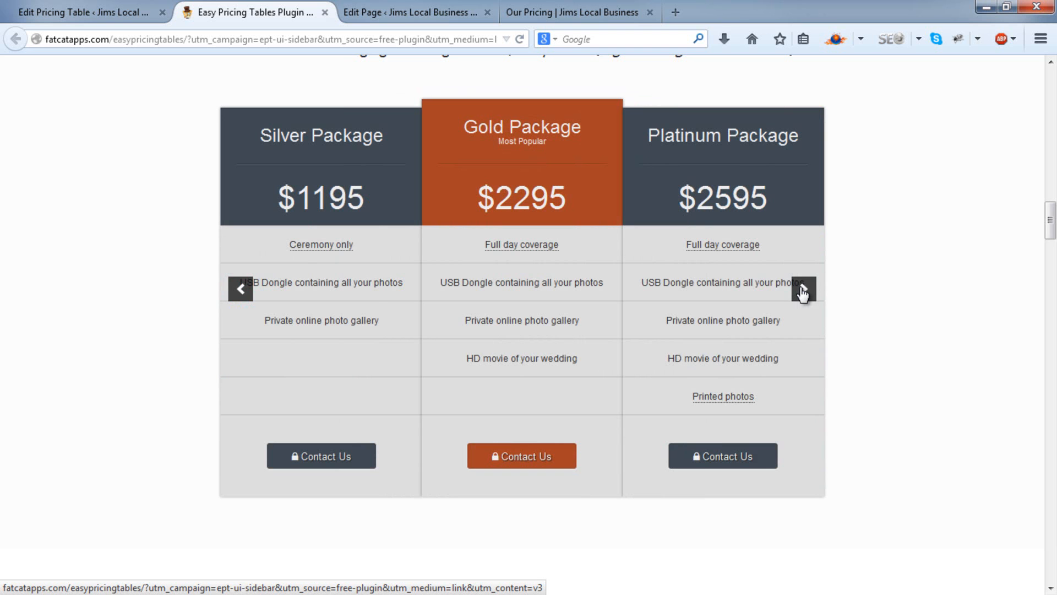
mouse_move(800, 296)
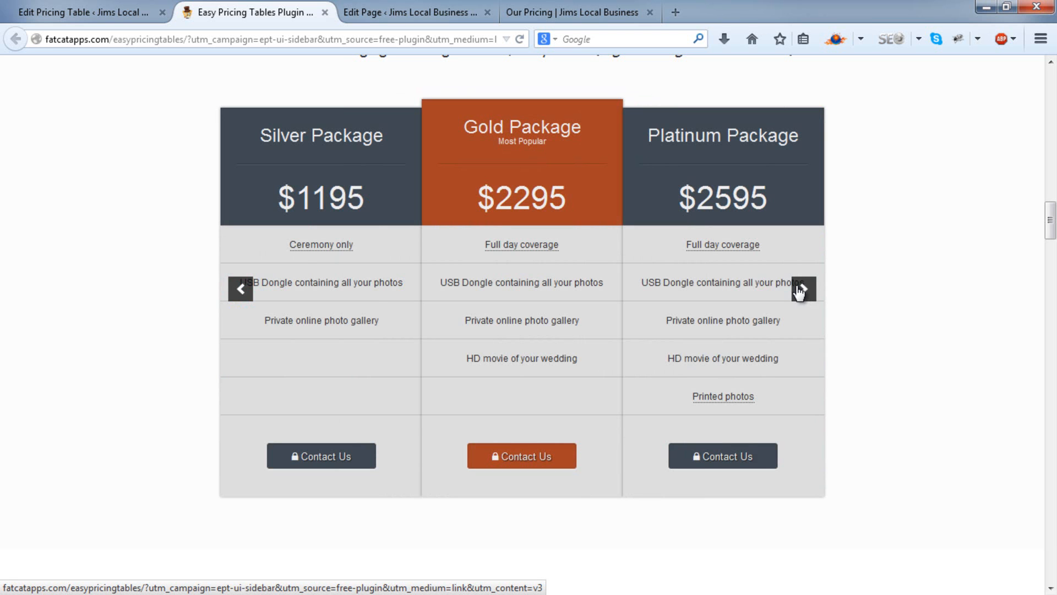
click(577, 12)
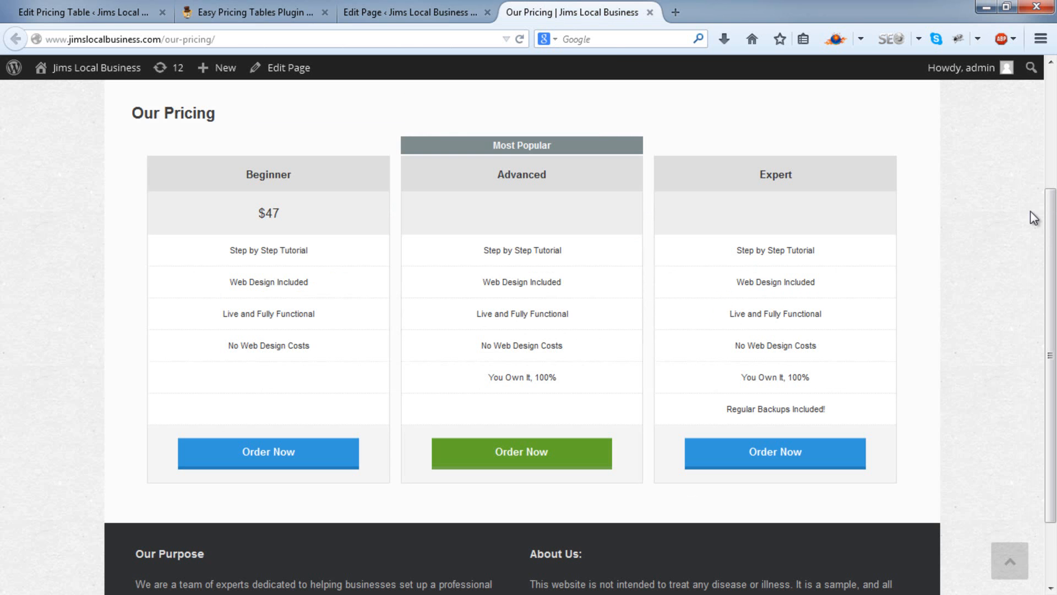